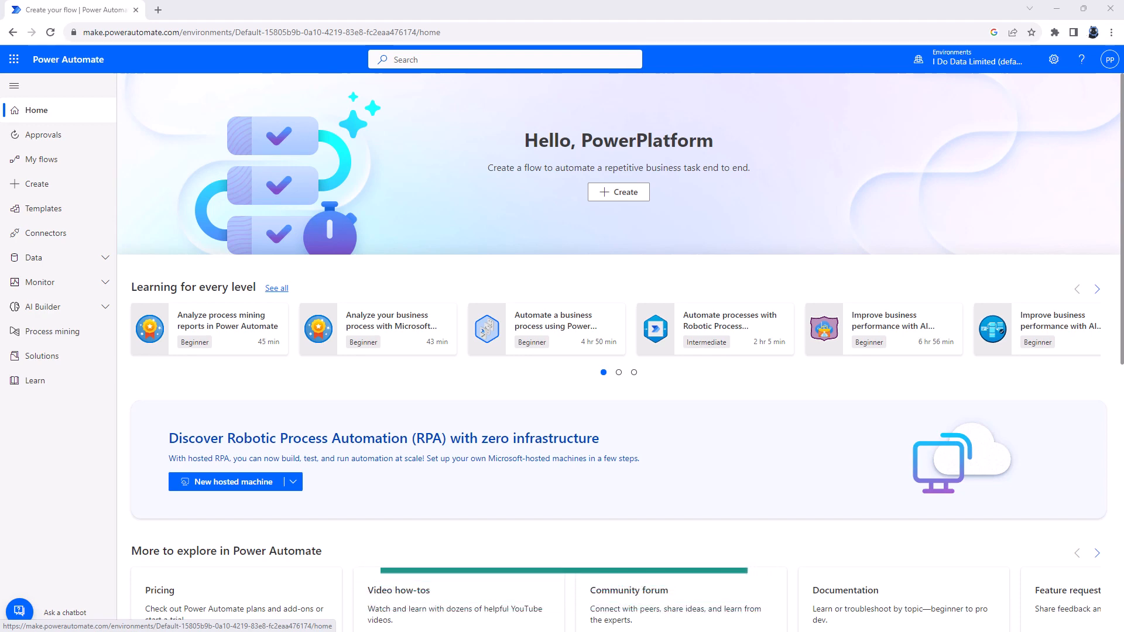
Step: Open the Create page and browse the blank flow types, templates and connectors
{"action": "left_click", "coordinate": [35, 183]}
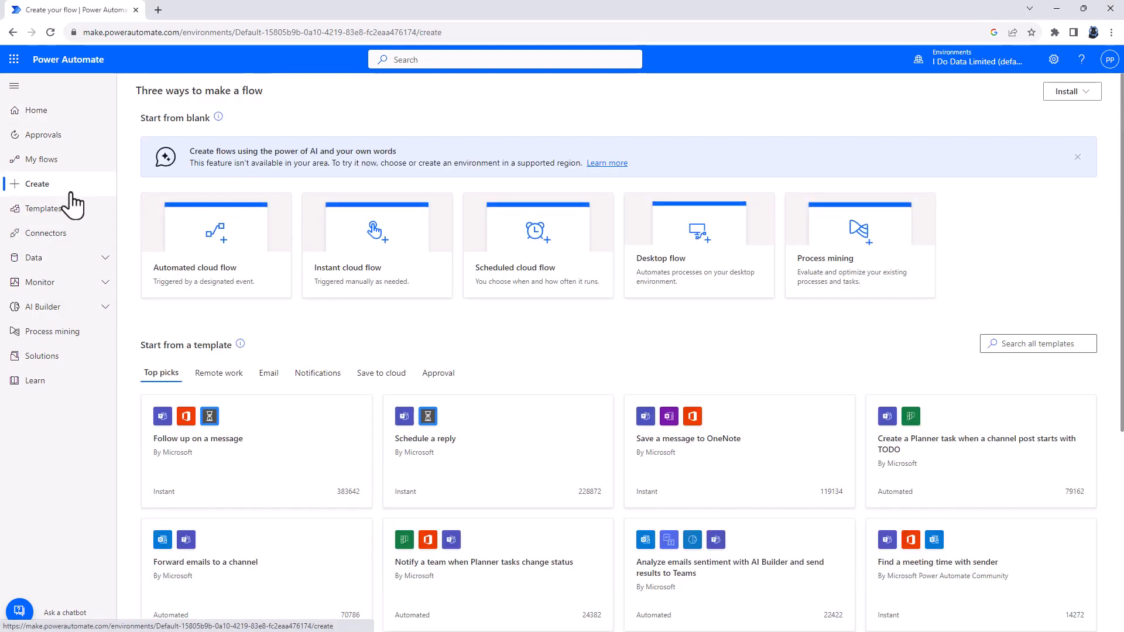
{"action": "mouse_move", "coordinate": [223, 297]}
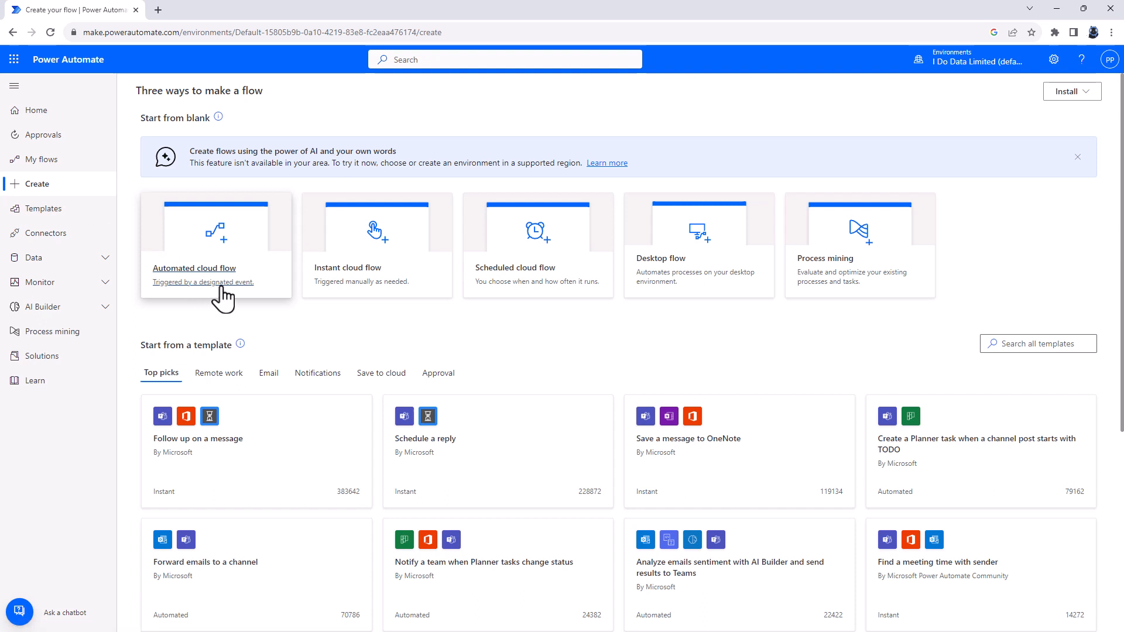
{"action": "mouse_move", "coordinate": [314, 301]}
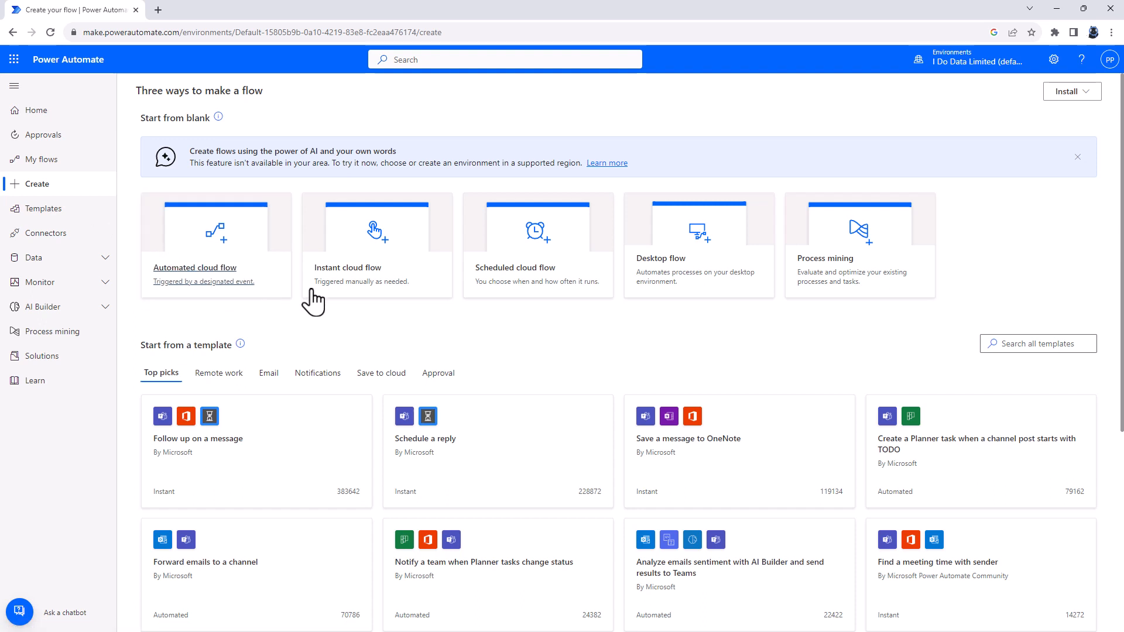
{"action": "mouse_move", "coordinate": [514, 280]}
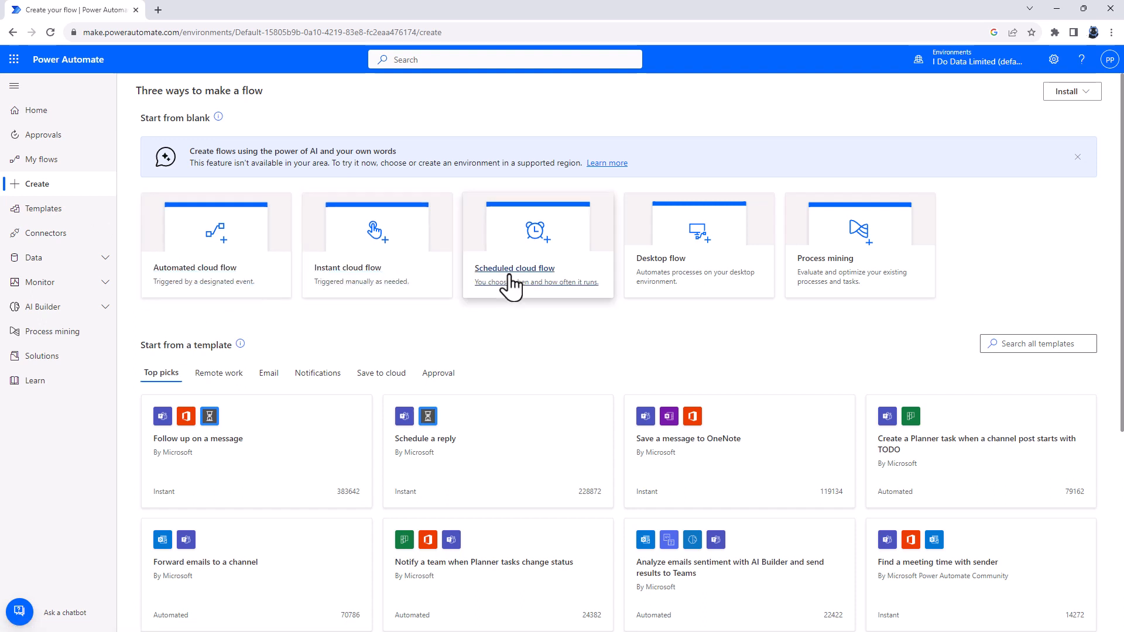
{"action": "mouse_move", "coordinate": [1110, 337]}
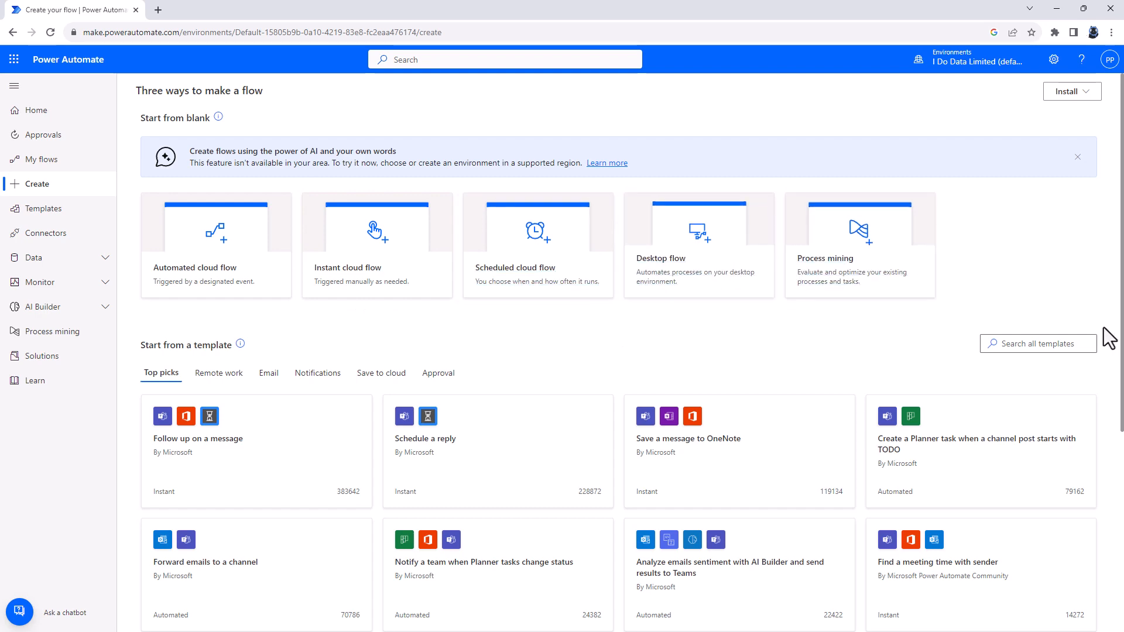
{"action": "scroll", "scroll_direction": "down", "scroll_amount": 3}
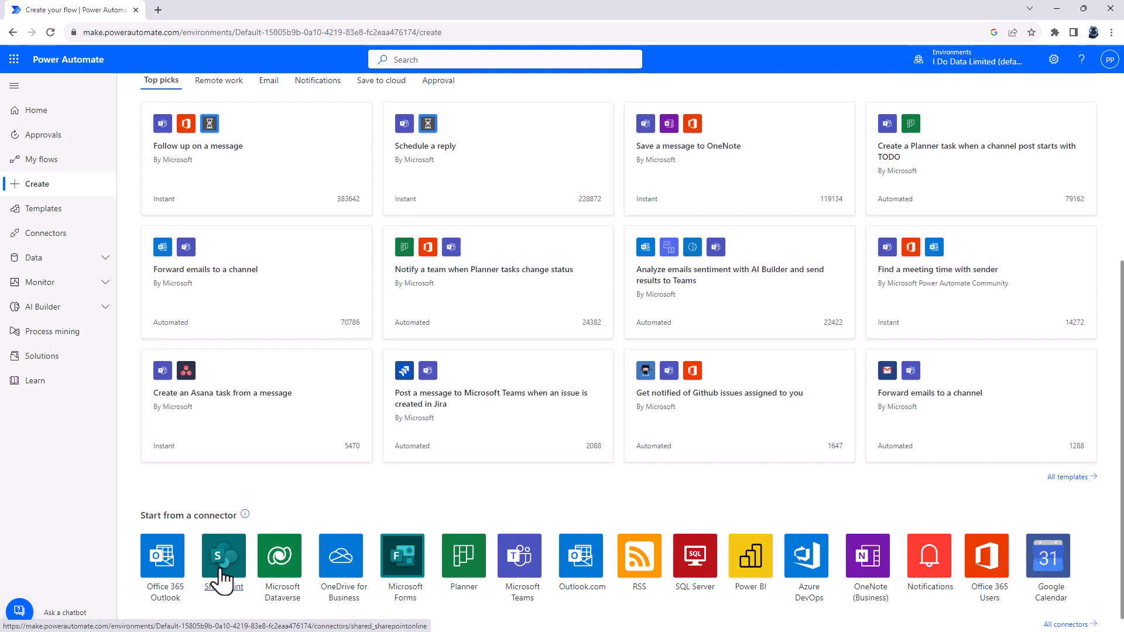
{"action": "mouse_move", "coordinate": [821, 581]}
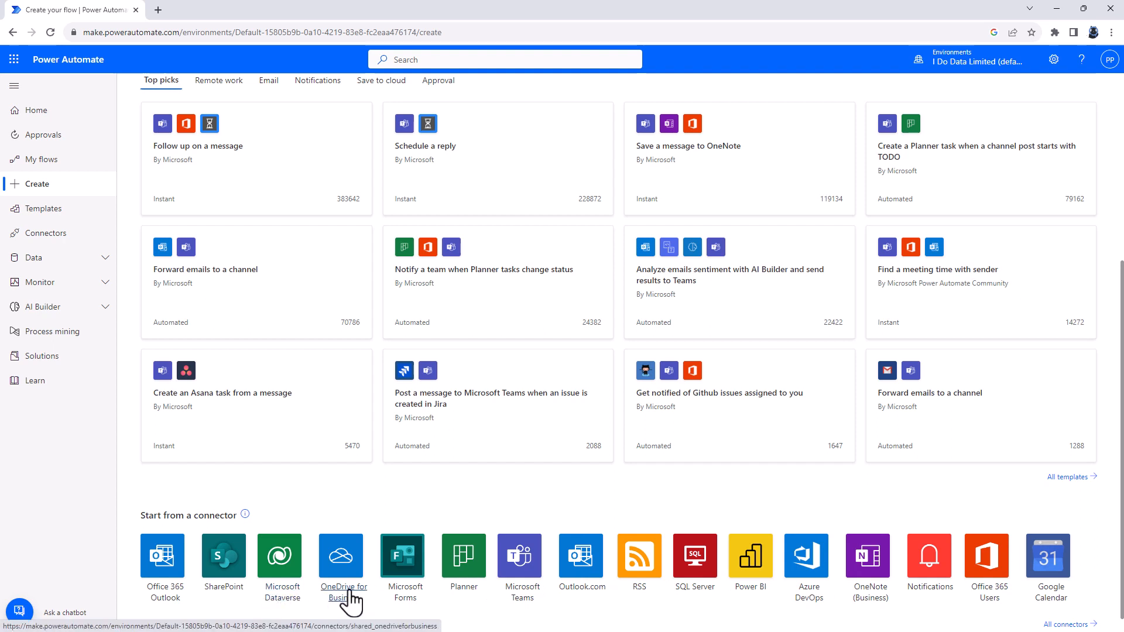
{"action": "scroll", "scroll_direction": "up", "scroll_amount": 3}
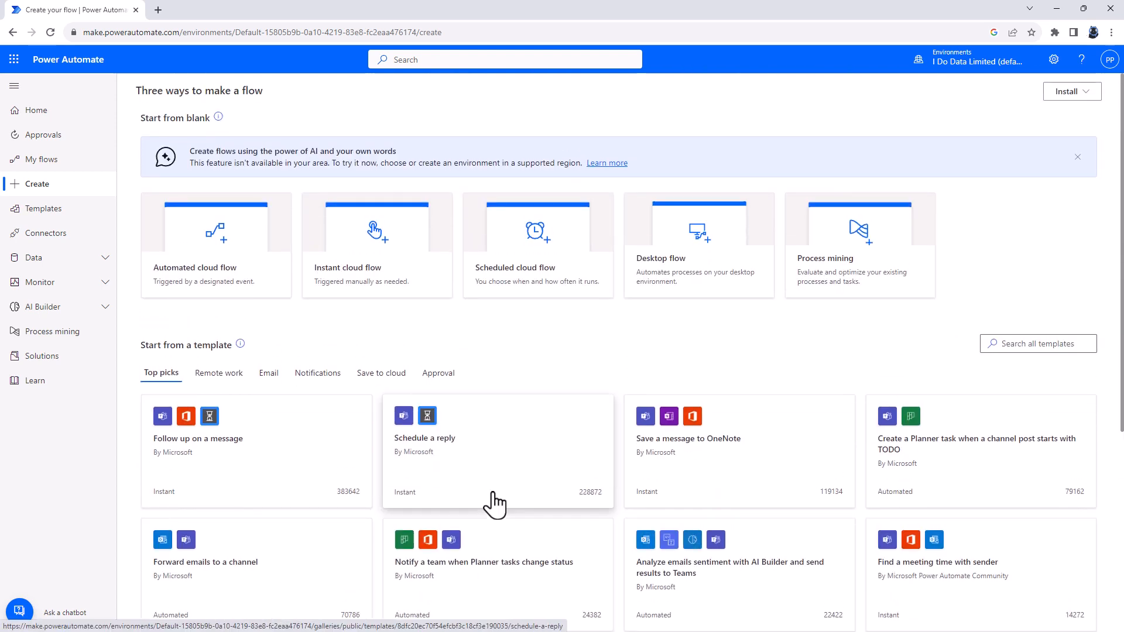
{"action": "mouse_move", "coordinate": [526, 188]}
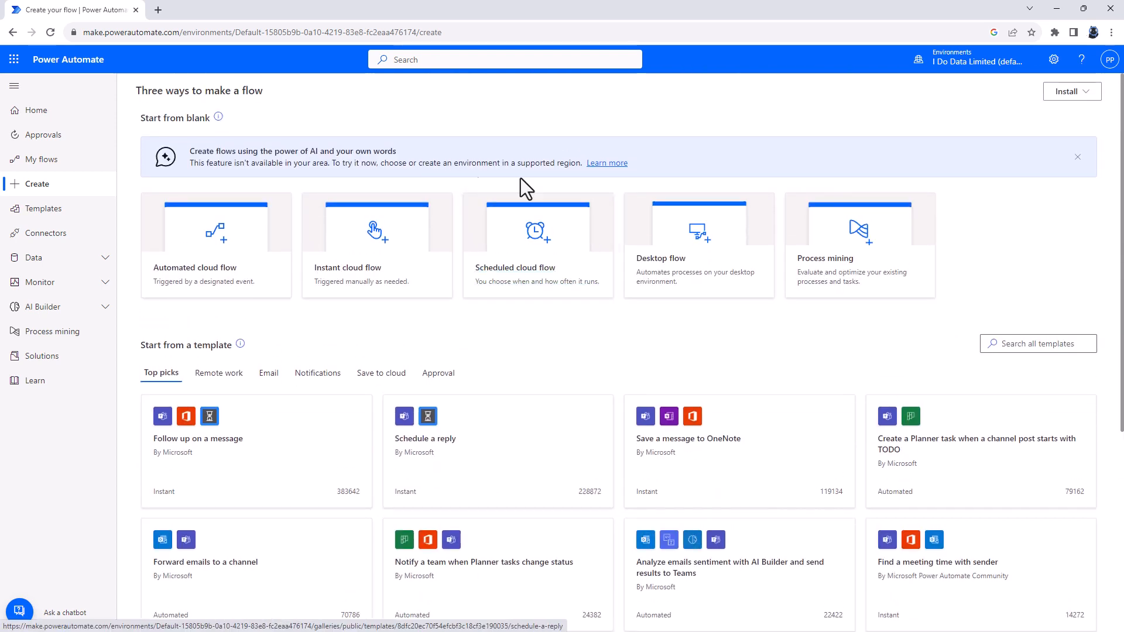
{"action": "mouse_move", "coordinate": [35, 110]}
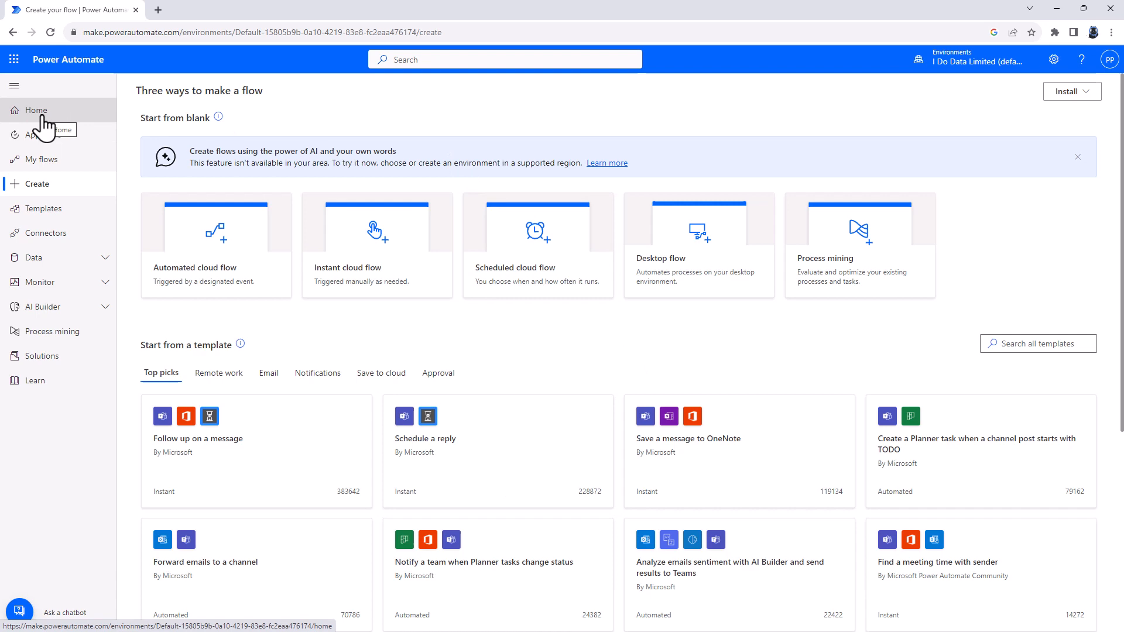
Step: Return to the Home page and bring up the Settings panel
{"action": "left_click", "coordinate": [35, 109]}
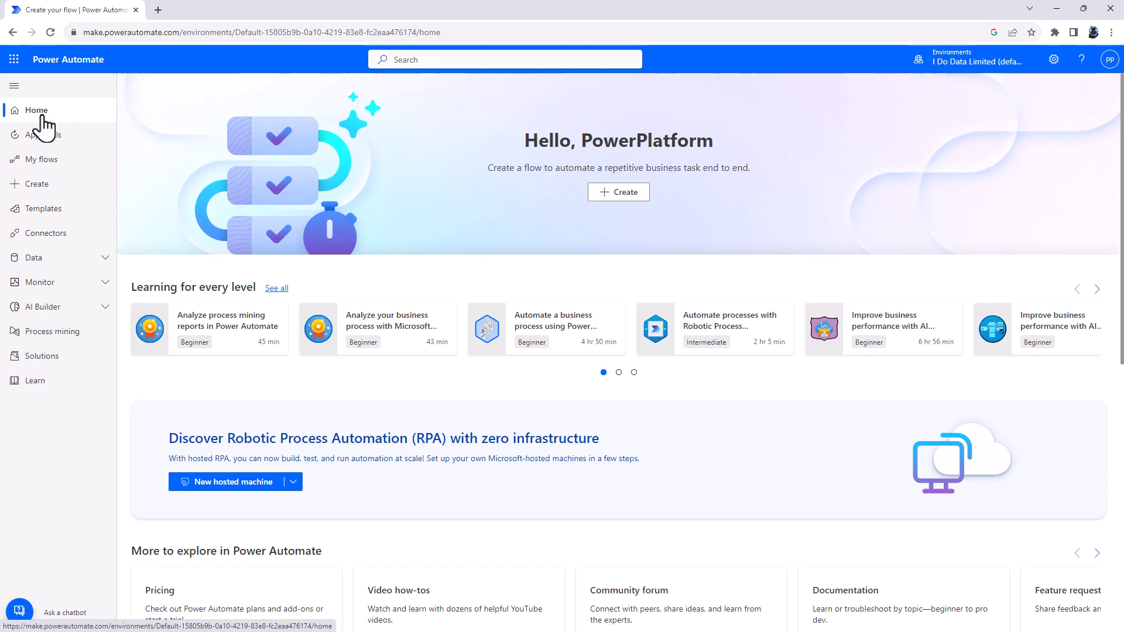
{"action": "mouse_move", "coordinate": [47, 125]}
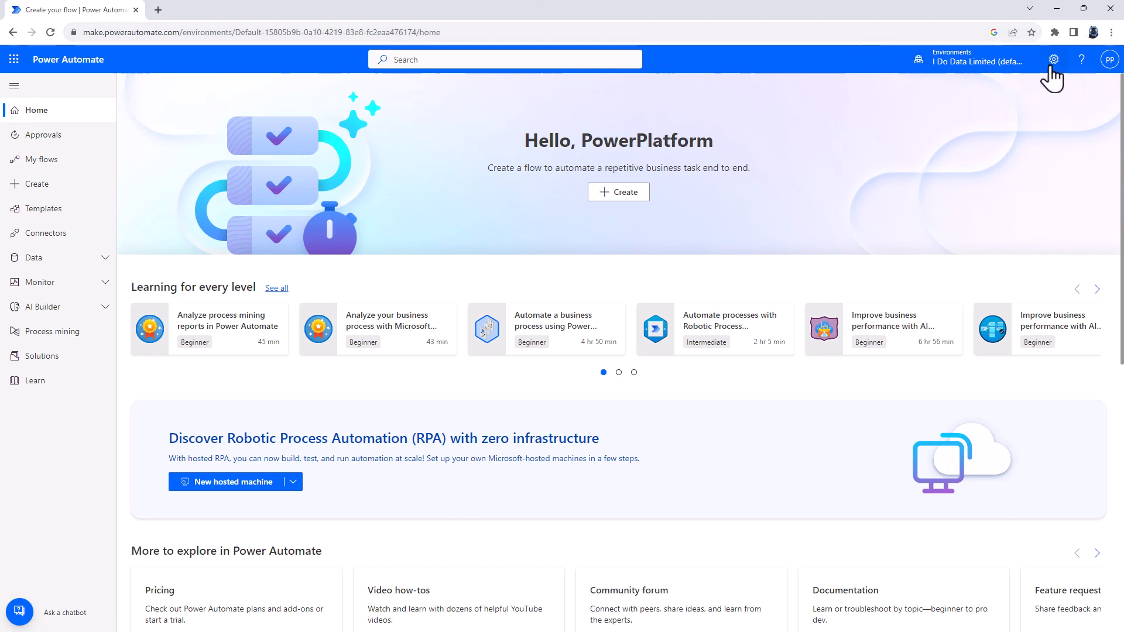
{"action": "left_click", "coordinate": [1053, 60]}
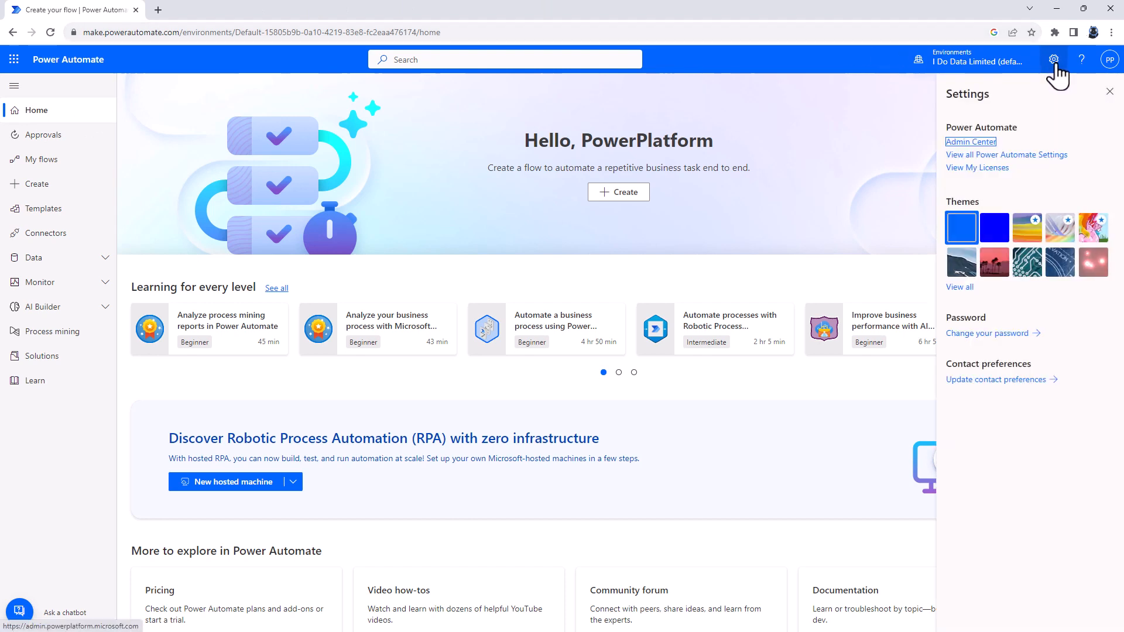
Step: Start a new environment in the admin center and preview Region options without changing them
{"action": "left_click", "coordinate": [970, 141]}
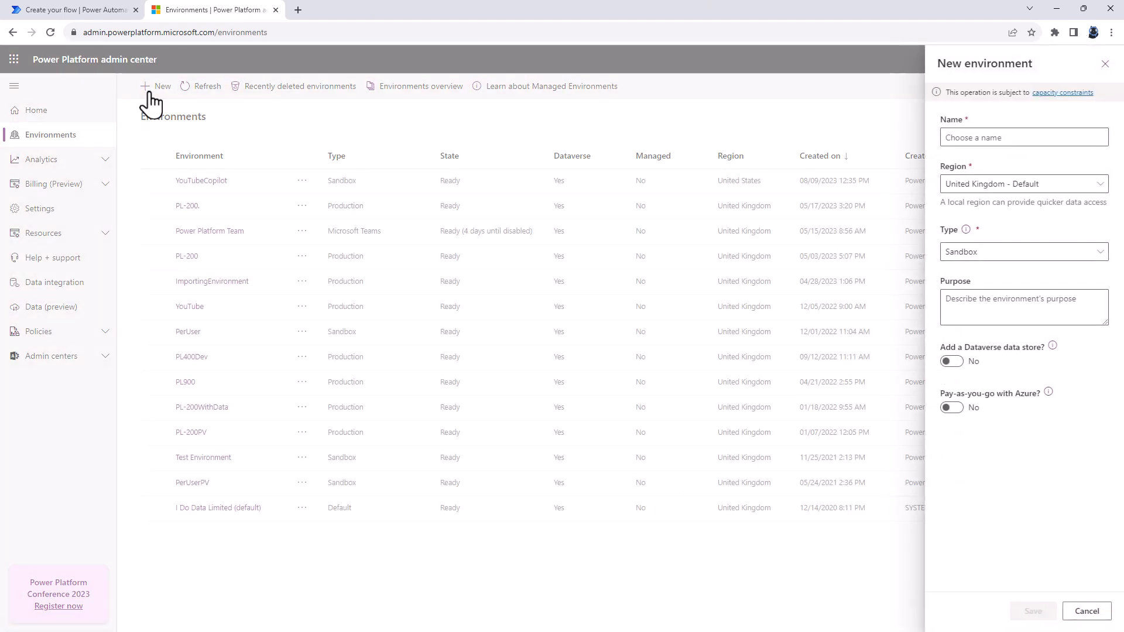
{"action": "left_click", "coordinate": [1022, 183]}
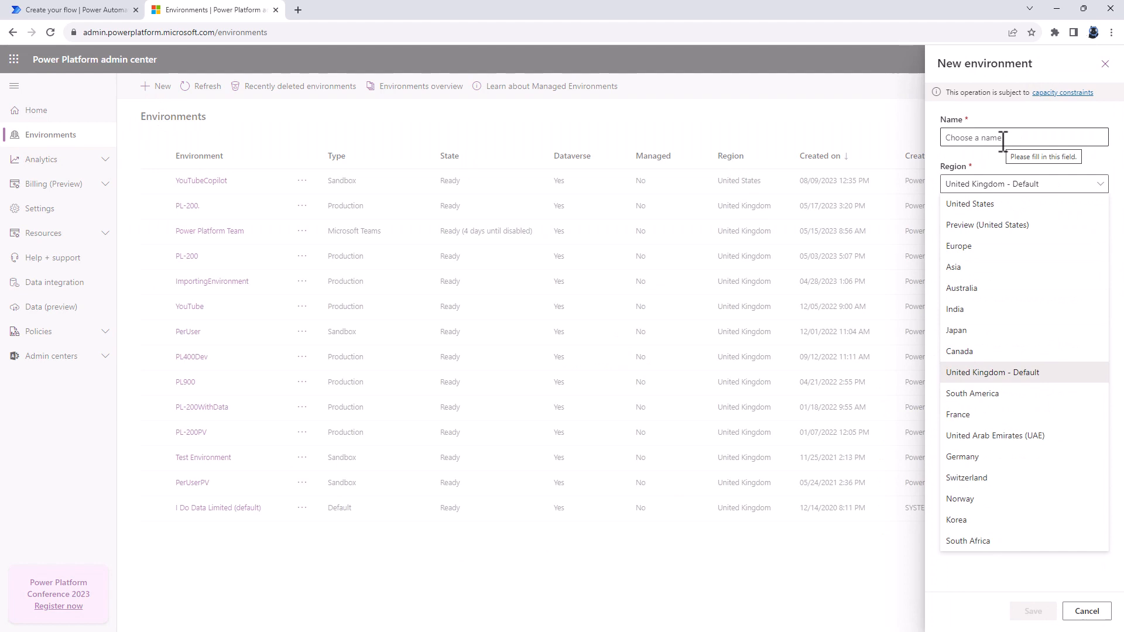
{"action": "mouse_move", "coordinate": [987, 224]}
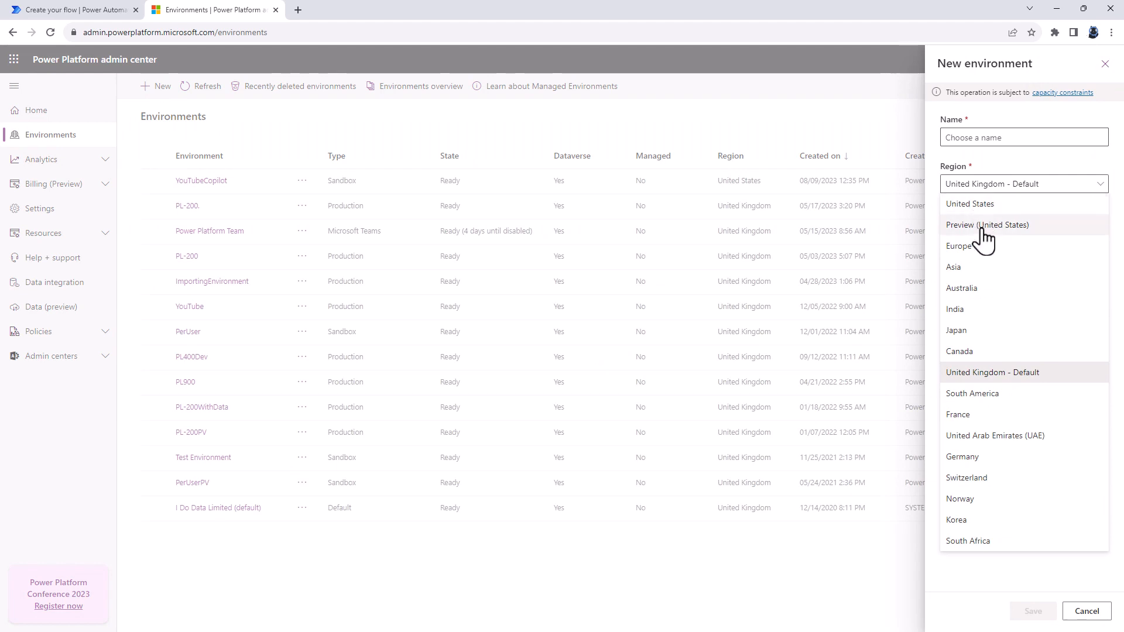
{"action": "left_click", "coordinate": [992, 372]}
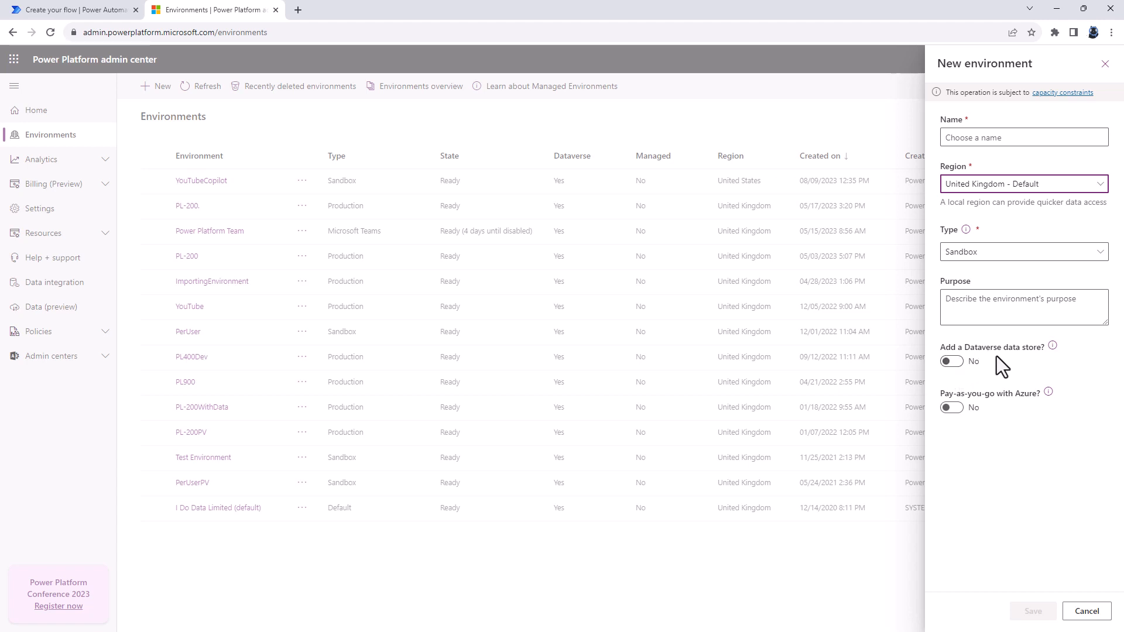
{"action": "mouse_move", "coordinate": [1087, 611]}
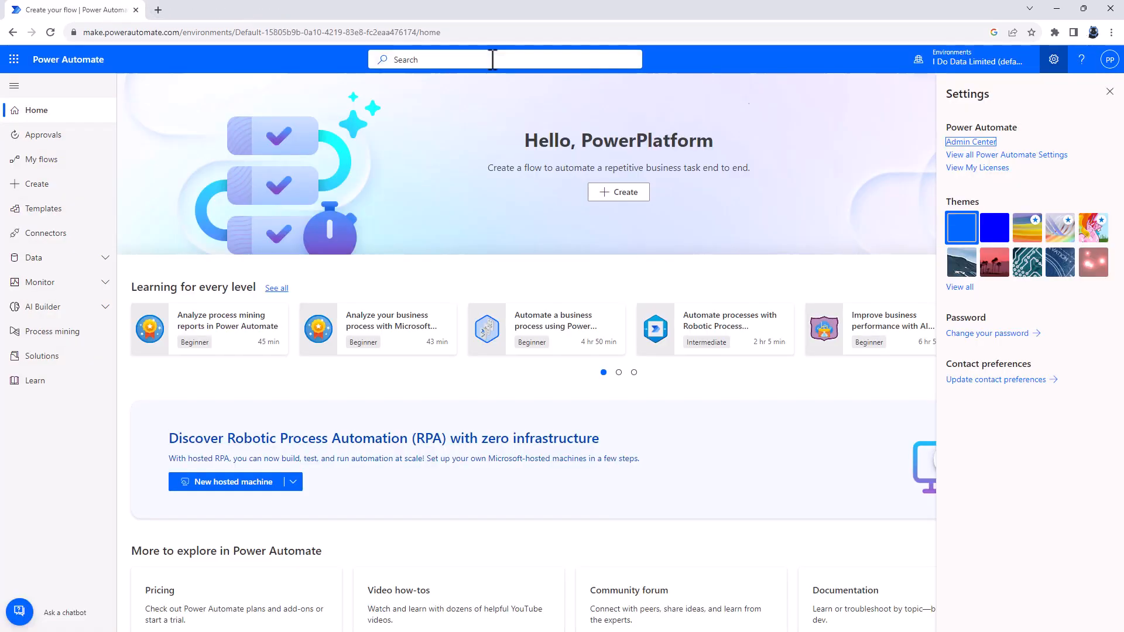
Step: Switch Power Automate to the YouTubeCopilot environment
{"action": "left_click", "coordinate": [969, 60]}
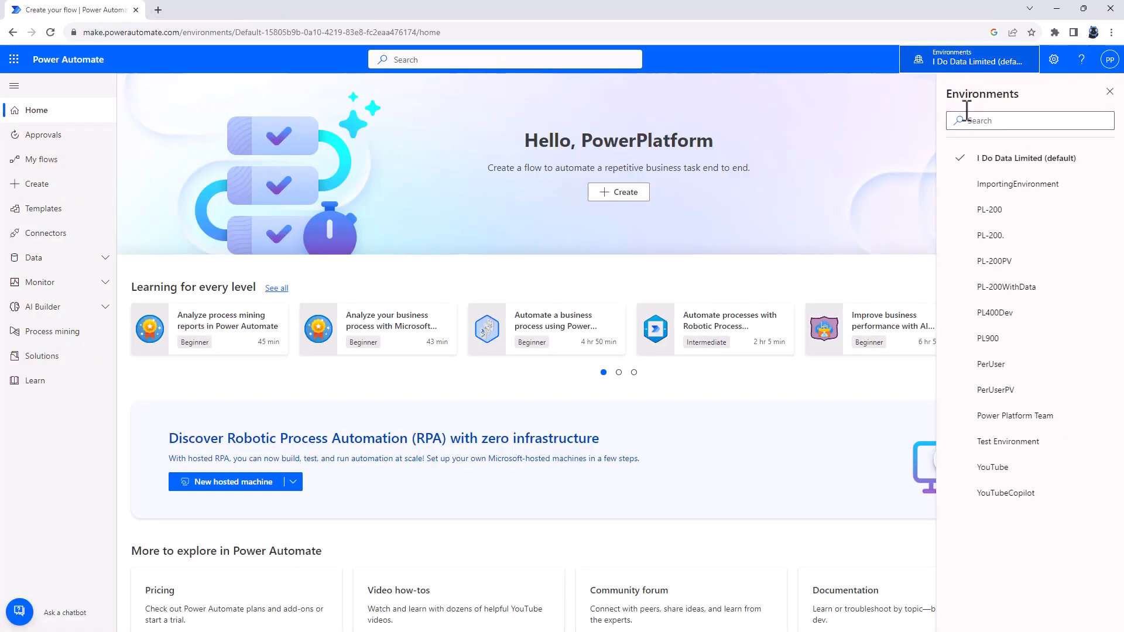
{"action": "left_click", "coordinate": [1006, 492]}
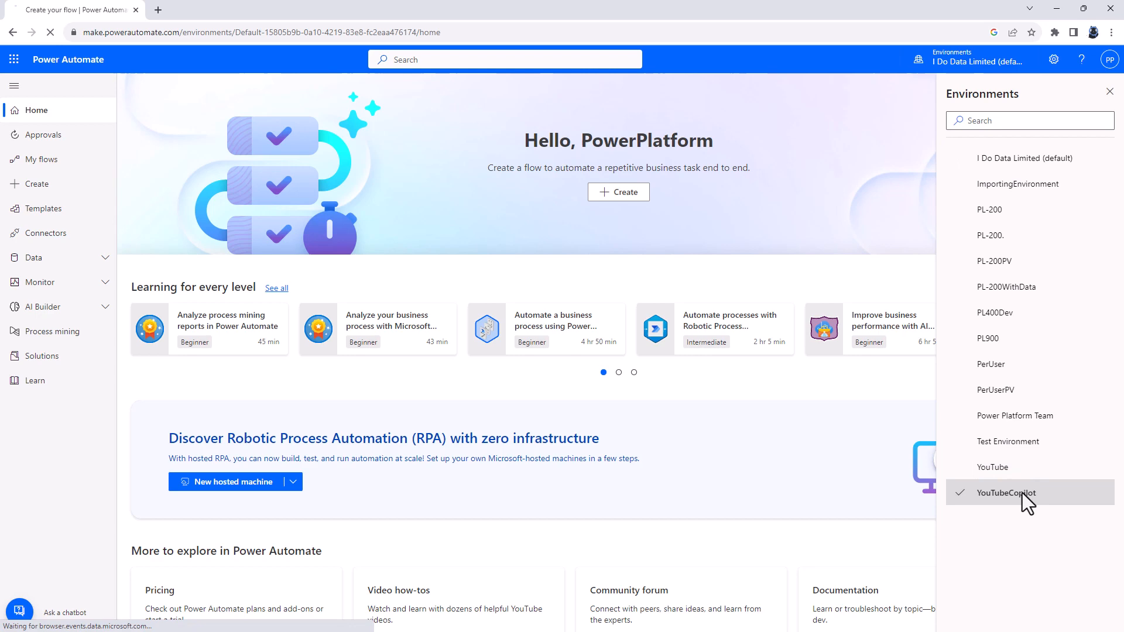
{"action": "left_click", "coordinate": [1006, 492]}
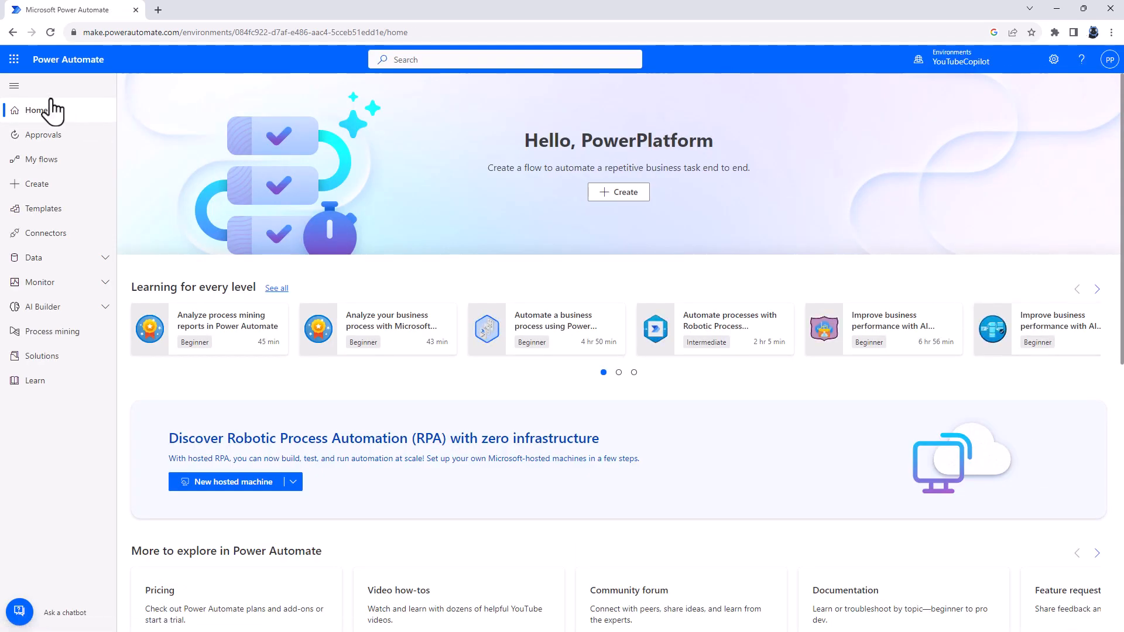
Step: Ask Copilot for a flow recording weather every 30 minutes to an Excel 365 online sheet
{"action": "left_click", "coordinate": [49, 32]}
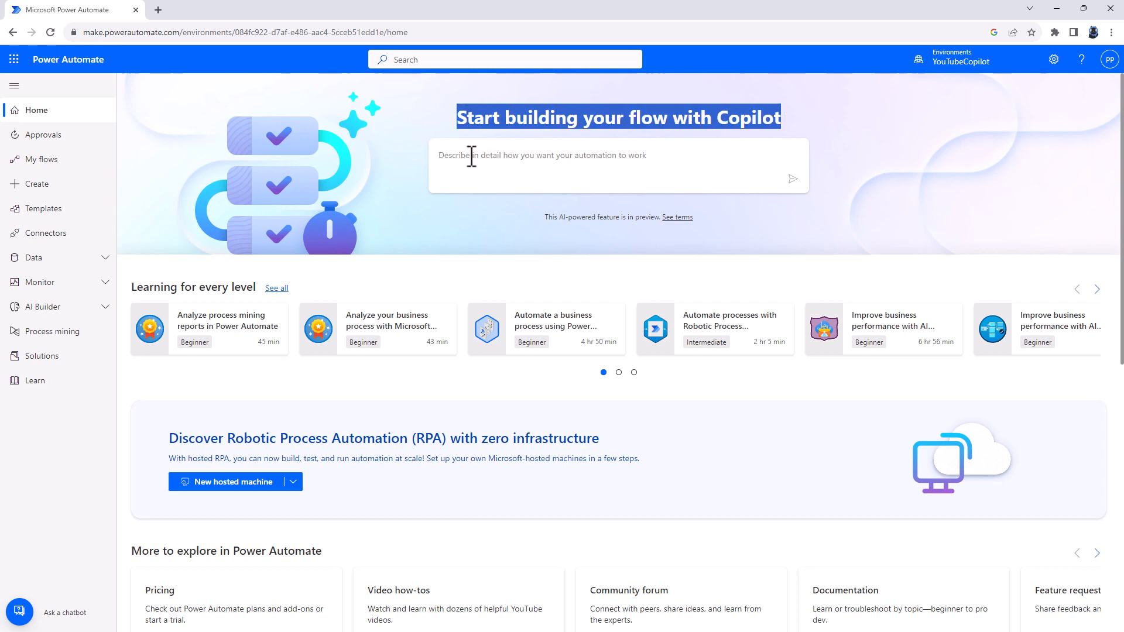
{"action": "mouse_move", "coordinate": [530, 162]}
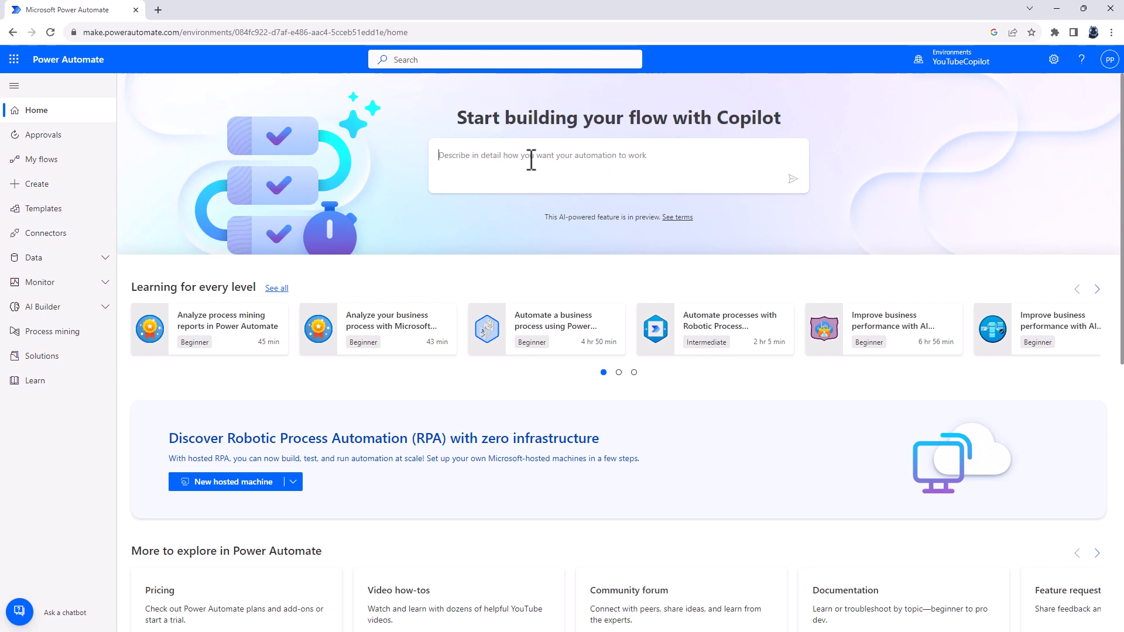
{"action": "type", "text": "I want to record the weather every 30 minutes to an E"}
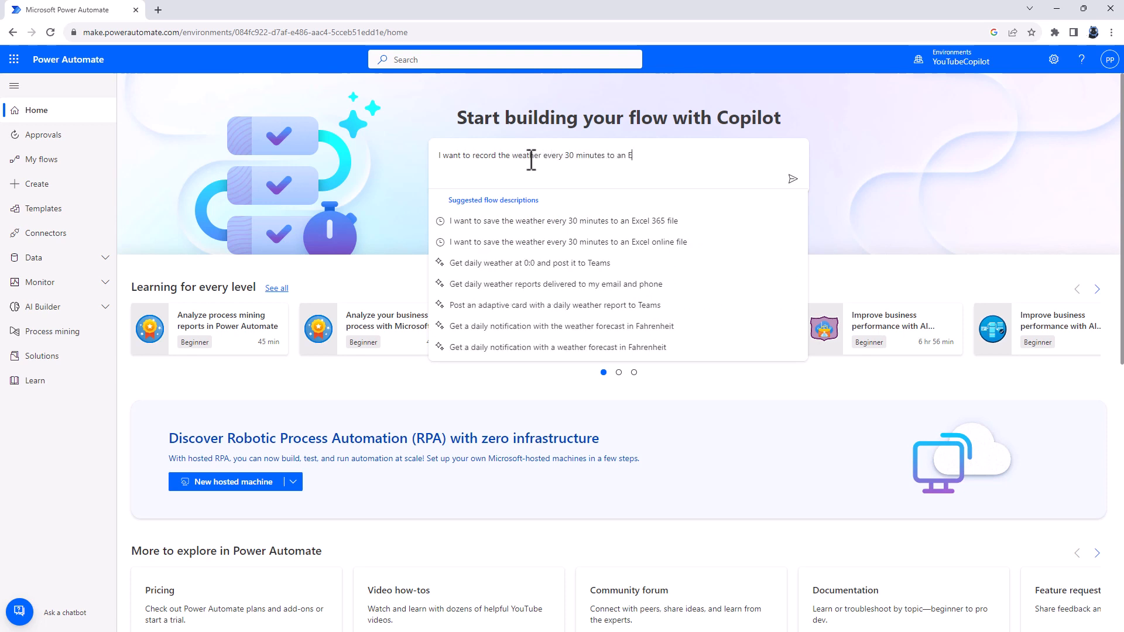
{"action": "type", "text": "xcel 365 onl"}
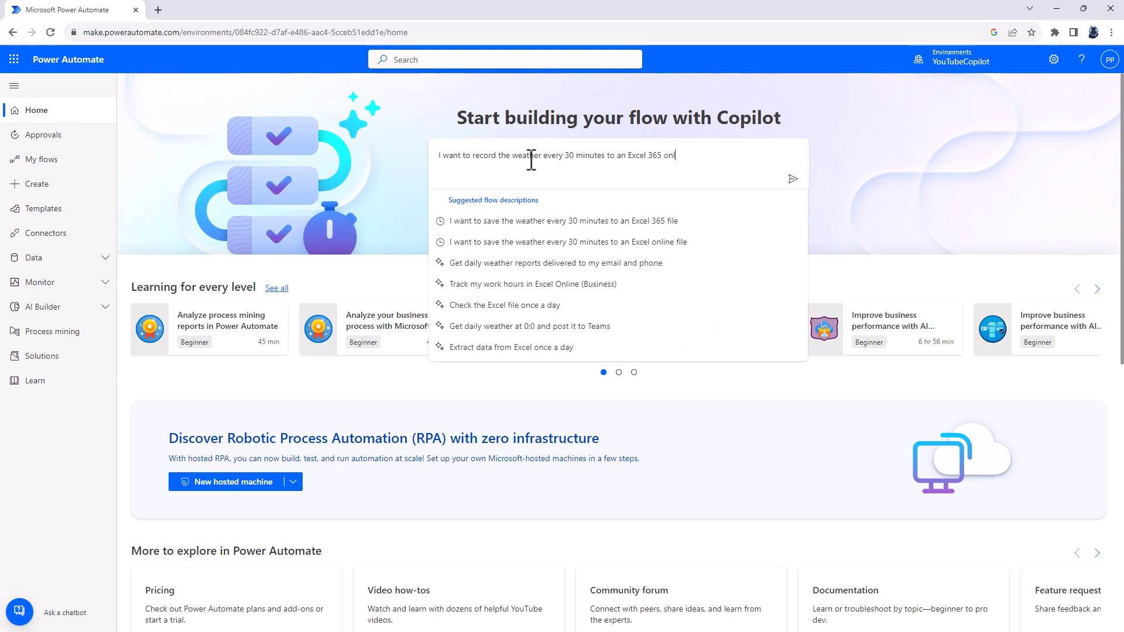
{"action": "type", "text": "ine"}
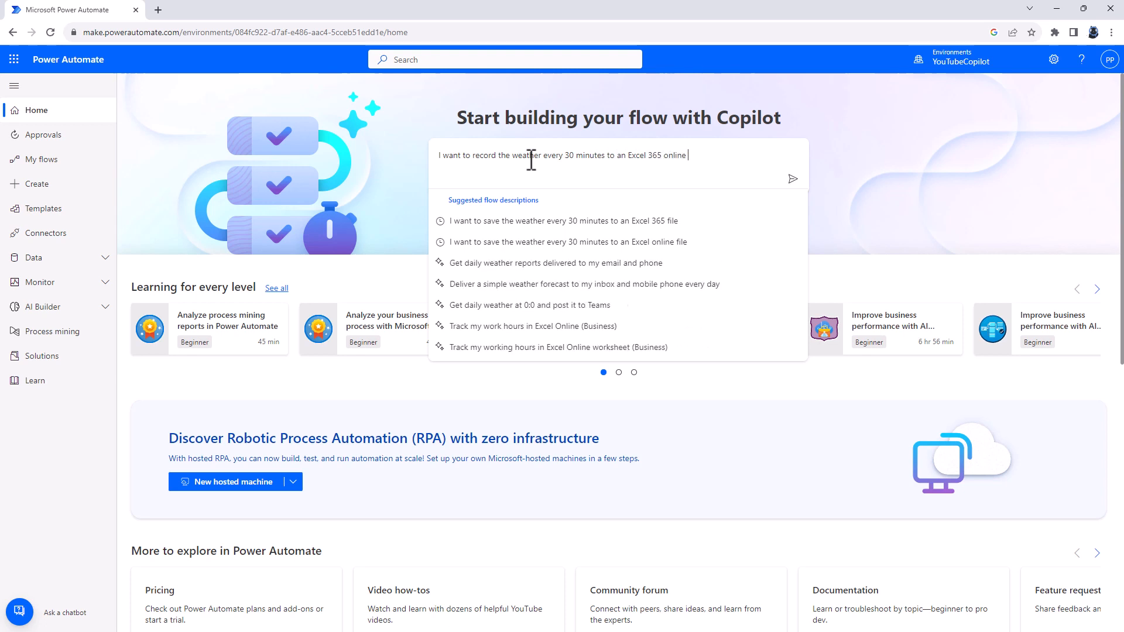
{"action": "left_click", "coordinate": [792, 180]}
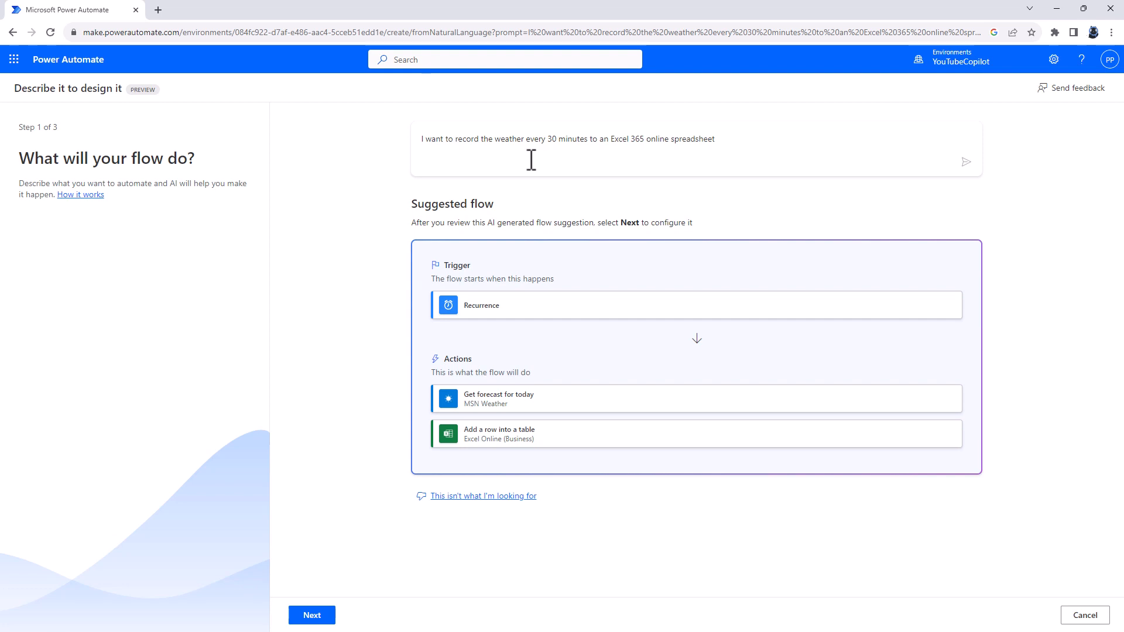
{"action": "mouse_move", "coordinate": [415, 223]}
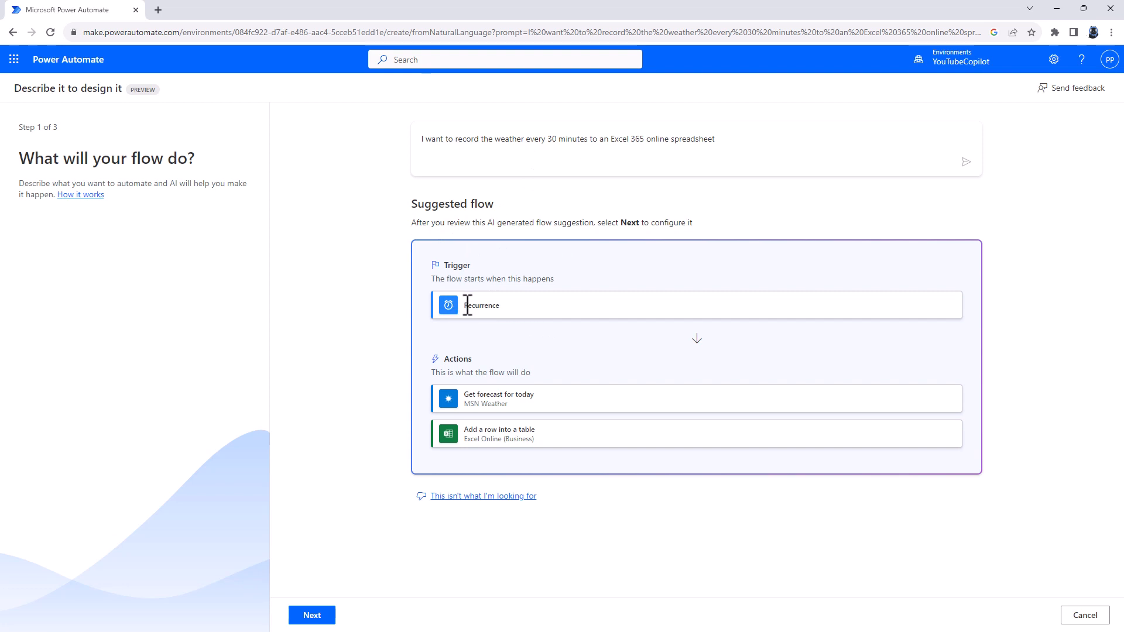
{"action": "double_click", "coordinate": [481, 305]}
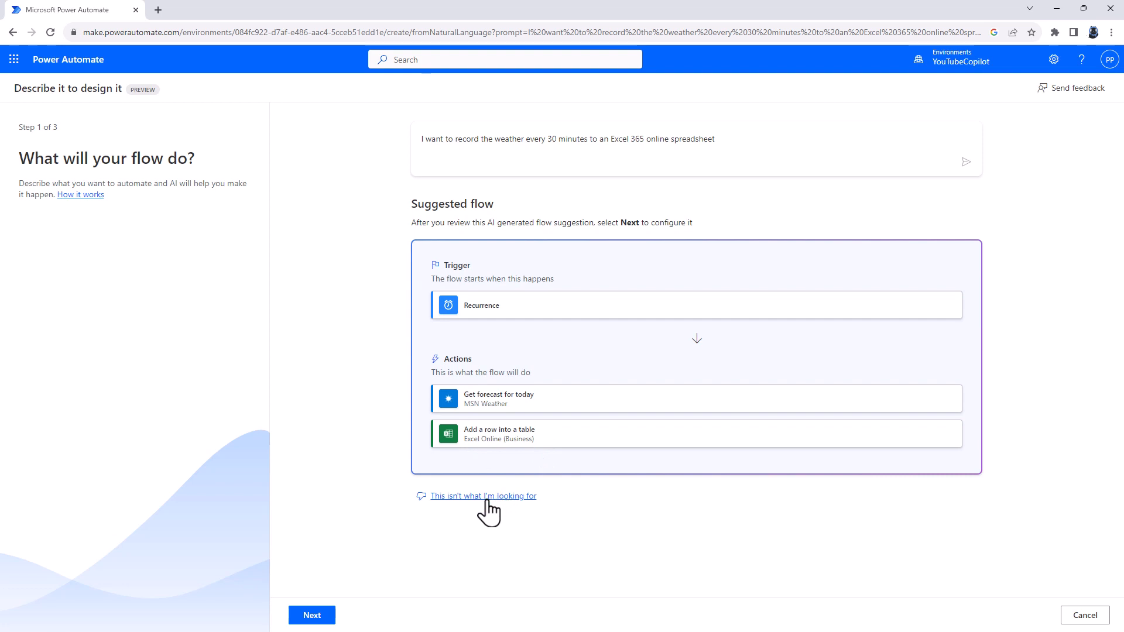
{"action": "mouse_move", "coordinate": [593, 173]}
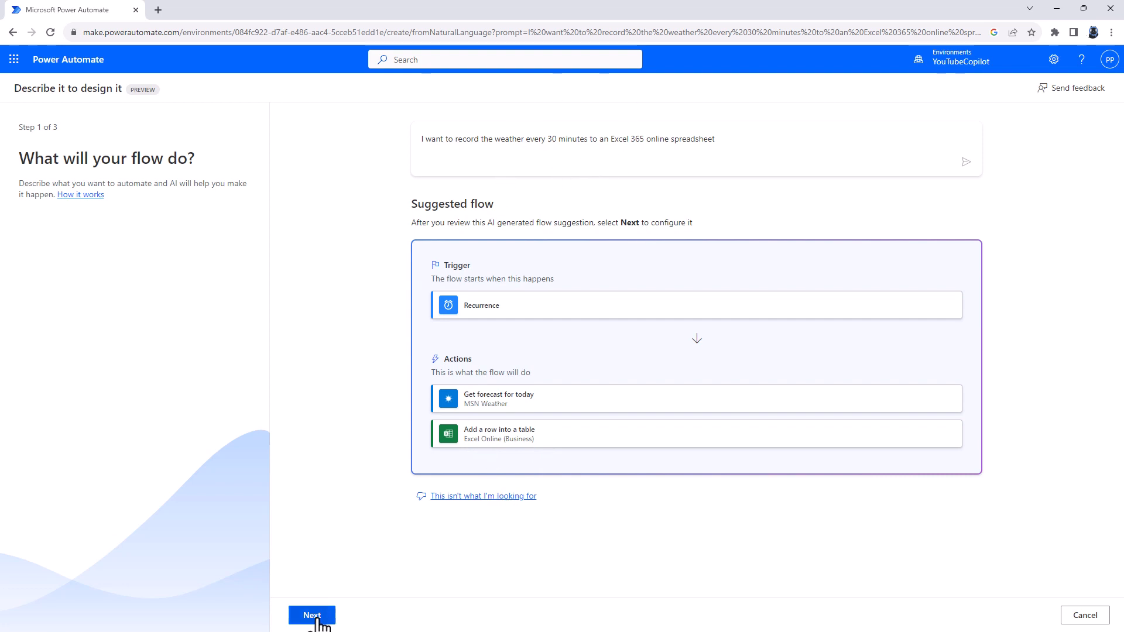
Step: Accept Copilot's suggested flow and confirm the MSN Weather and Excel Online connections
{"action": "left_click", "coordinate": [311, 615]}
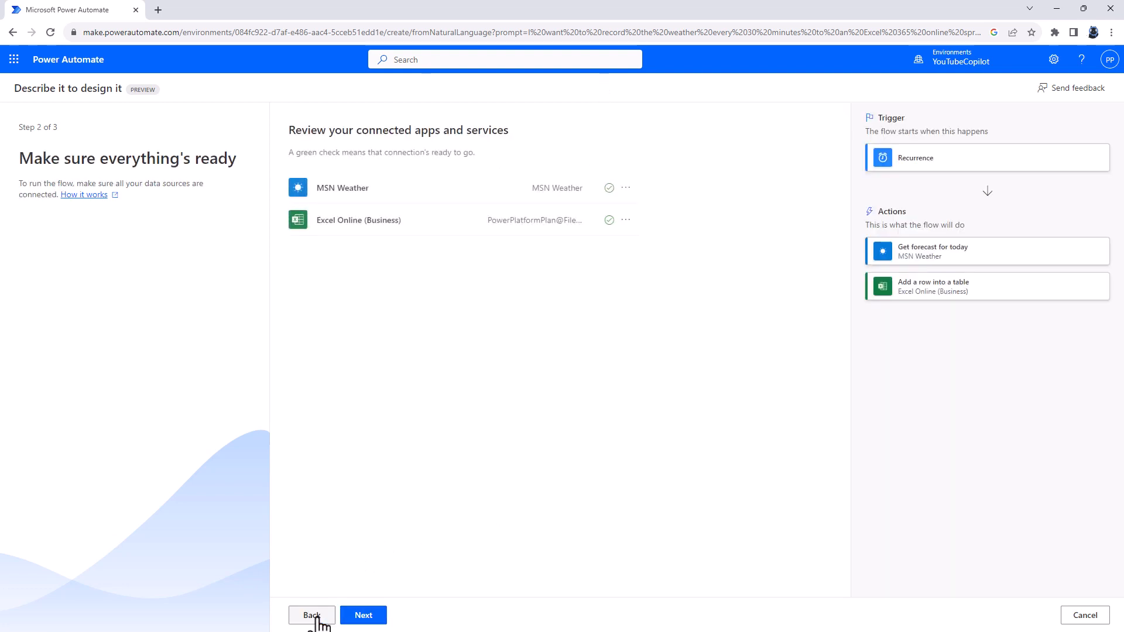
{"action": "mouse_move", "coordinate": [319, 197]}
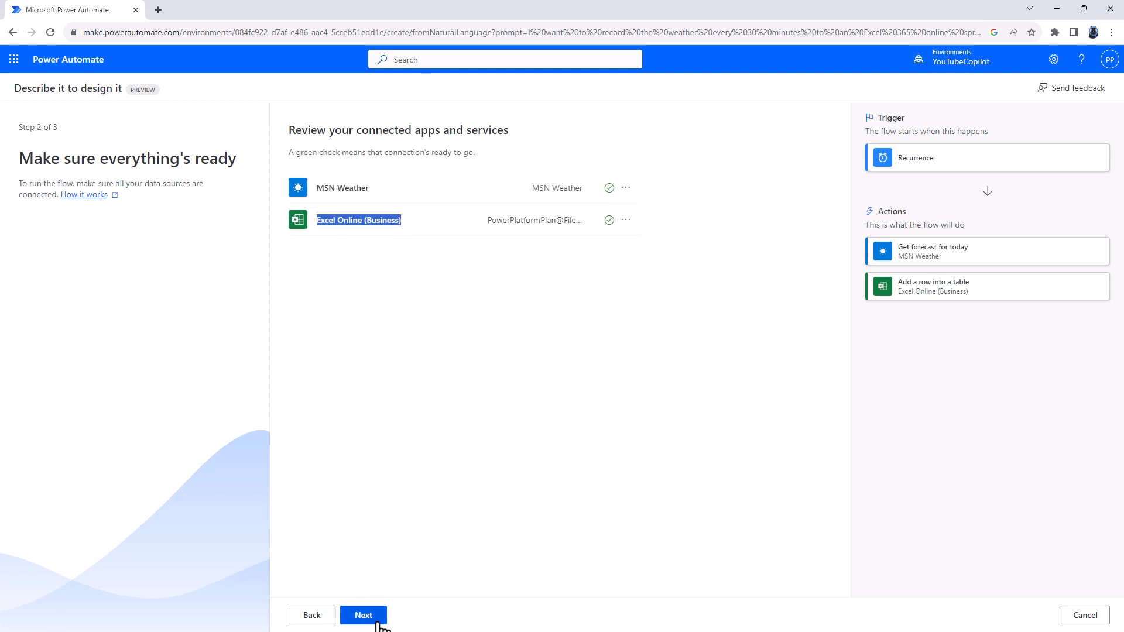
{"action": "left_click", "coordinate": [624, 187]}
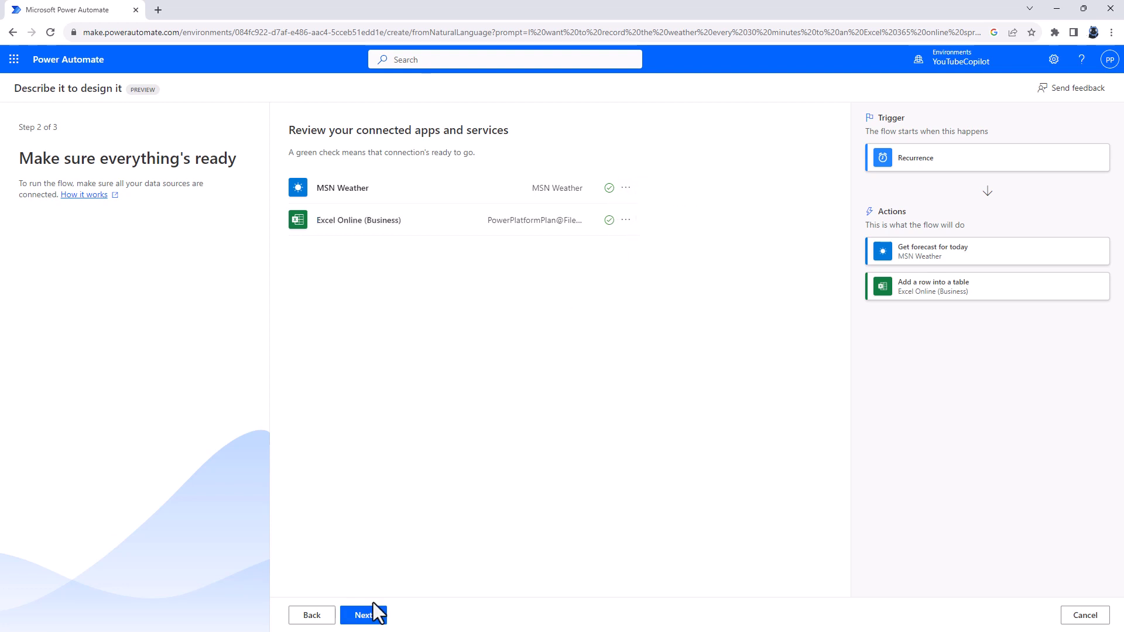
{"action": "left_click", "coordinate": [364, 615]}
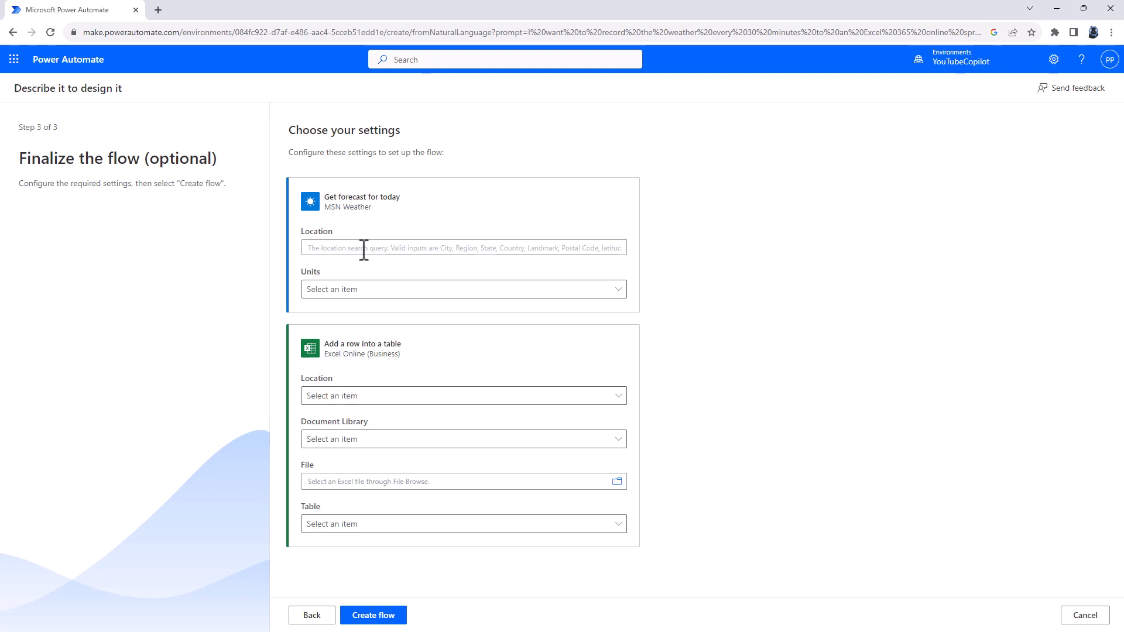
Step: Forecast Orlando, Florida in Imperial, log to Book.xlsx Table1 on OneDrive, and create the flow
{"action": "type", "text": "Orlando, Florida"}
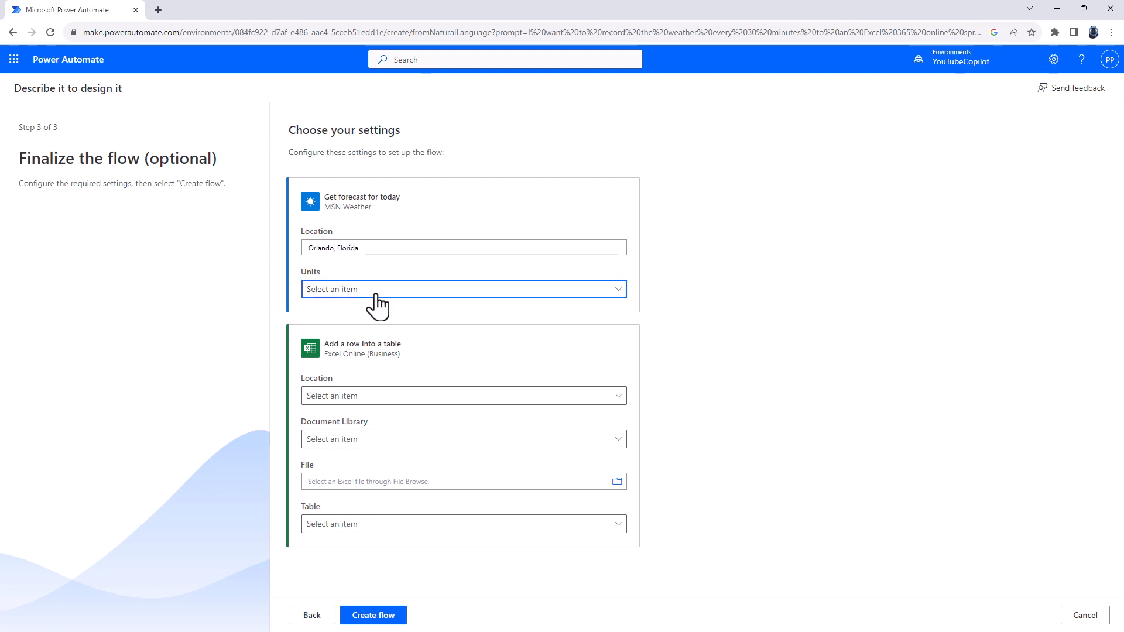
{"action": "left_click", "coordinate": [463, 289]}
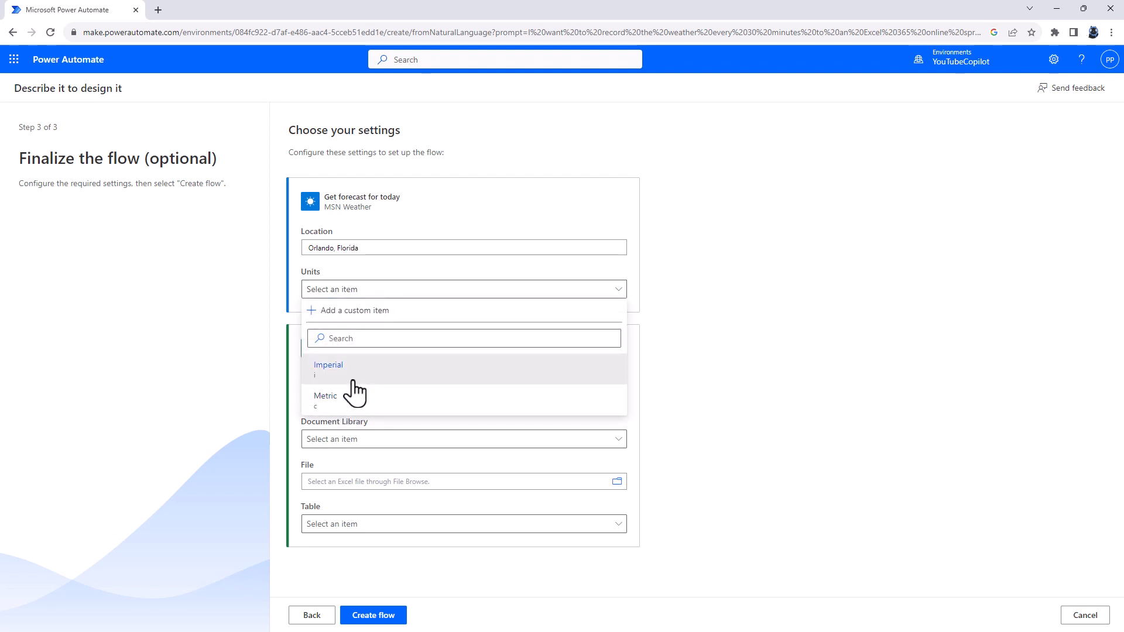
{"action": "left_click", "coordinate": [327, 365]}
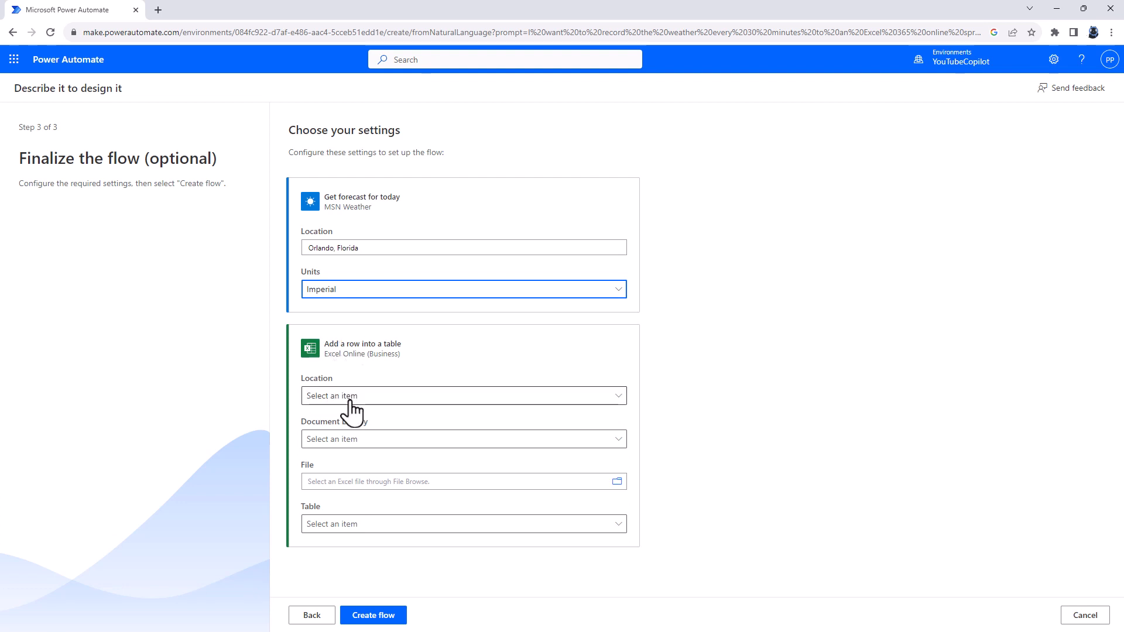
{"action": "left_click", "coordinate": [463, 395]}
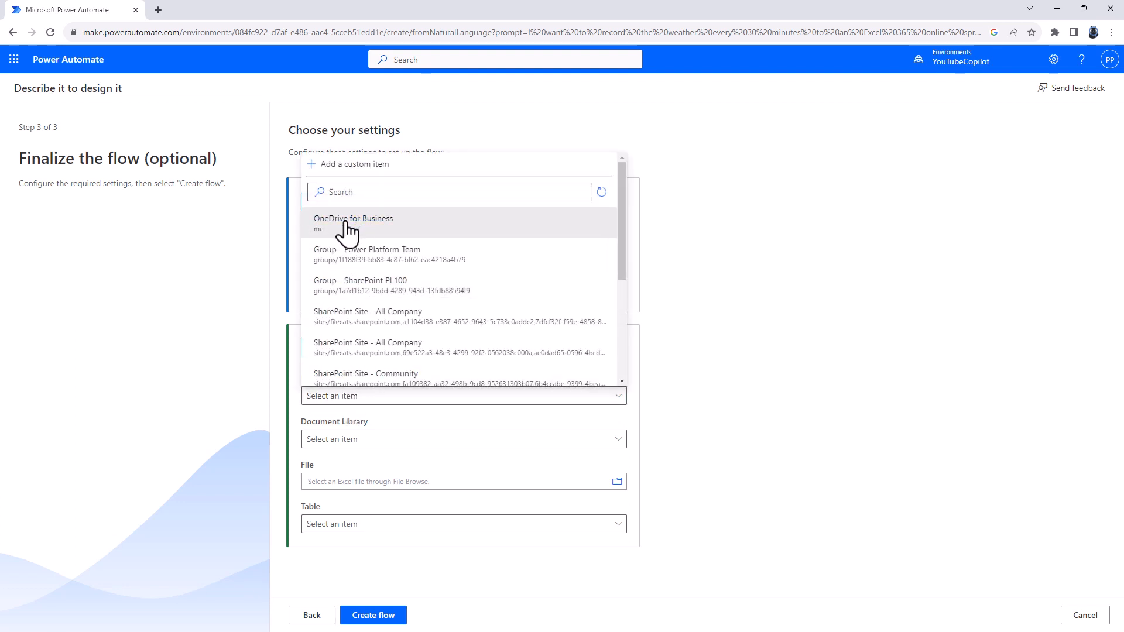
{"action": "left_click", "coordinate": [353, 218]}
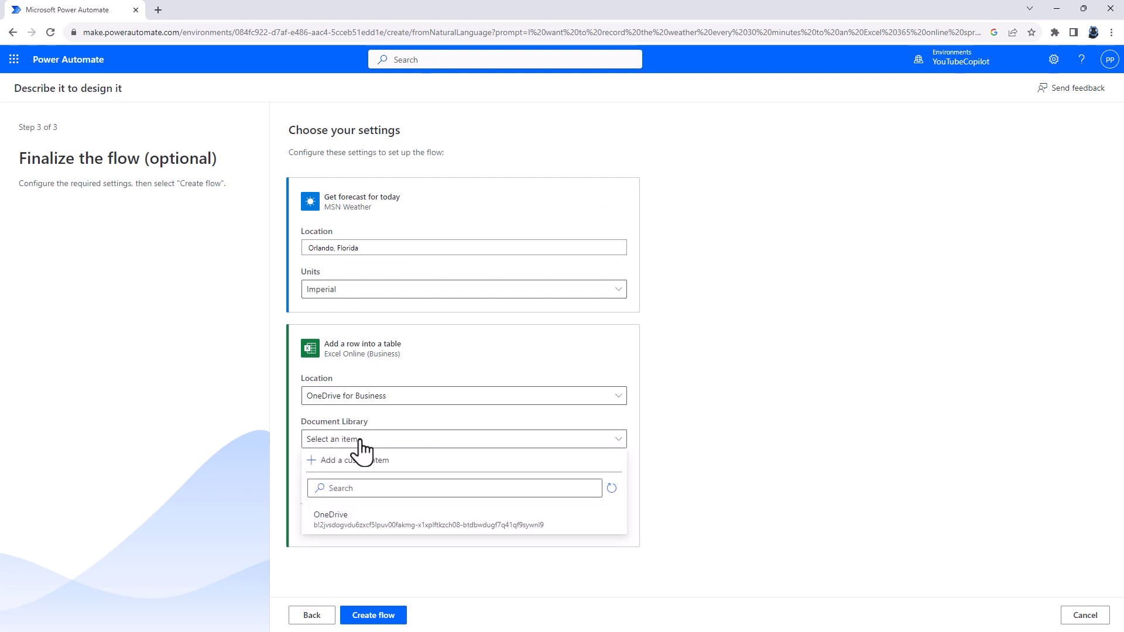
{"action": "left_click", "coordinate": [331, 520]}
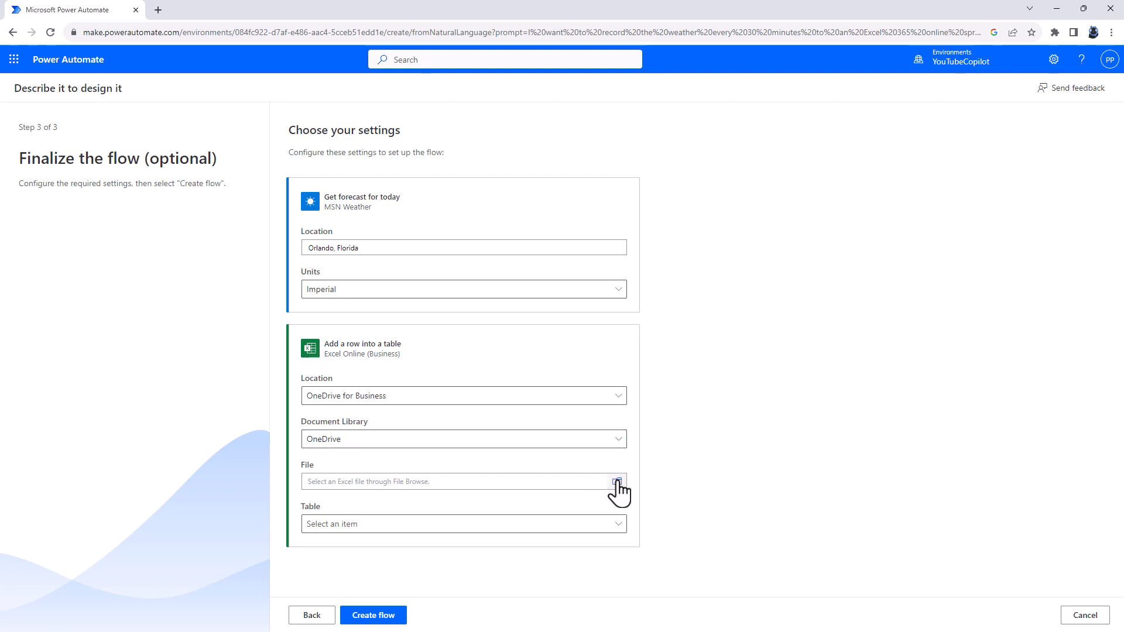
{"action": "mouse_move", "coordinate": [695, 583]}
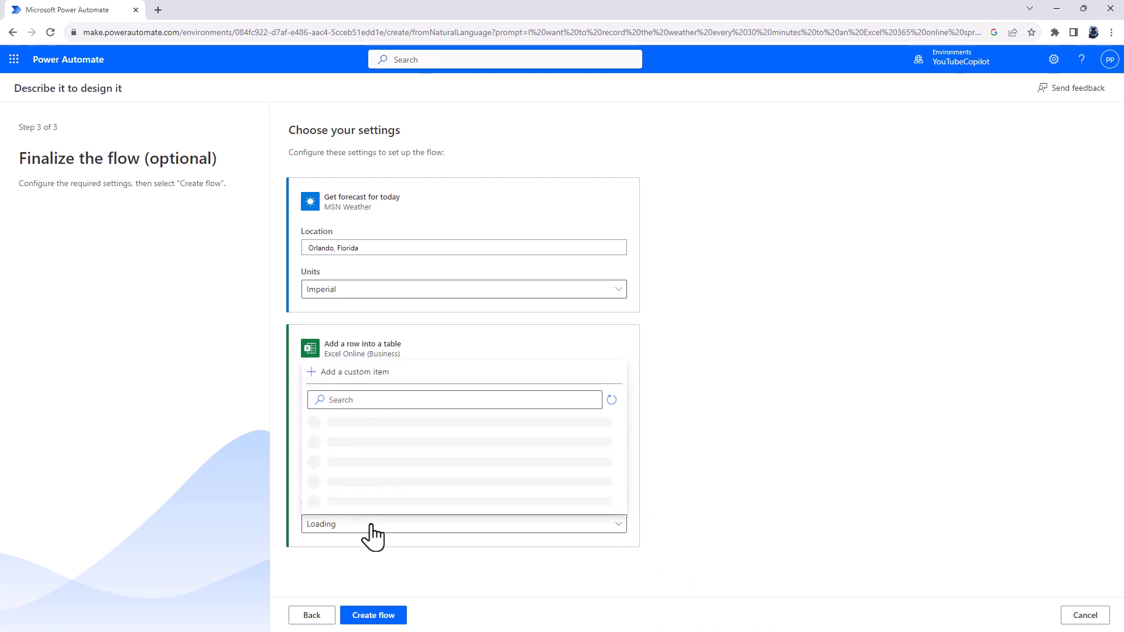
{"action": "mouse_move", "coordinate": [350, 434]}
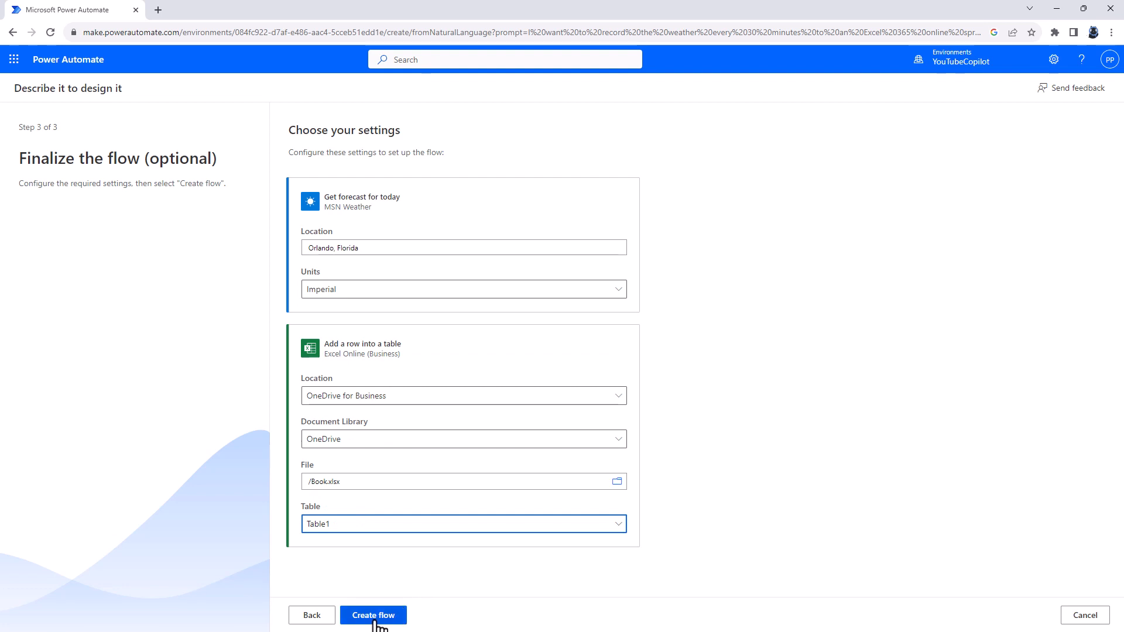
{"action": "left_click", "coordinate": [373, 616]}
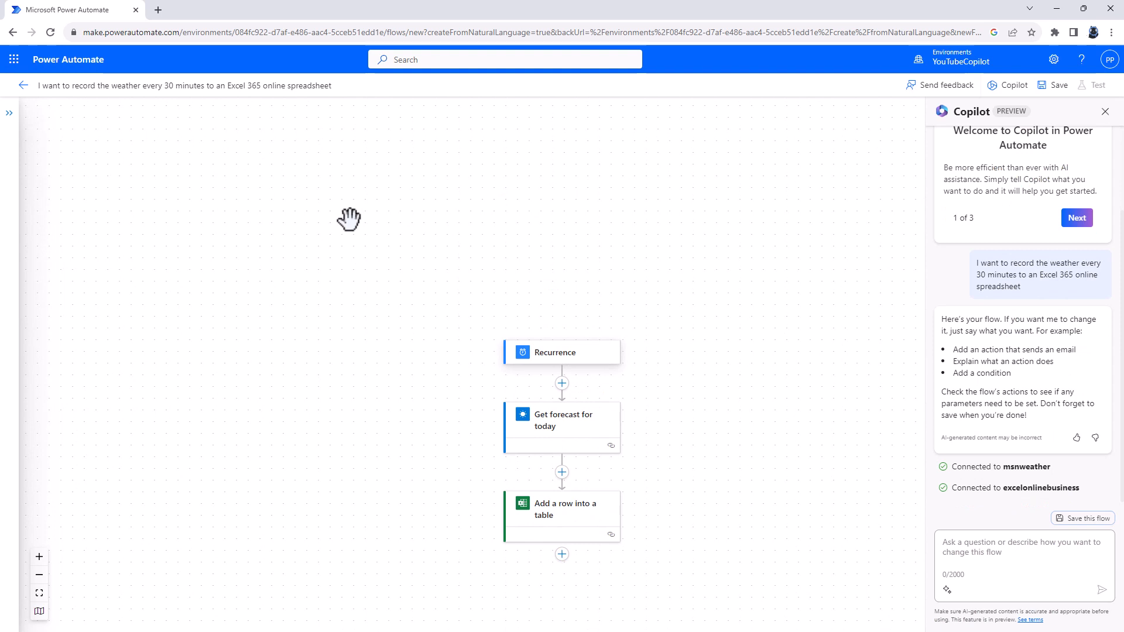
{"action": "mouse_move", "coordinate": [579, 377]}
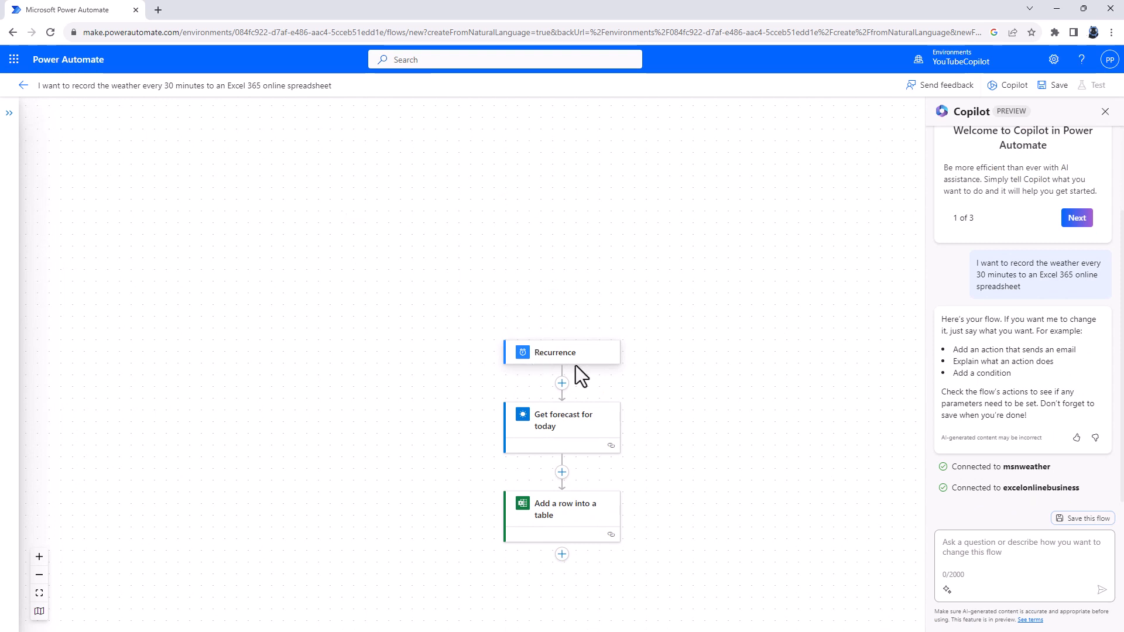
Step: Inspect the recurrence, Orlando forecast and Book.xlsx Table1 Excel row step parameters
{"action": "left_click", "coordinate": [561, 352]}
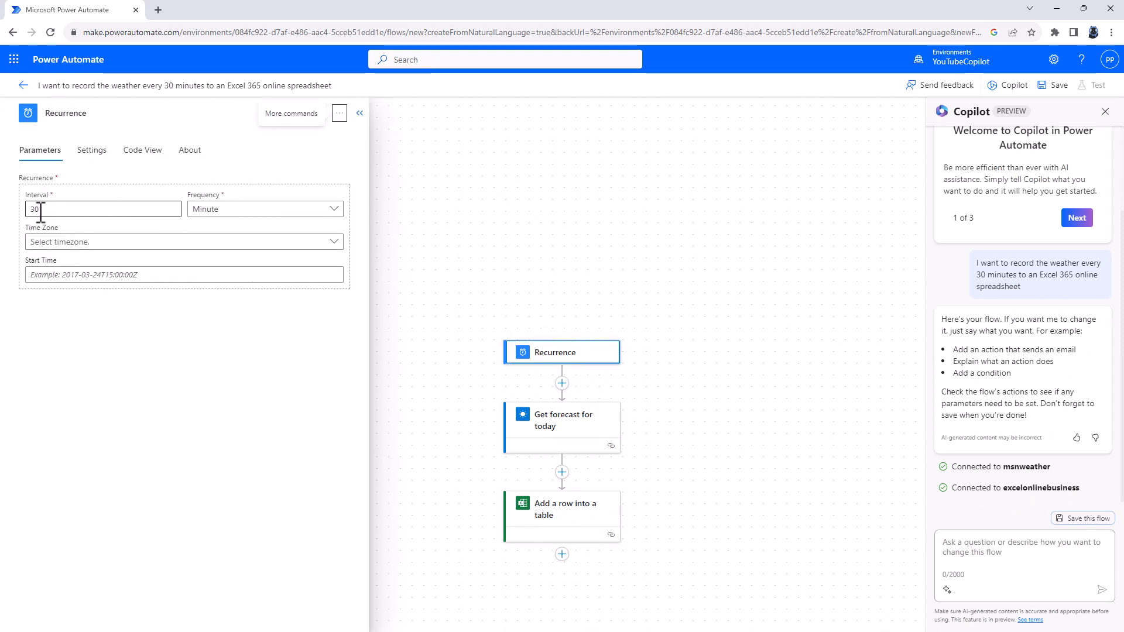
{"action": "mouse_move", "coordinate": [506, 388]}
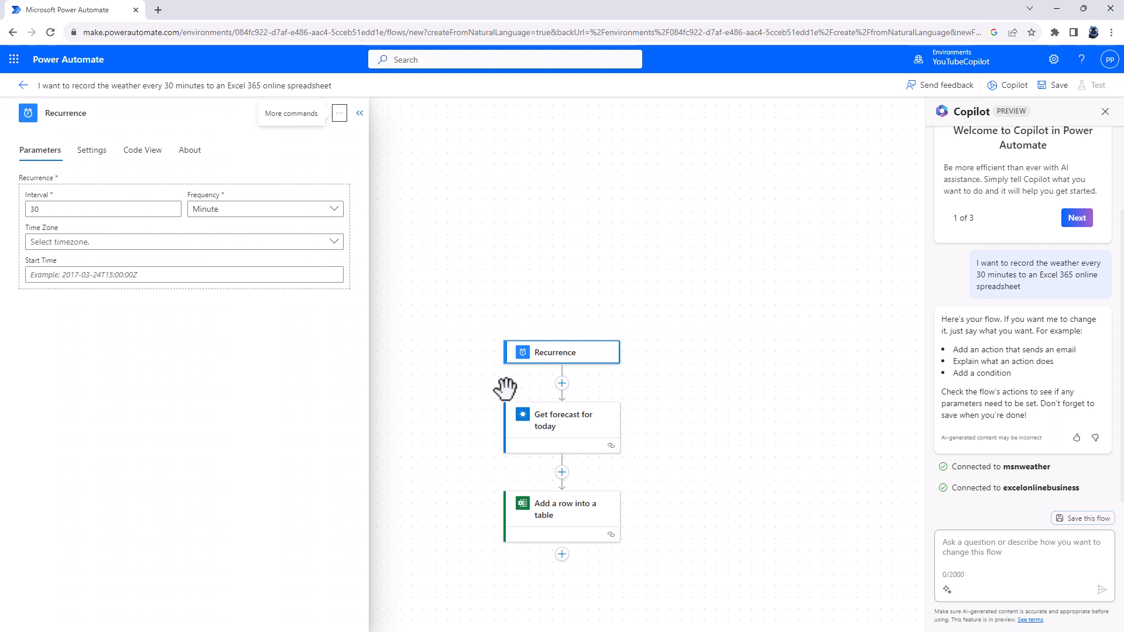
{"action": "left_click", "coordinate": [562, 419]}
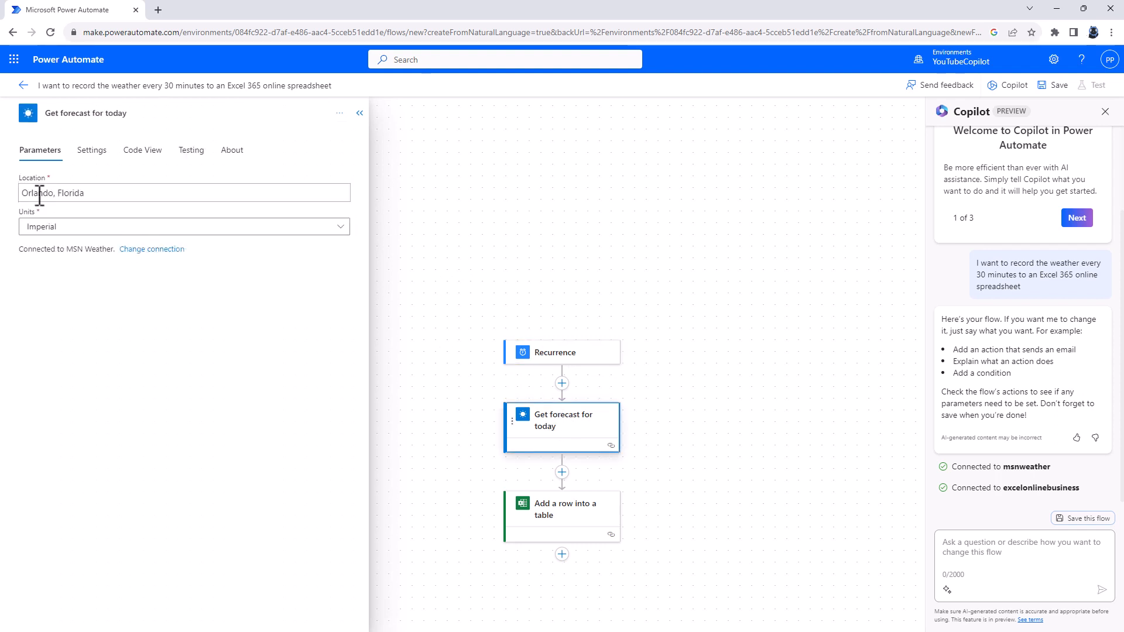
{"action": "left_click", "coordinate": [562, 517]}
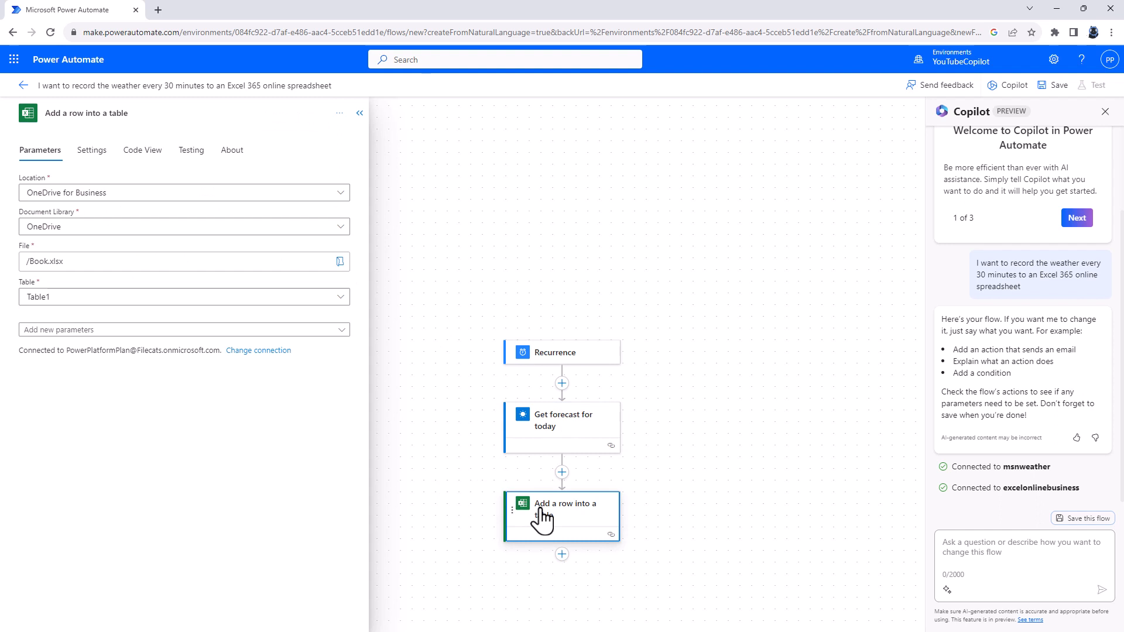
{"action": "mouse_move", "coordinate": [150, 330]}
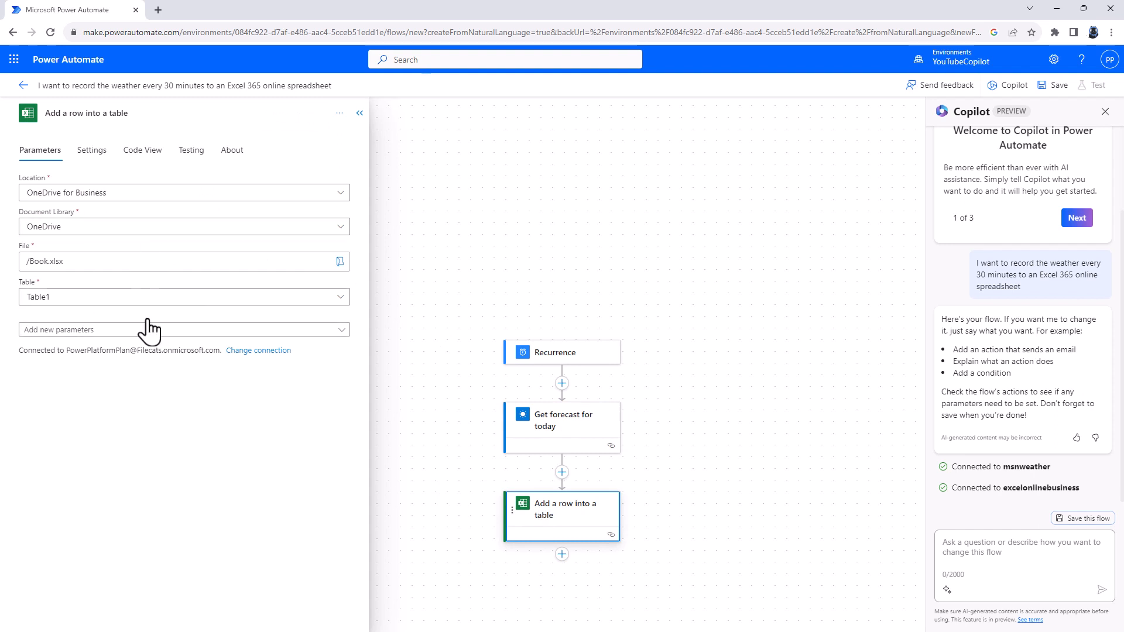
{"action": "mouse_move", "coordinate": [219, 395]}
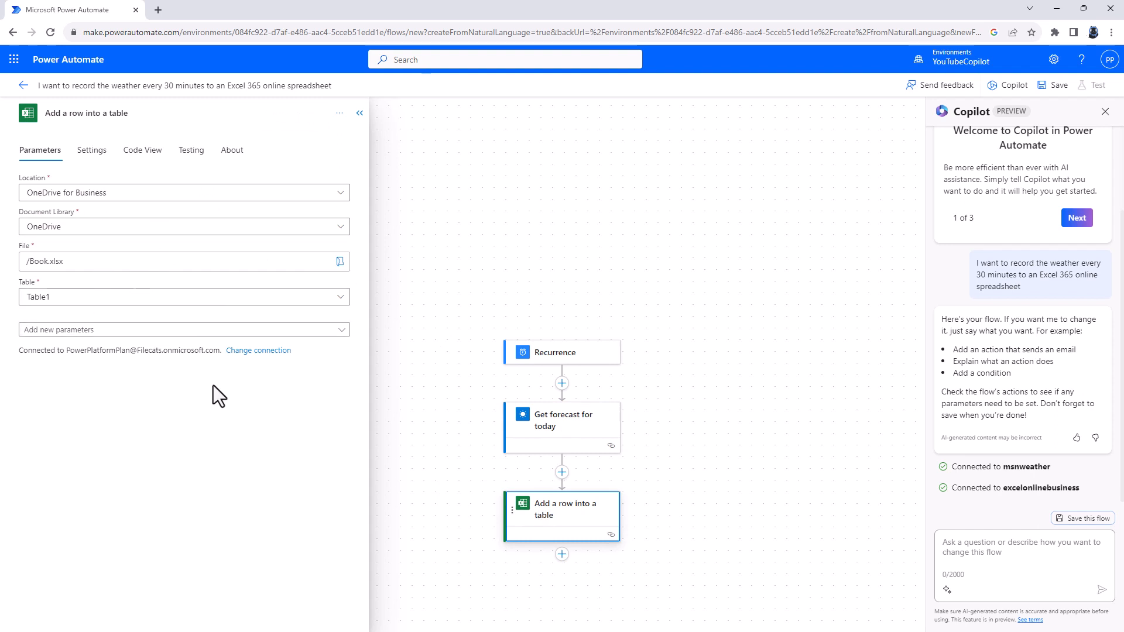
{"action": "mouse_move", "coordinate": [224, 398]}
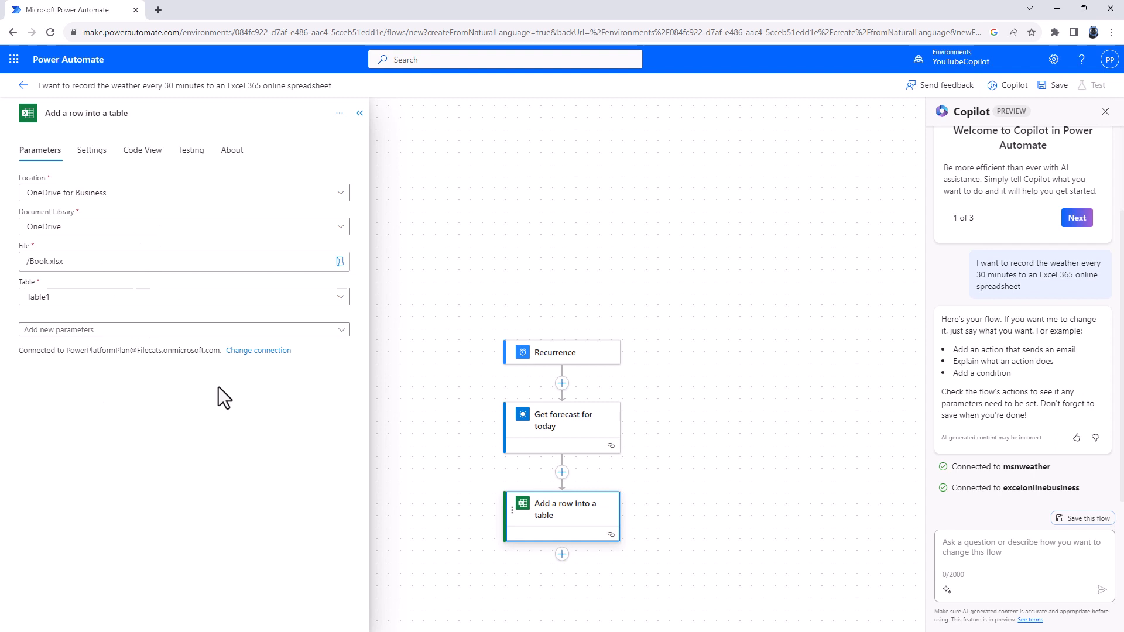
{"action": "left_click", "coordinate": [562, 419]}
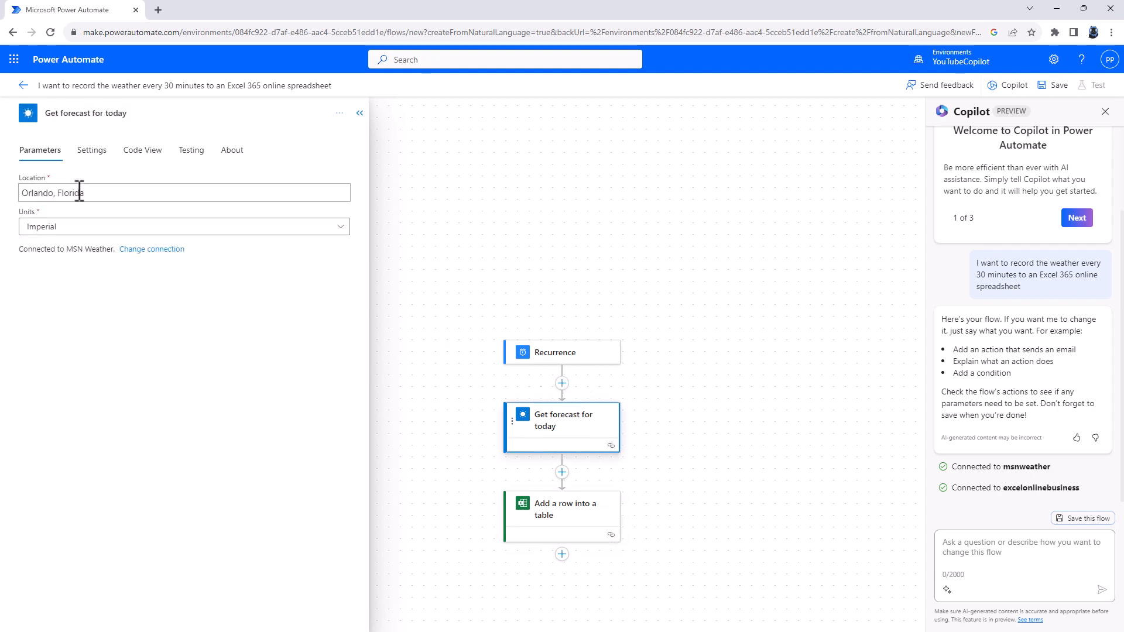
{"action": "mouse_move", "coordinate": [159, 256]}
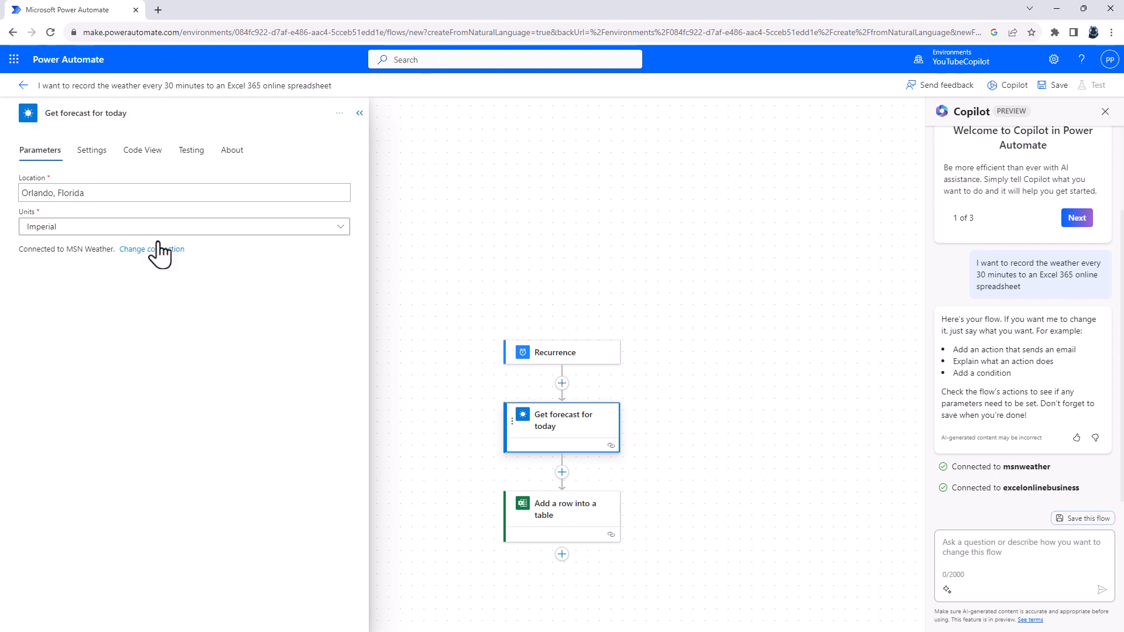
{"action": "mouse_move", "coordinate": [545, 367]}
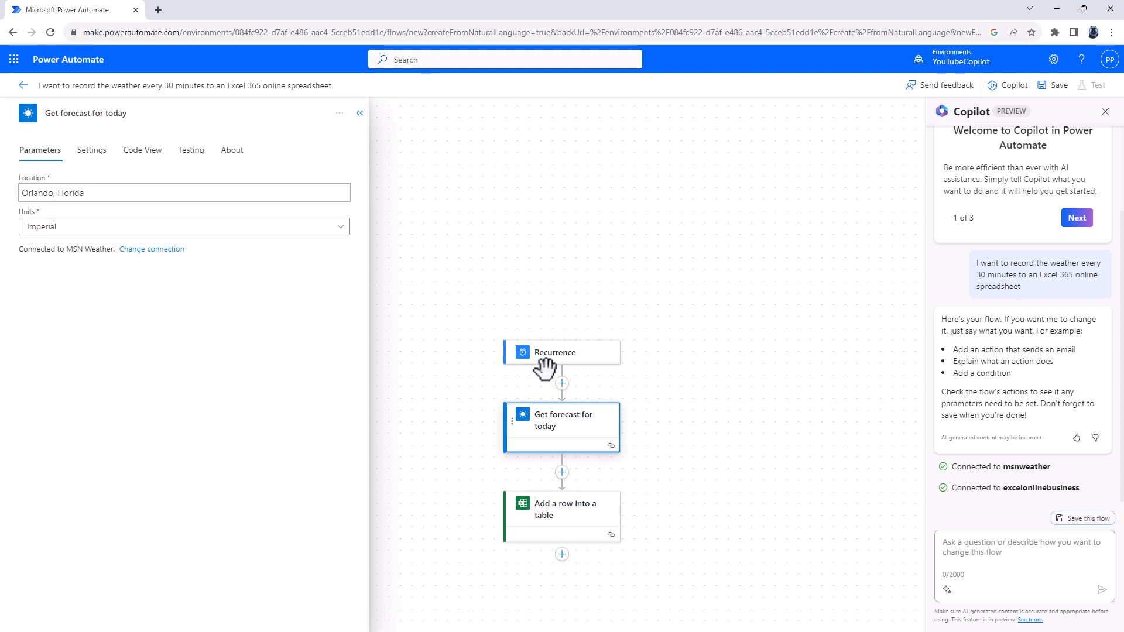
Step: Ask Copilot: 'Change the weather location forecast to New York.'
{"action": "left_click", "coordinate": [359, 113]}
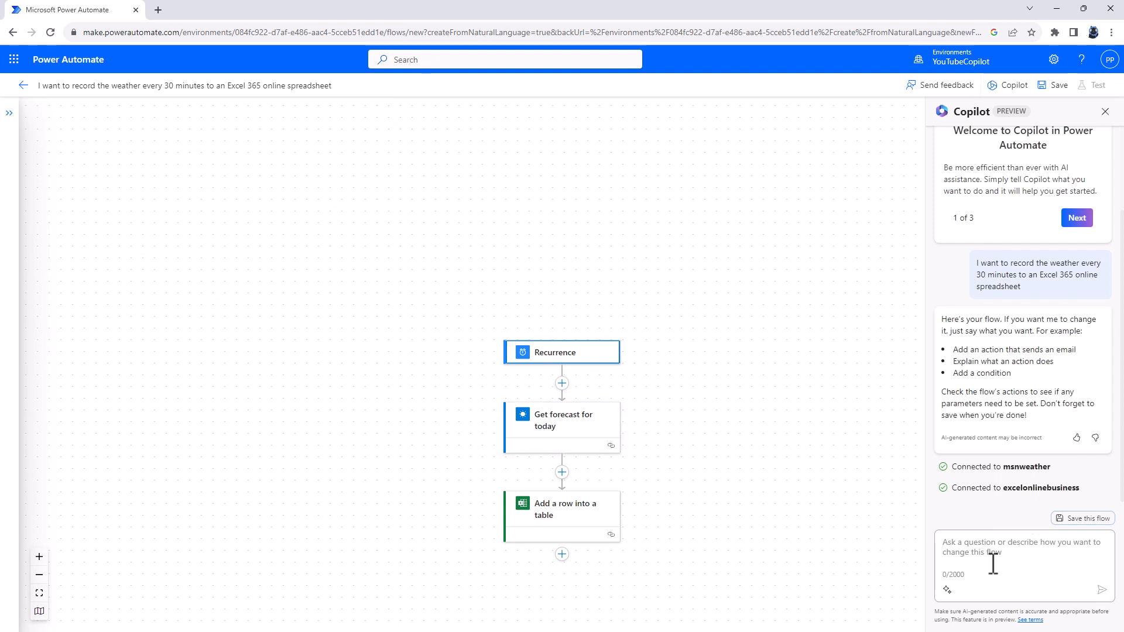
{"action": "type", "text": "Change th"}
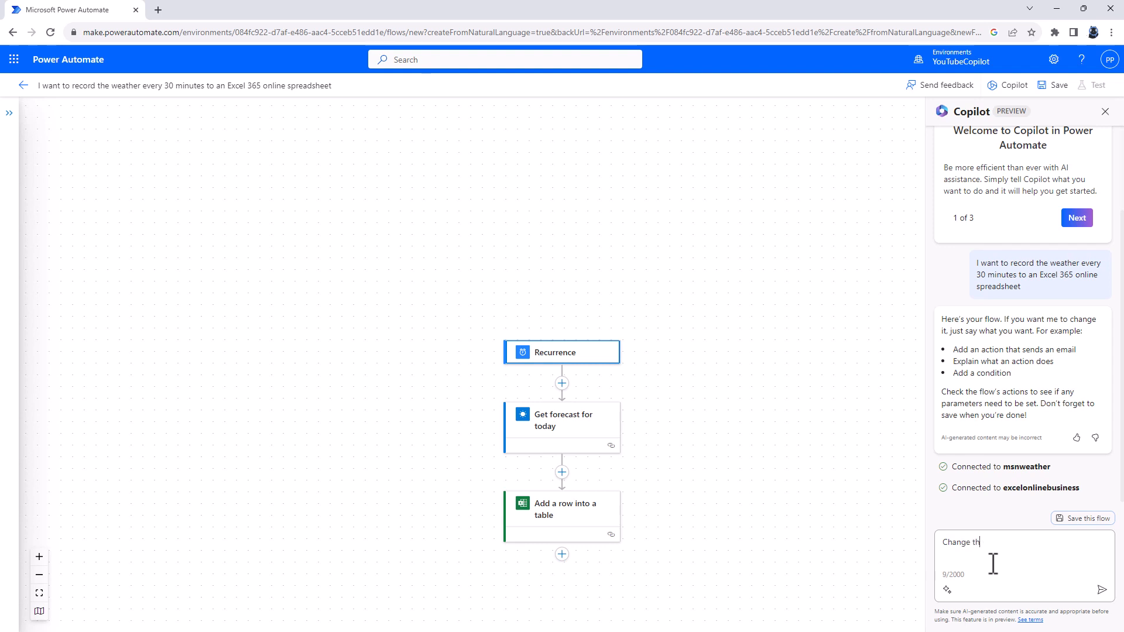
{"action": "type", "text": "e weather location forecast to N"}
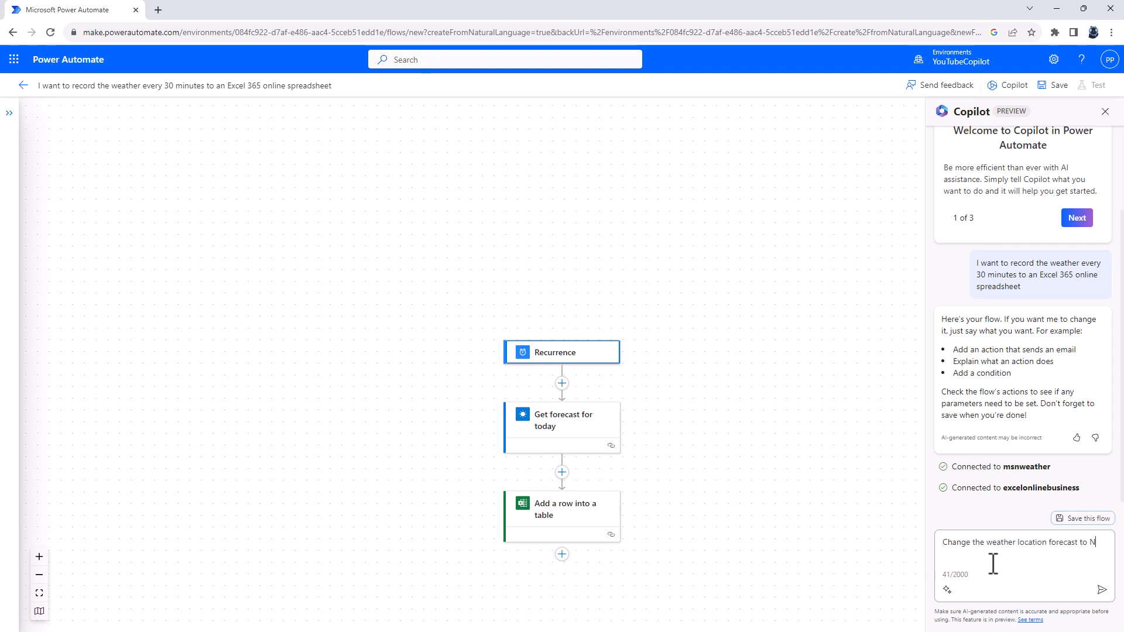
{"action": "type", "text": "ew York."}
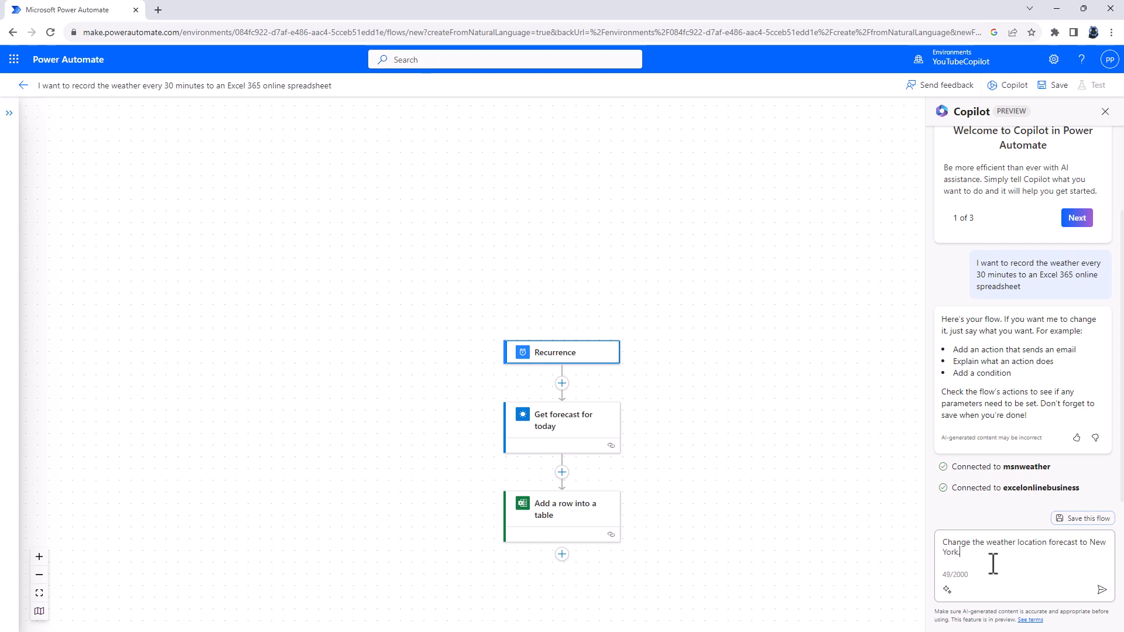
{"action": "left_click", "coordinate": [1102, 590]}
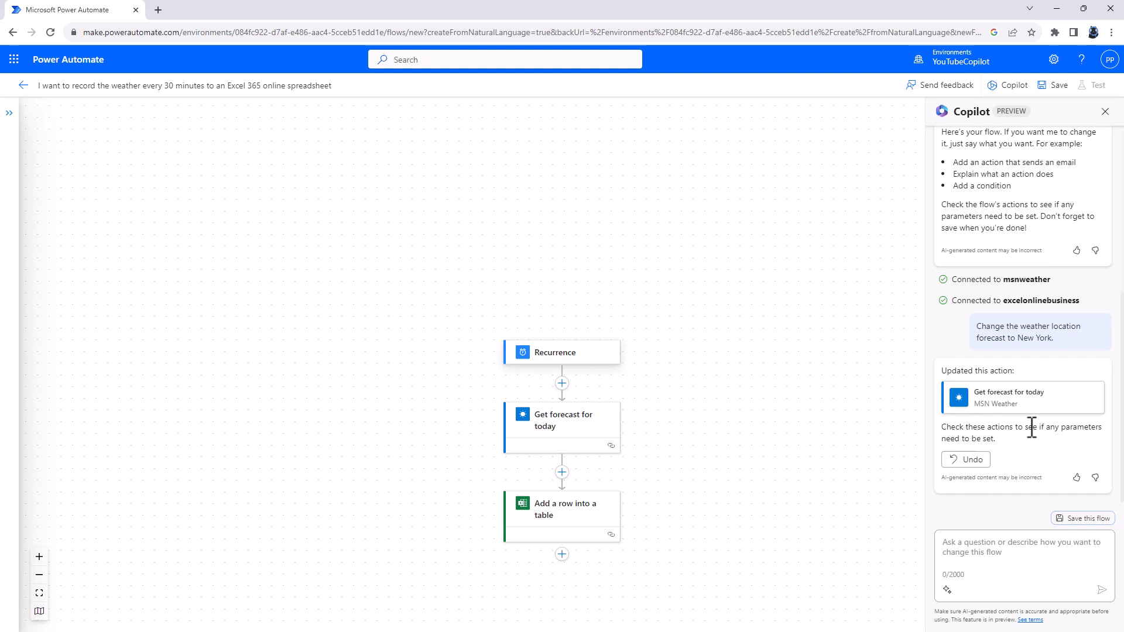
{"action": "mouse_move", "coordinate": [977, 463]}
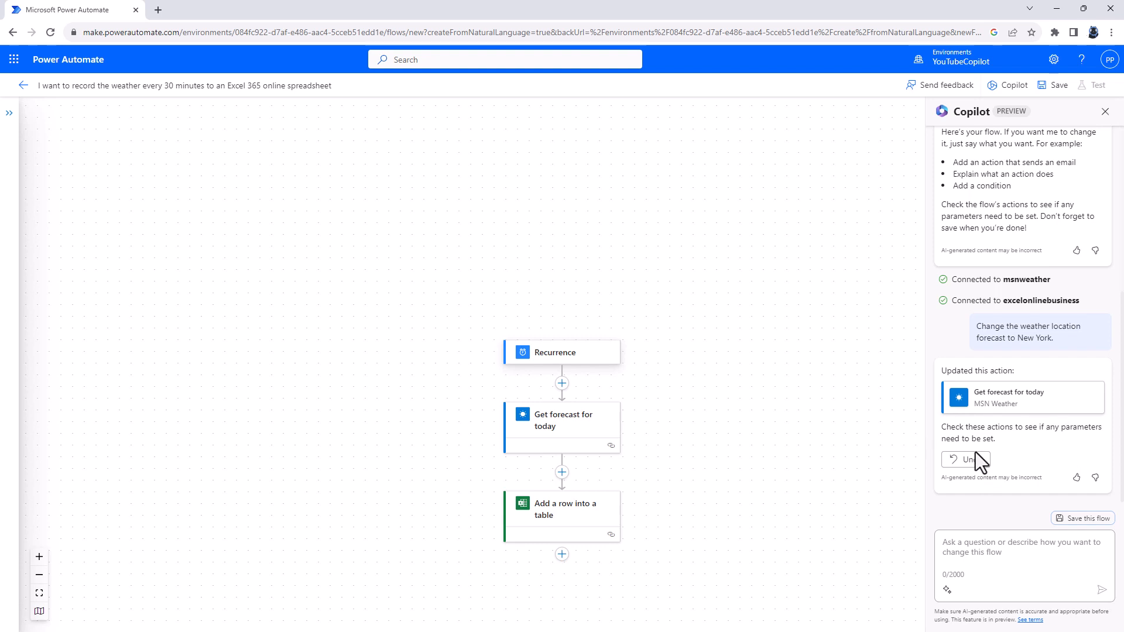
{"action": "mouse_move", "coordinate": [694, 476]}
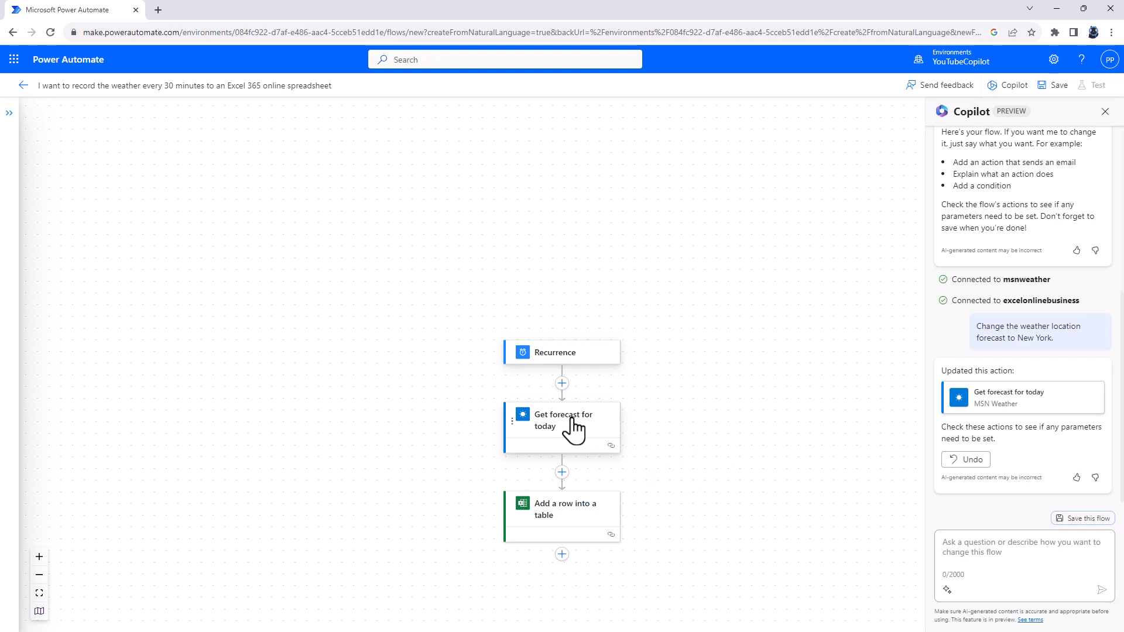
Step: Verify the forecast location reads New York and set Recurrence to every 30 minutes
{"action": "left_click", "coordinate": [562, 420]}
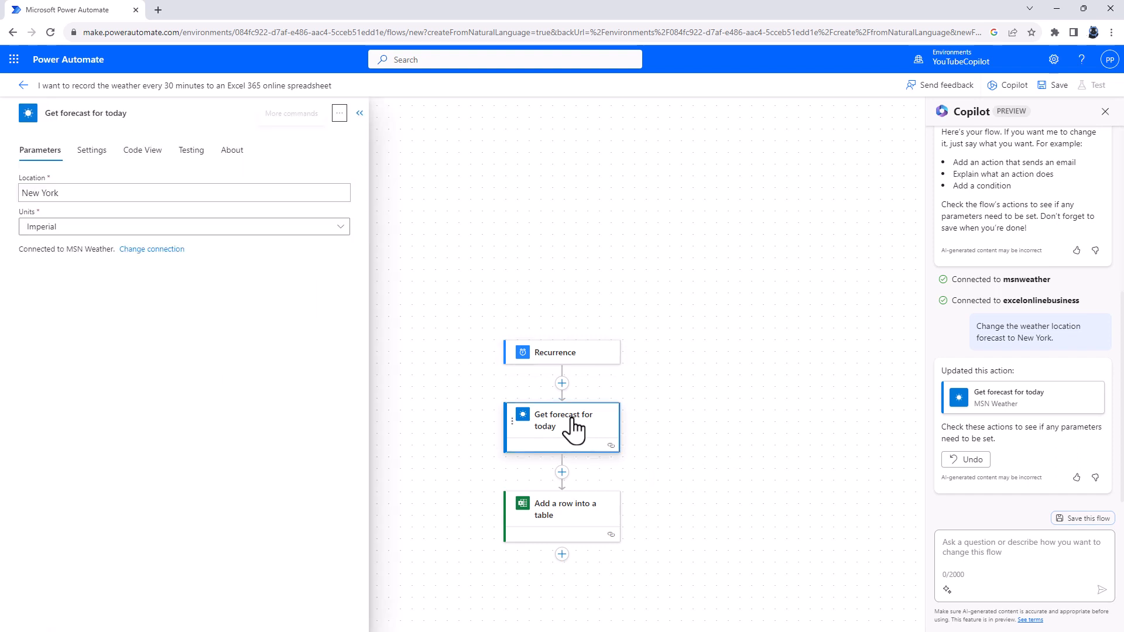
{"action": "left_click", "coordinate": [184, 192]}
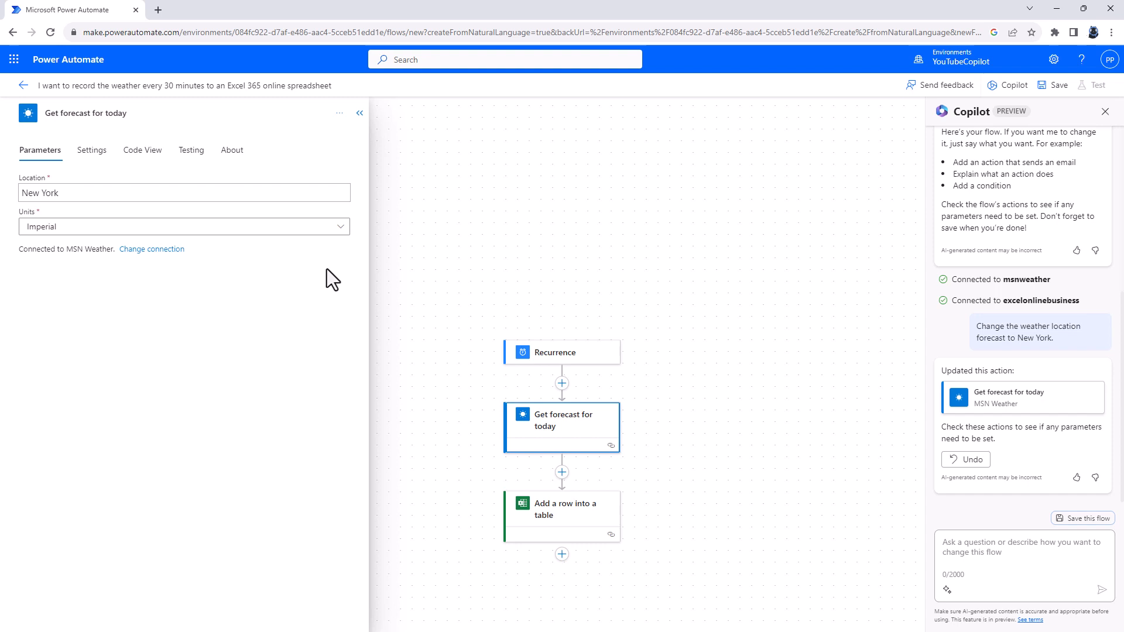
{"action": "left_click", "coordinate": [562, 352]}
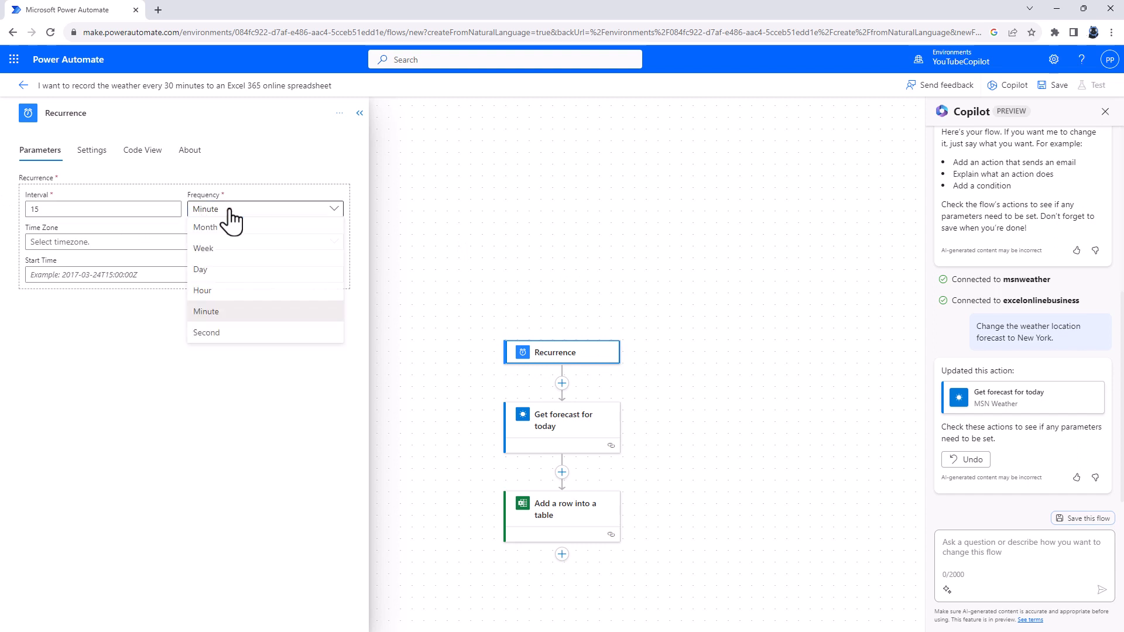
{"action": "left_click", "coordinate": [205, 311]}
{"action": "type", "text": "30"}
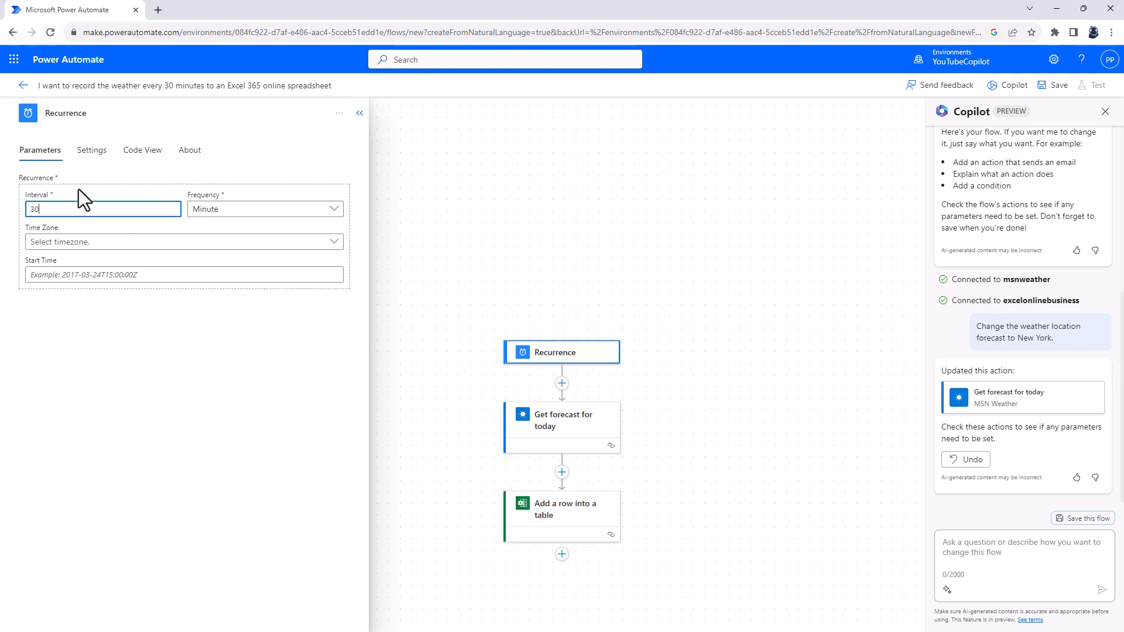
{"action": "mouse_move", "coordinate": [932, 189]}
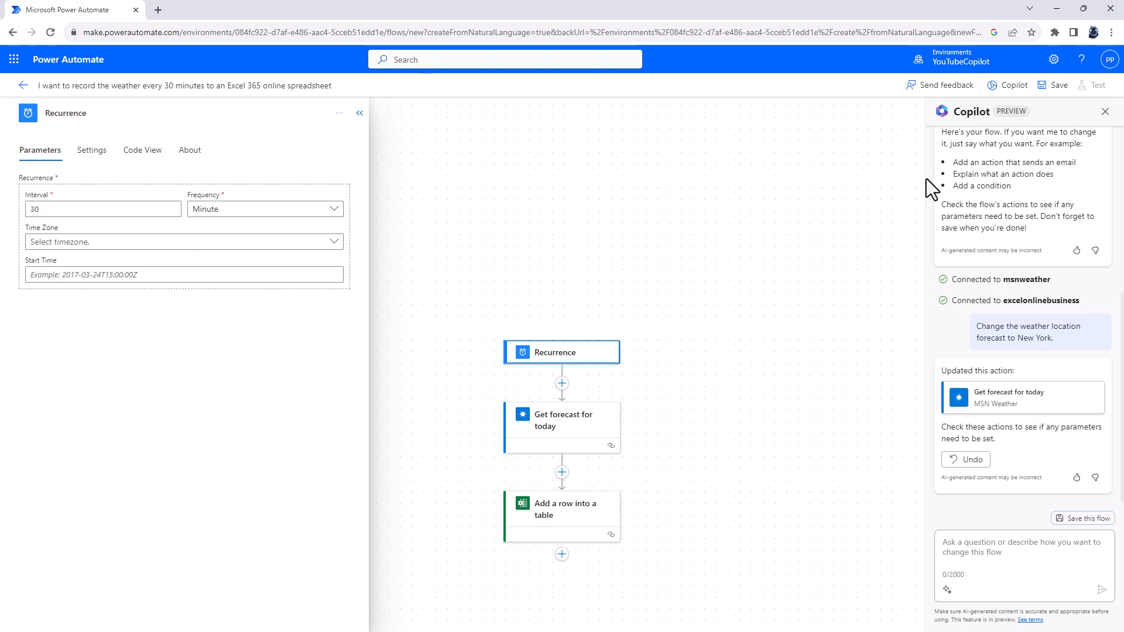
Step: Hide the Copilot chat pane and save the weather recording flow
{"action": "left_click", "coordinate": [1105, 112]}
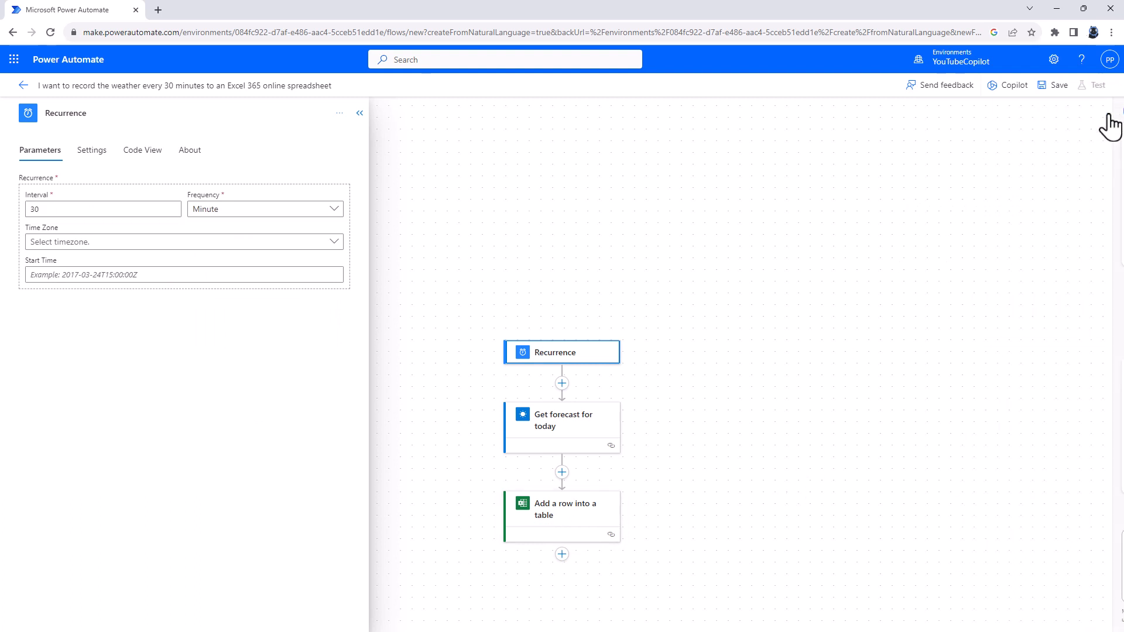
{"action": "left_click", "coordinate": [1012, 85]}
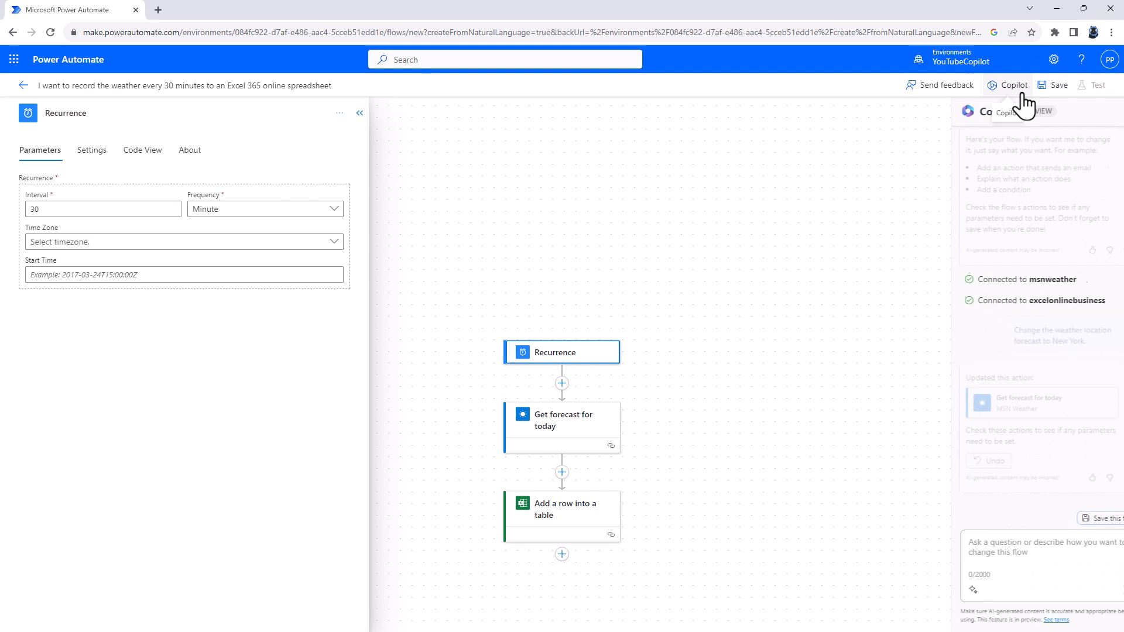
{"action": "left_click", "coordinate": [1012, 84]}
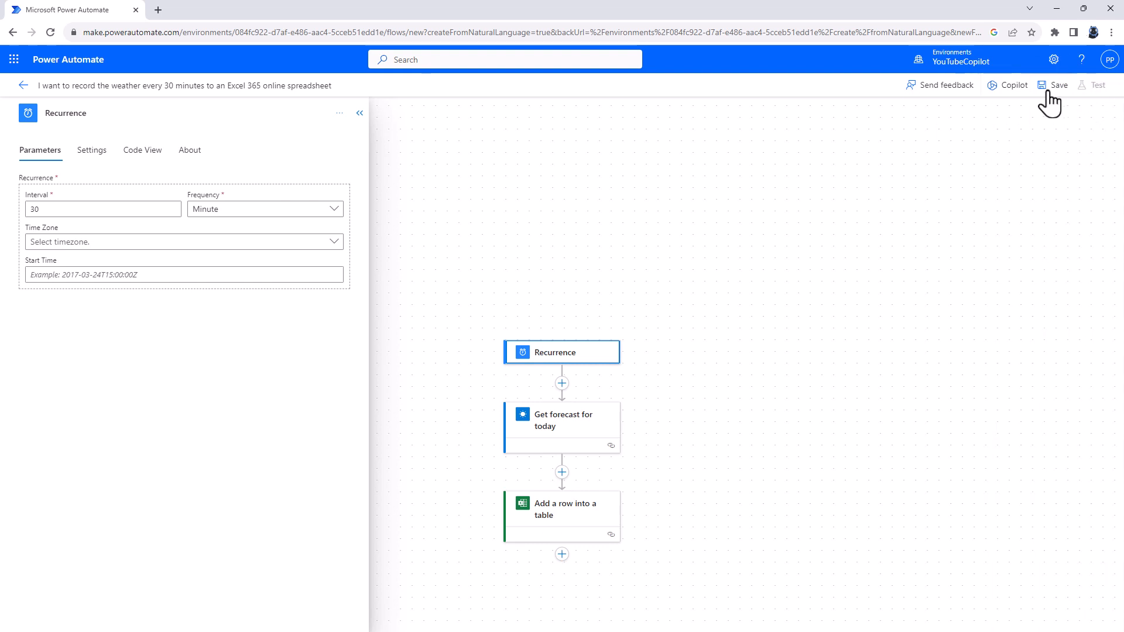
{"action": "left_click", "coordinate": [1057, 84]}
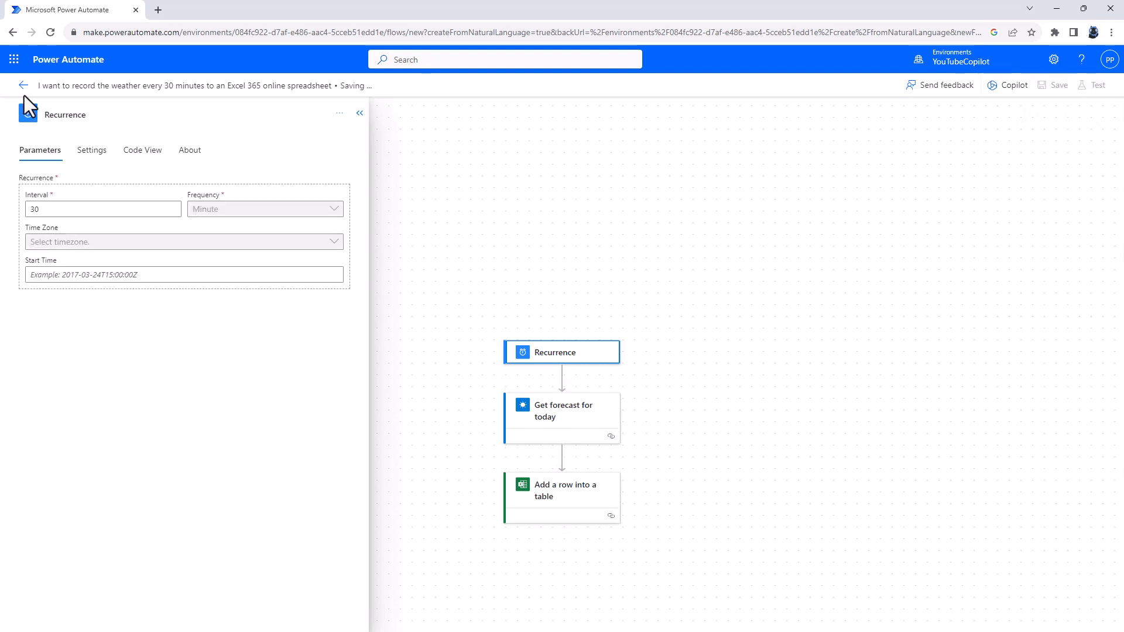
{"action": "mouse_move", "coordinate": [50, 86]}
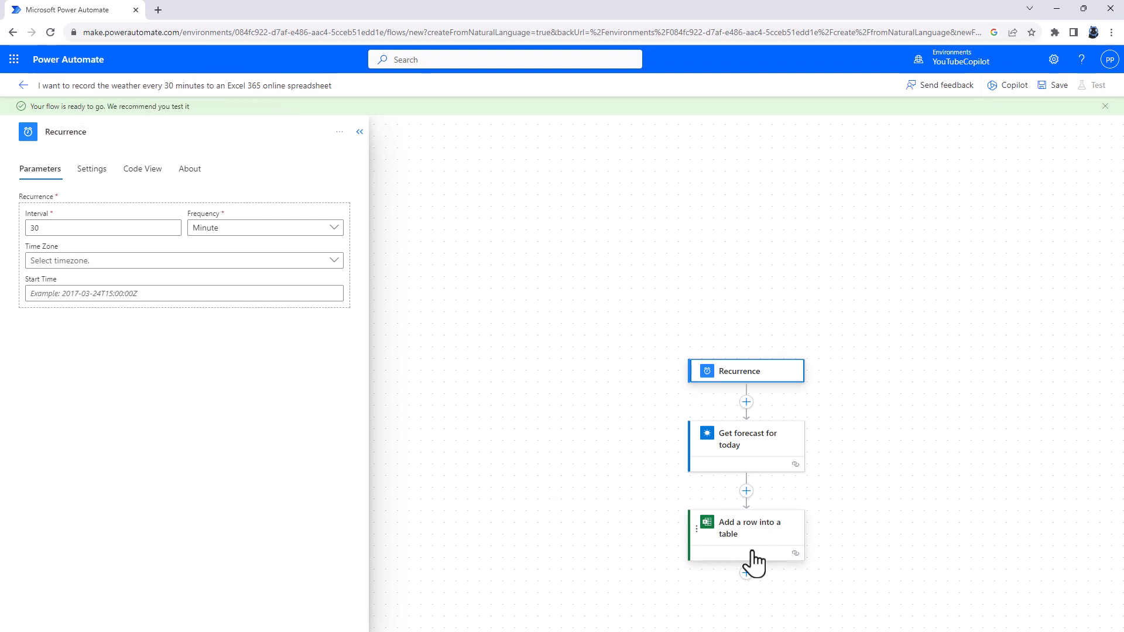
Step: Add Wind Direction to the Excel row step's fields, then start the Teams email flow from Copilot
{"action": "left_click", "coordinate": [745, 534]}
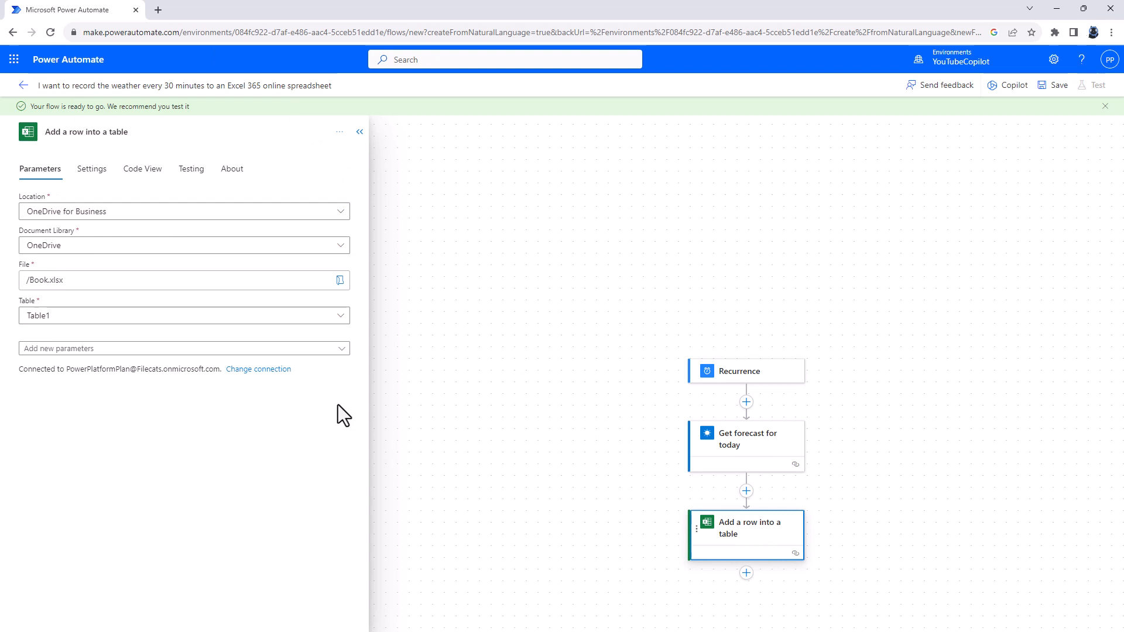
{"action": "left_click", "coordinate": [184, 348]}
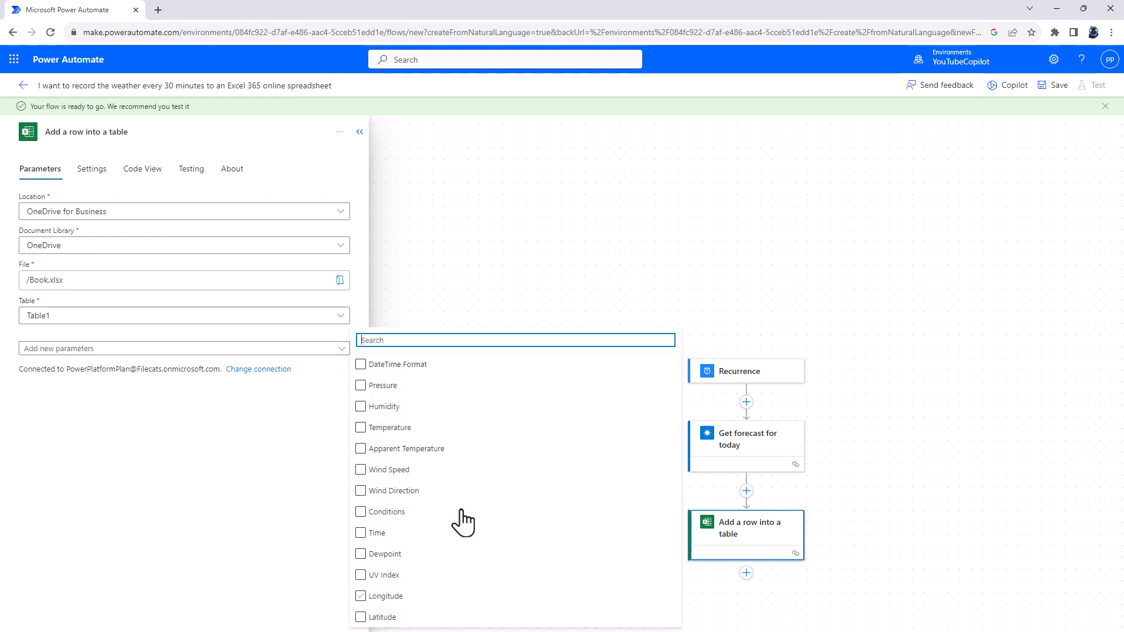
{"action": "mouse_move", "coordinate": [141, 373]}
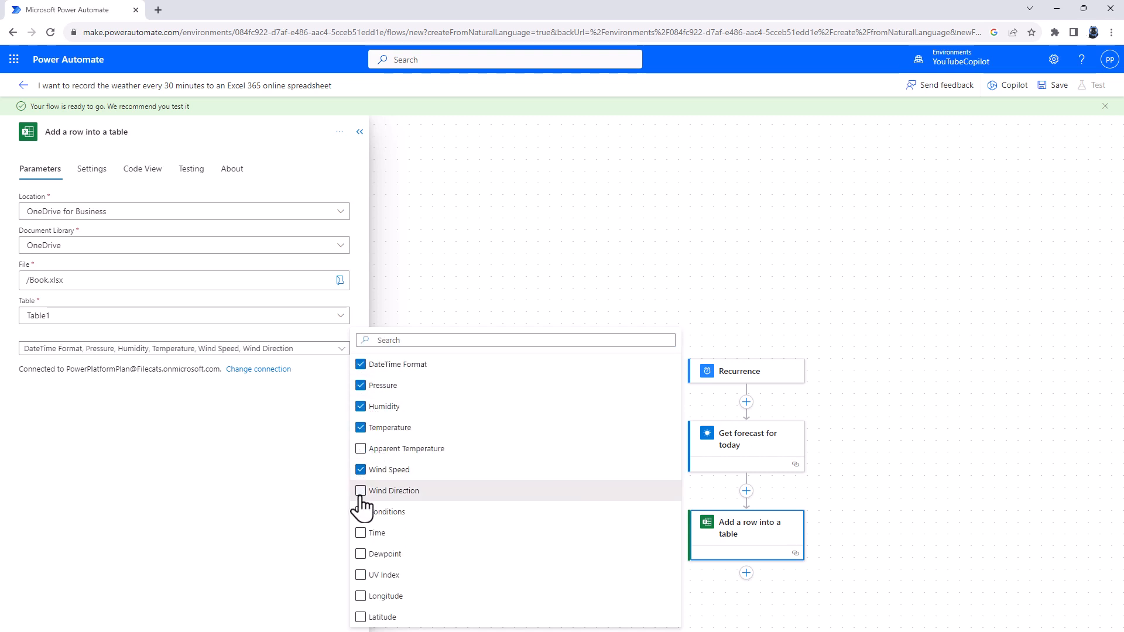
{"action": "left_click", "coordinate": [361, 490]}
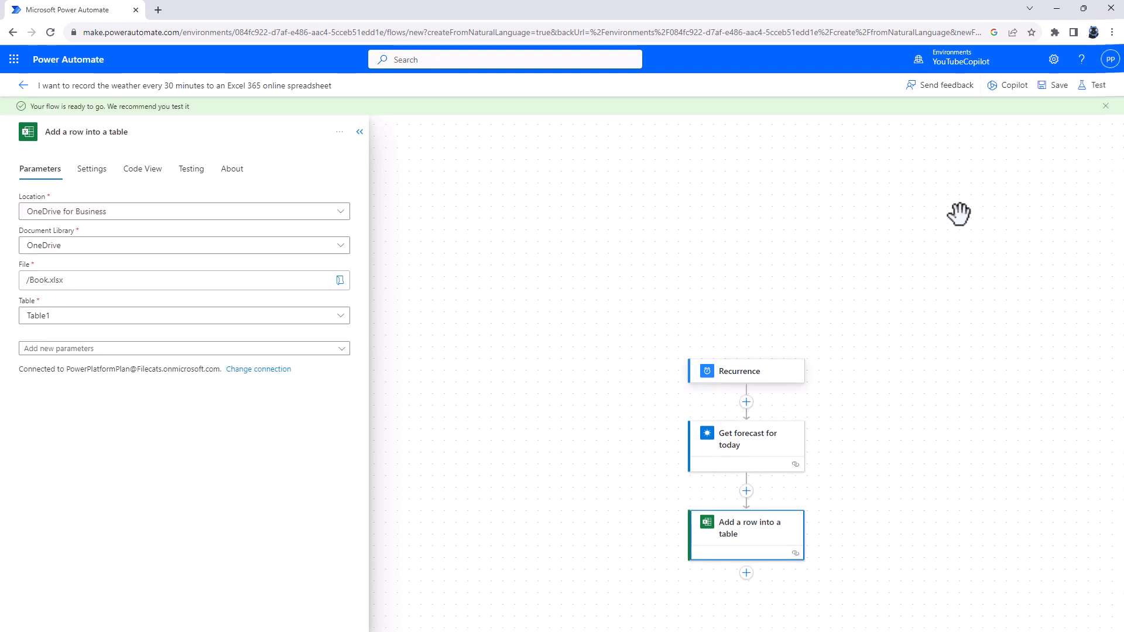
{"action": "left_click", "coordinate": [23, 84]}
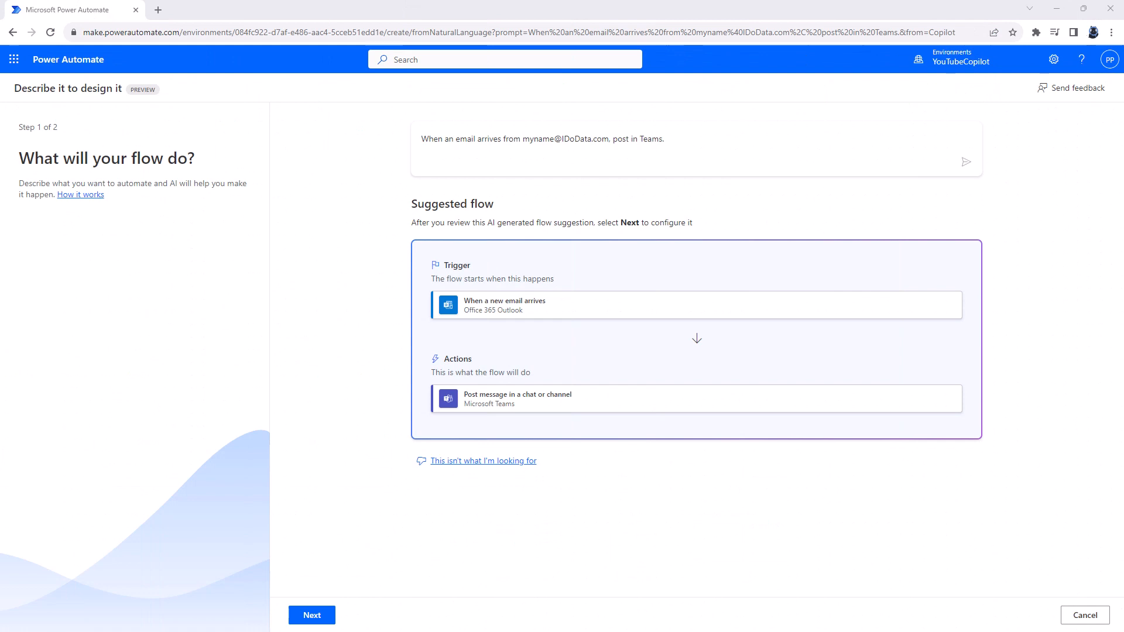
{"action": "mouse_move", "coordinate": [568, 322]}
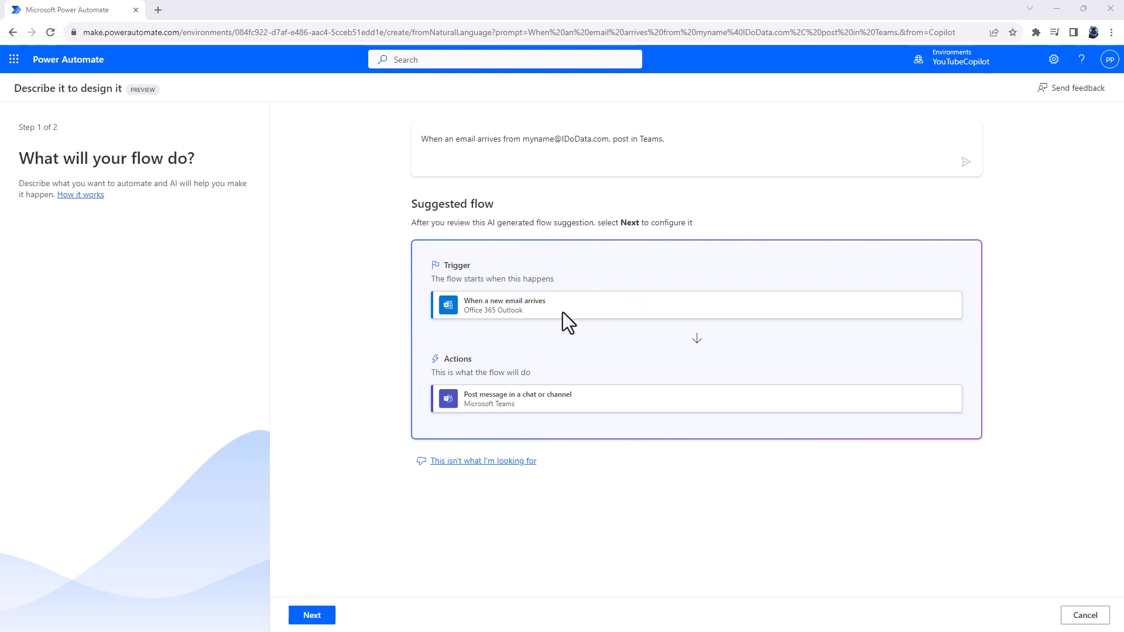
{"action": "mouse_move", "coordinate": [568, 341]}
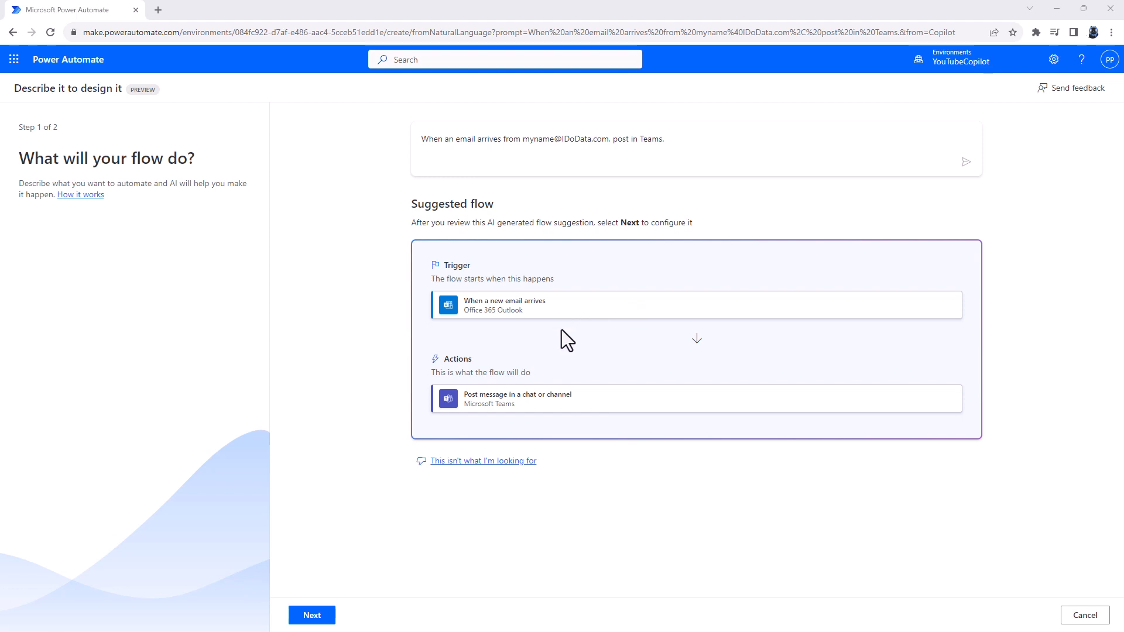
{"action": "mouse_move", "coordinate": [548, 415]}
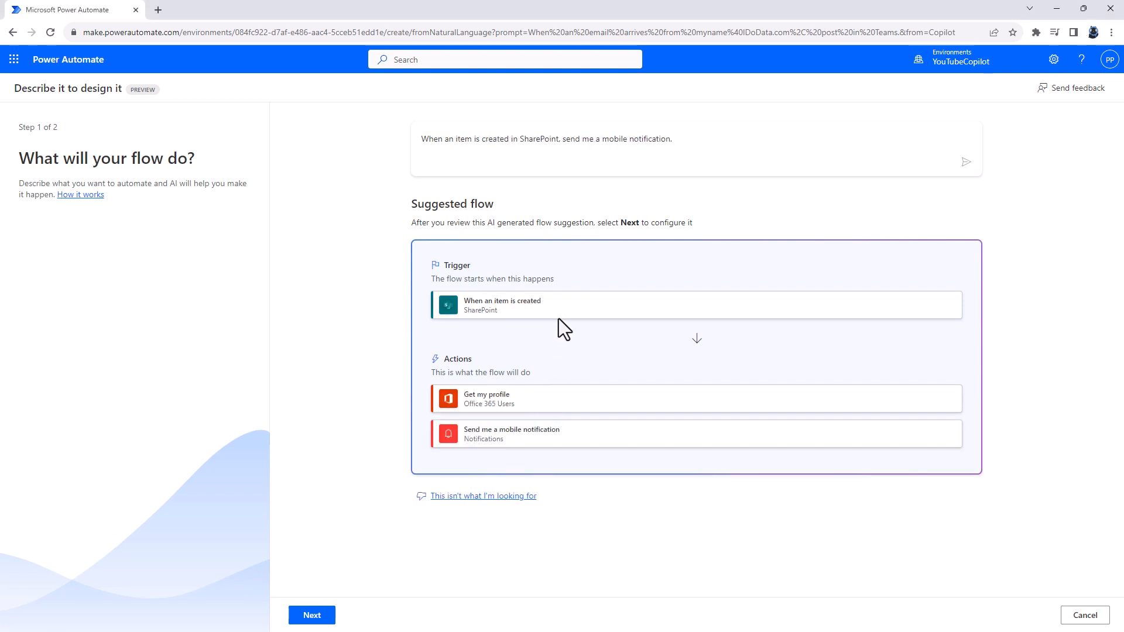
{"action": "mouse_move", "coordinate": [568, 319]}
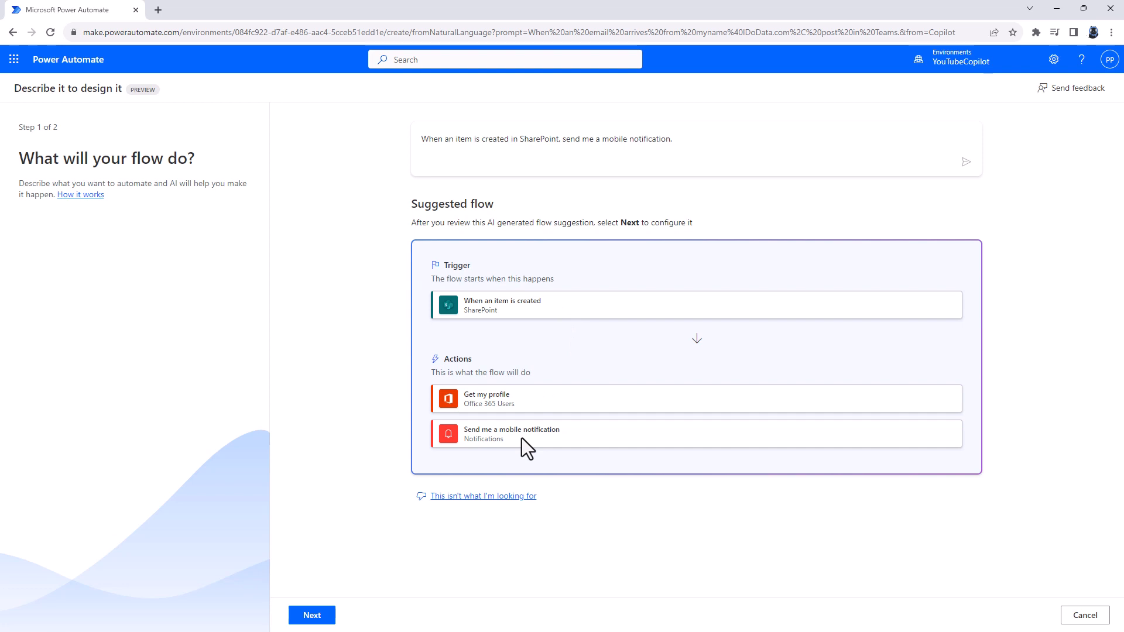
{"action": "mouse_move", "coordinate": [508, 400]}
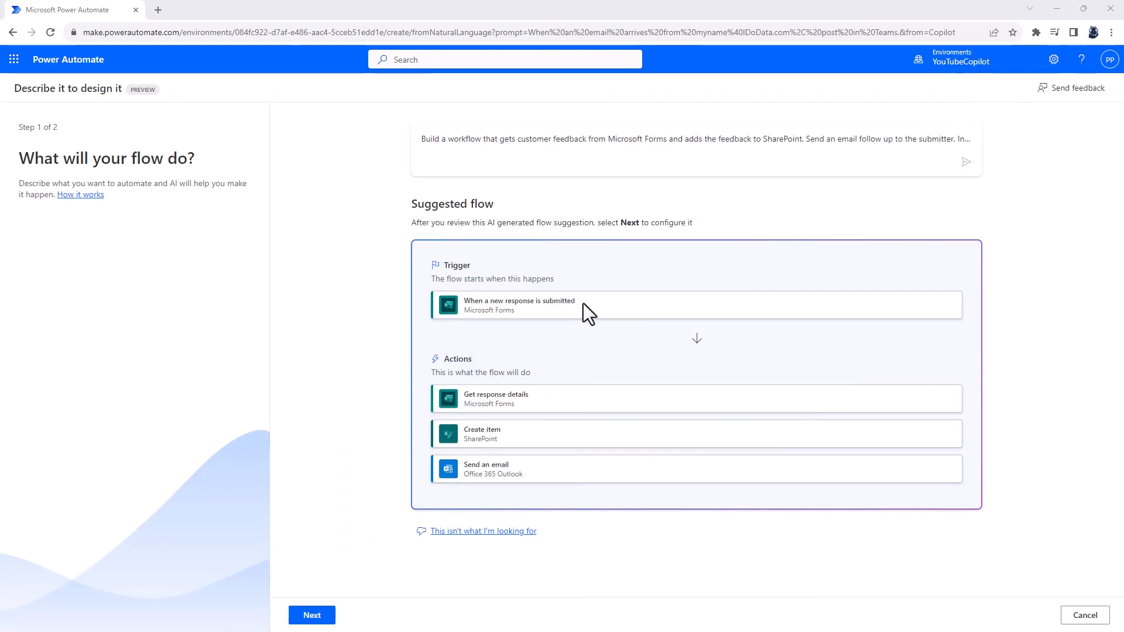
{"action": "mouse_move", "coordinate": [556, 324]}
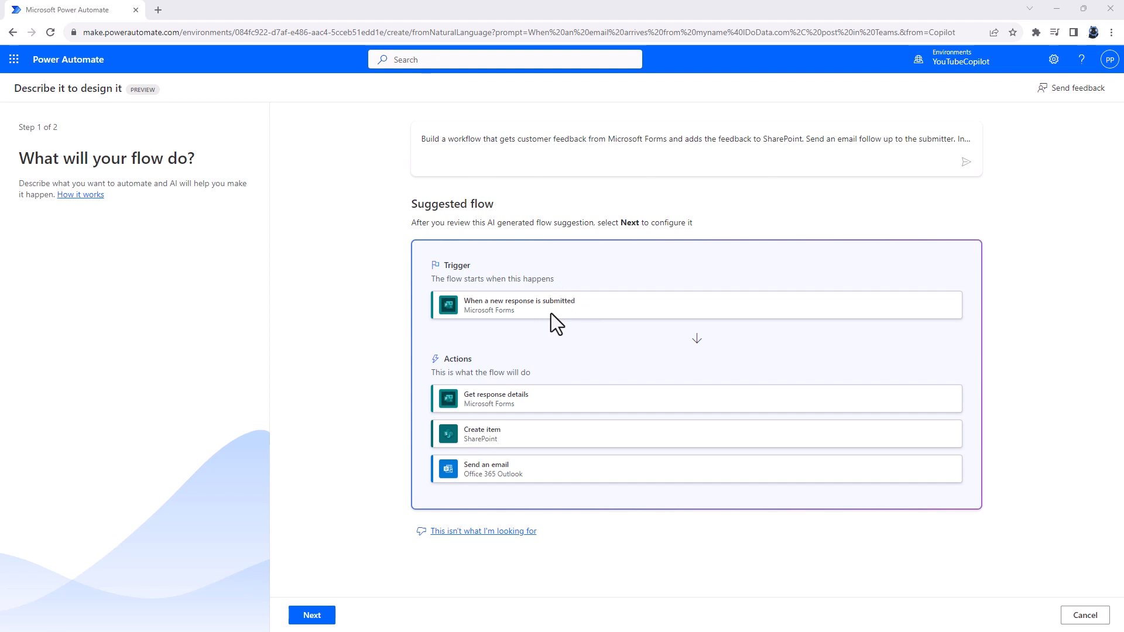
{"action": "mouse_move", "coordinate": [521, 449]}
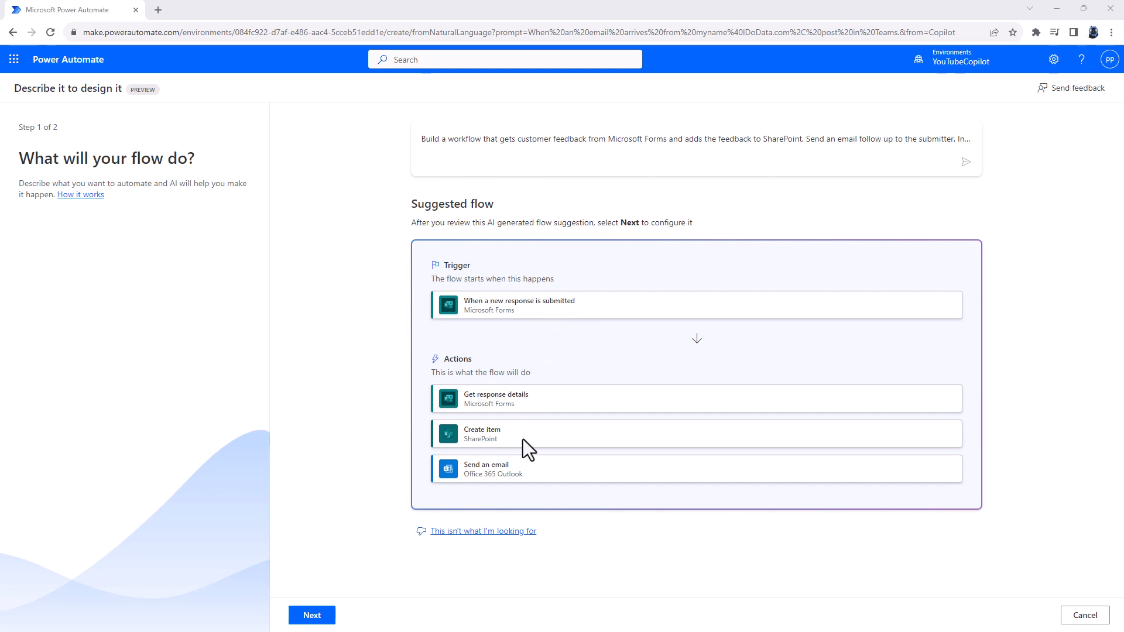
{"action": "mouse_move", "coordinate": [520, 473]}
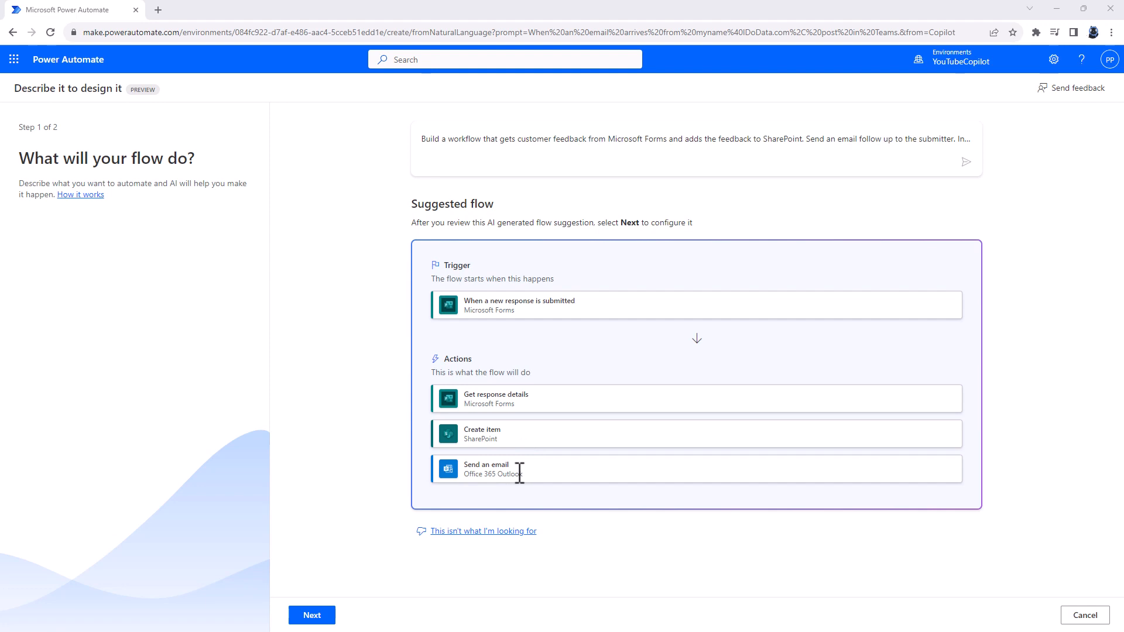
Step: Cycle Copilot example prompts until the SharePoint item approval flow with Condition branches appears
{"action": "left_click", "coordinate": [482, 531]}
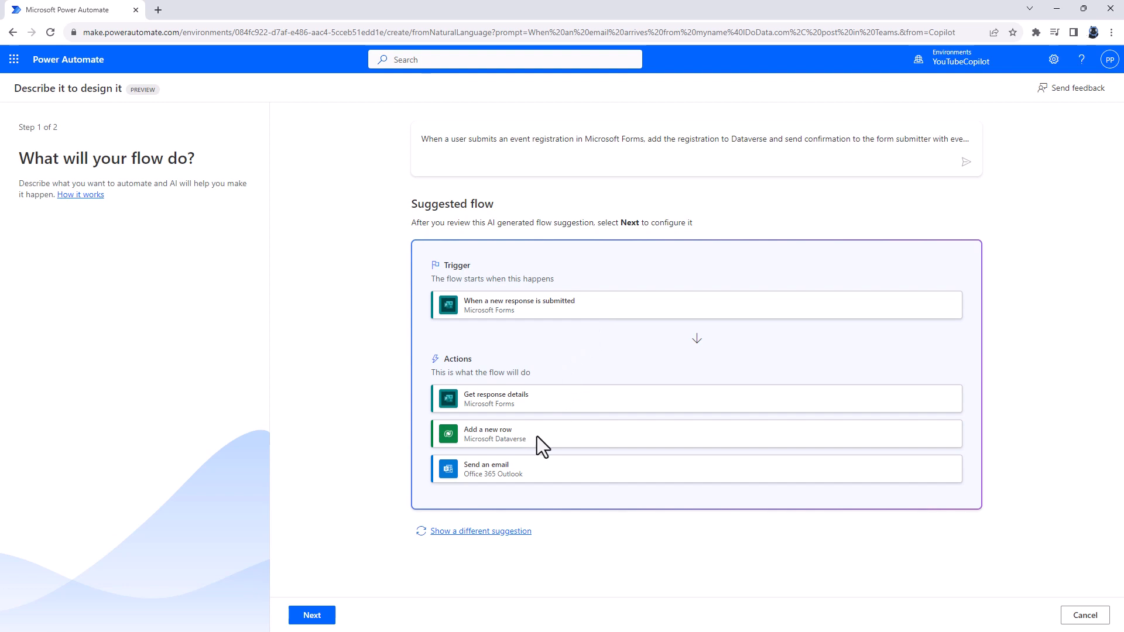
{"action": "mouse_move", "coordinate": [510, 467]}
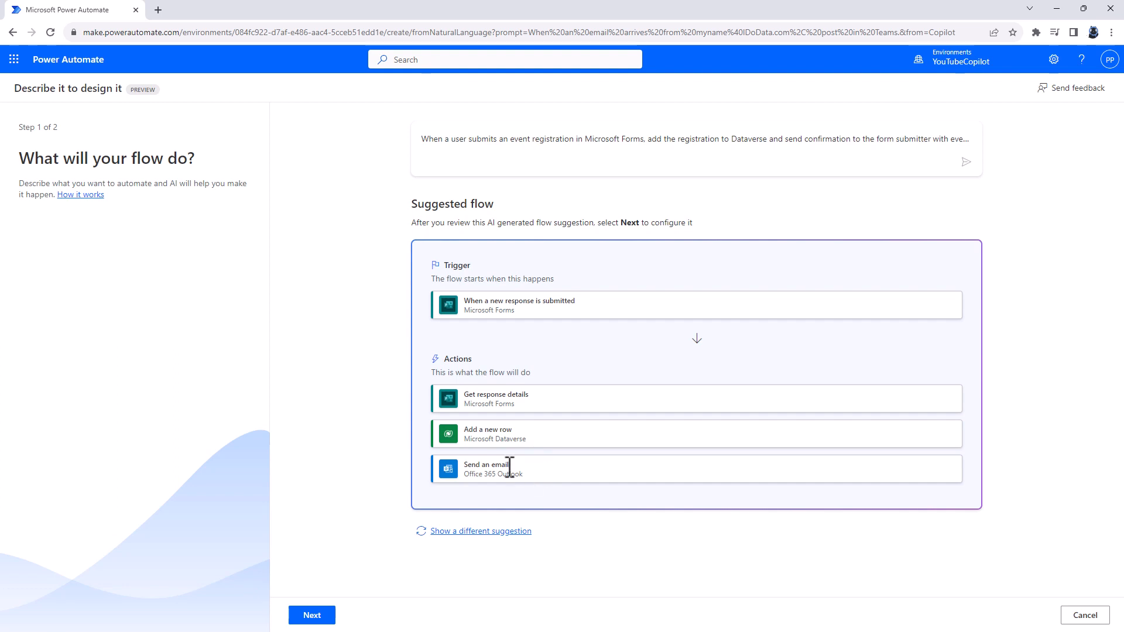
{"action": "mouse_move", "coordinate": [529, 478]}
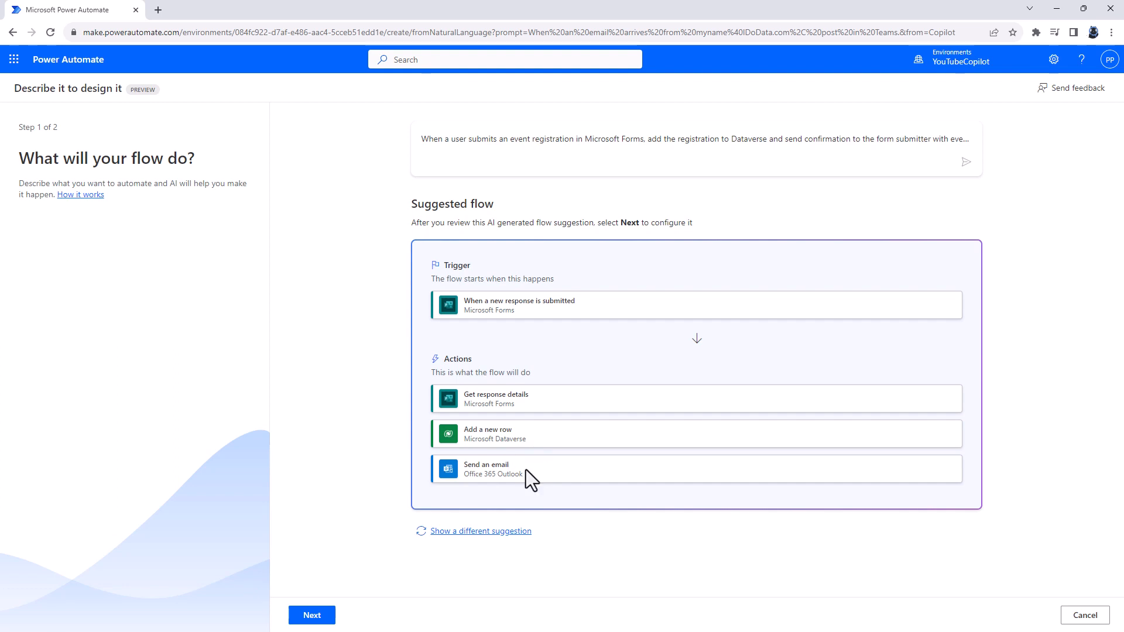
{"action": "left_click", "coordinate": [480, 531]}
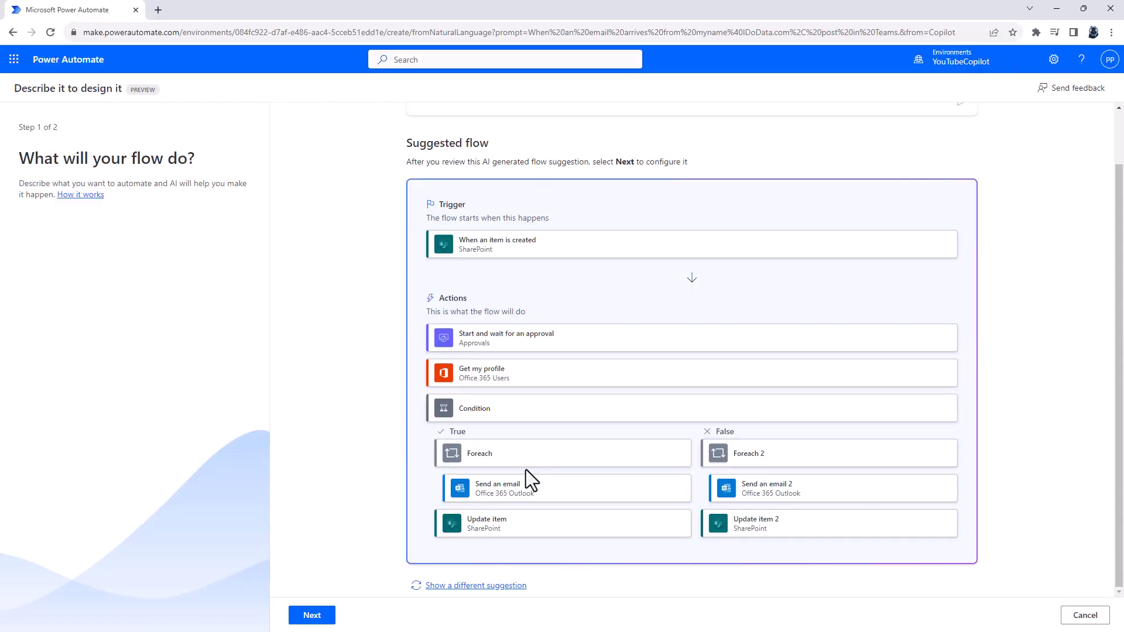
{"action": "mouse_move", "coordinate": [575, 278]}
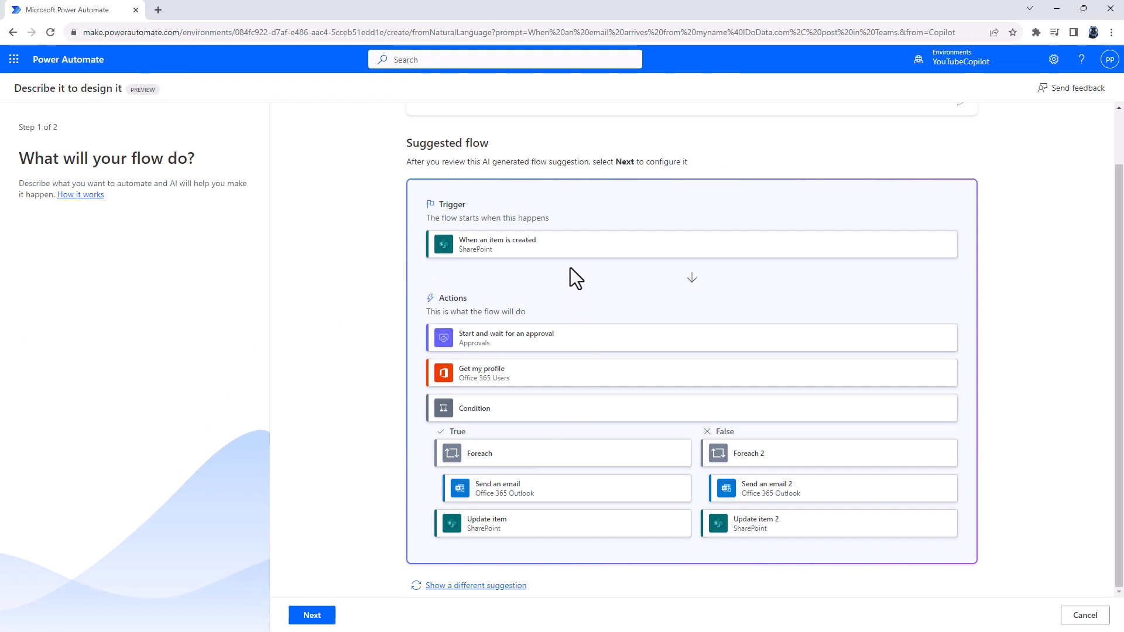
{"action": "mouse_move", "coordinate": [574, 346]}
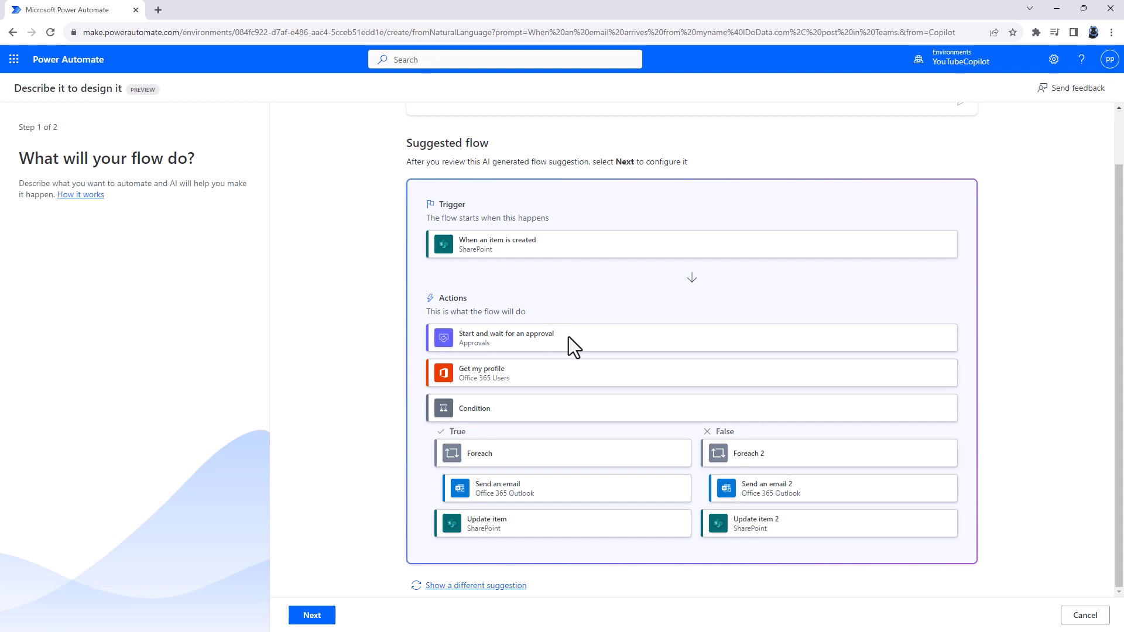
{"action": "mouse_move", "coordinate": [569, 377]}
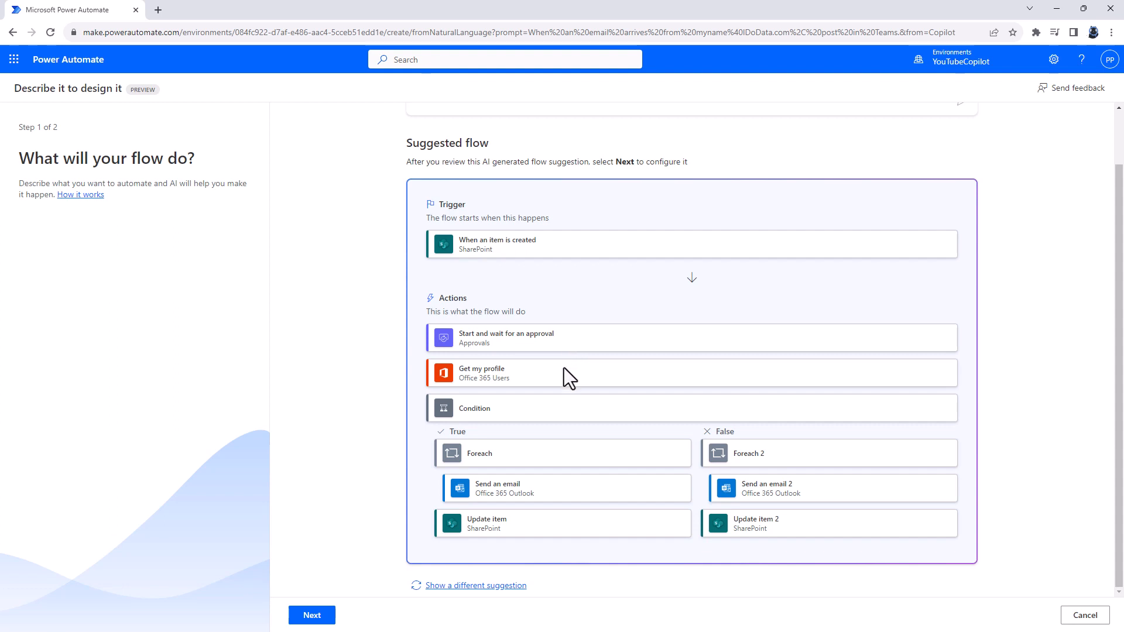
{"action": "mouse_move", "coordinate": [586, 428]}
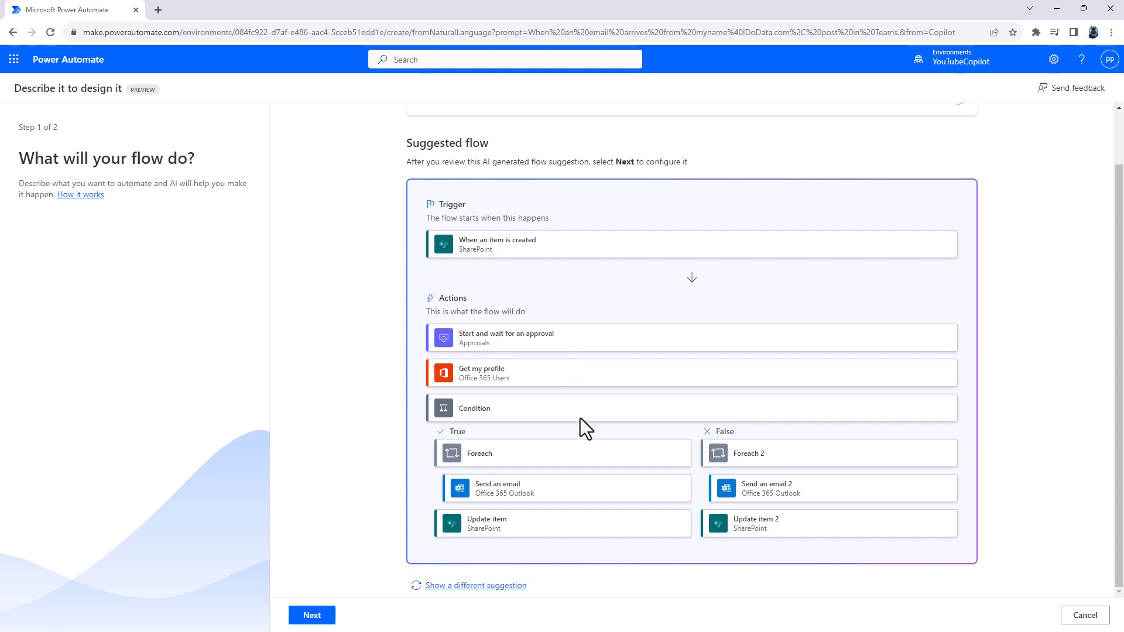
{"action": "mouse_move", "coordinate": [632, 537]}
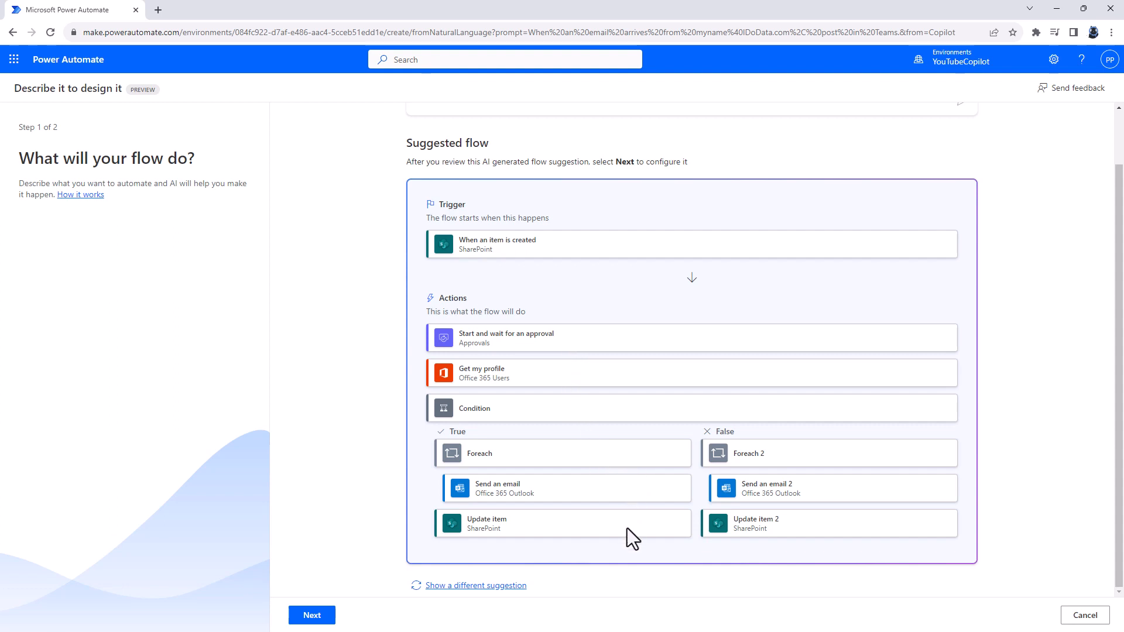
{"action": "mouse_move", "coordinate": [721, 545]}
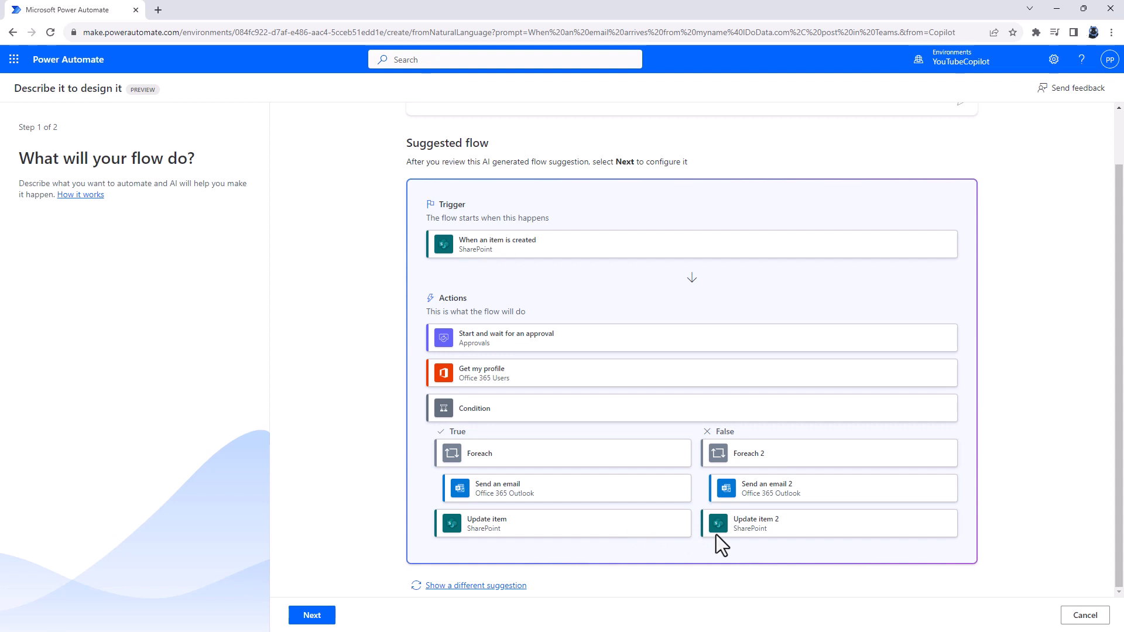
{"action": "mouse_move", "coordinate": [537, 367]}
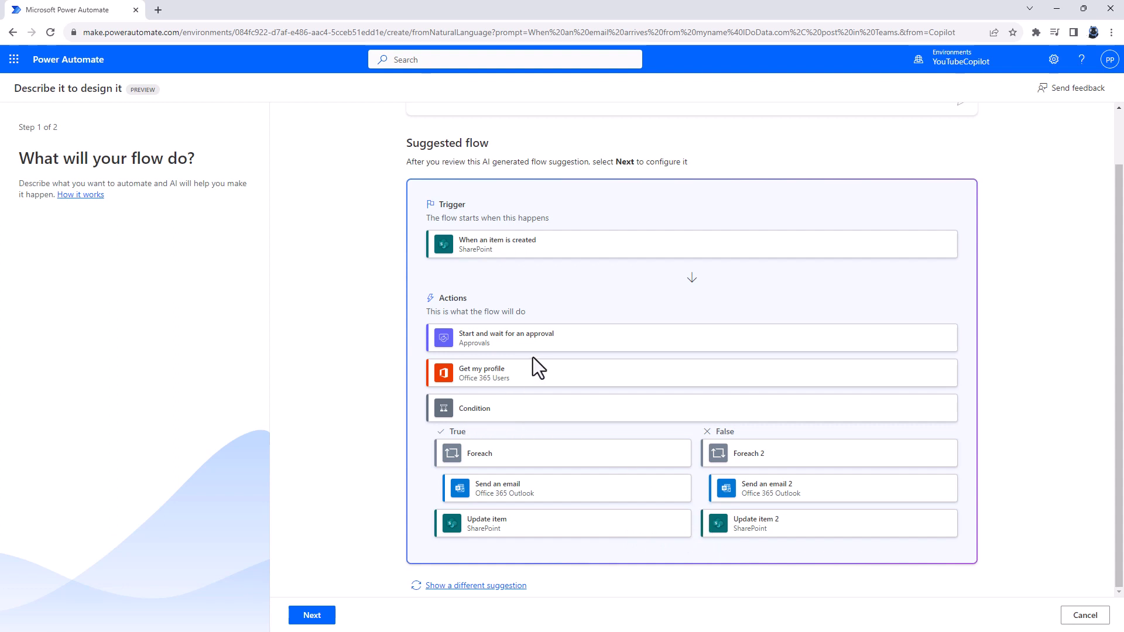
{"action": "mouse_move", "coordinate": [512, 473]}
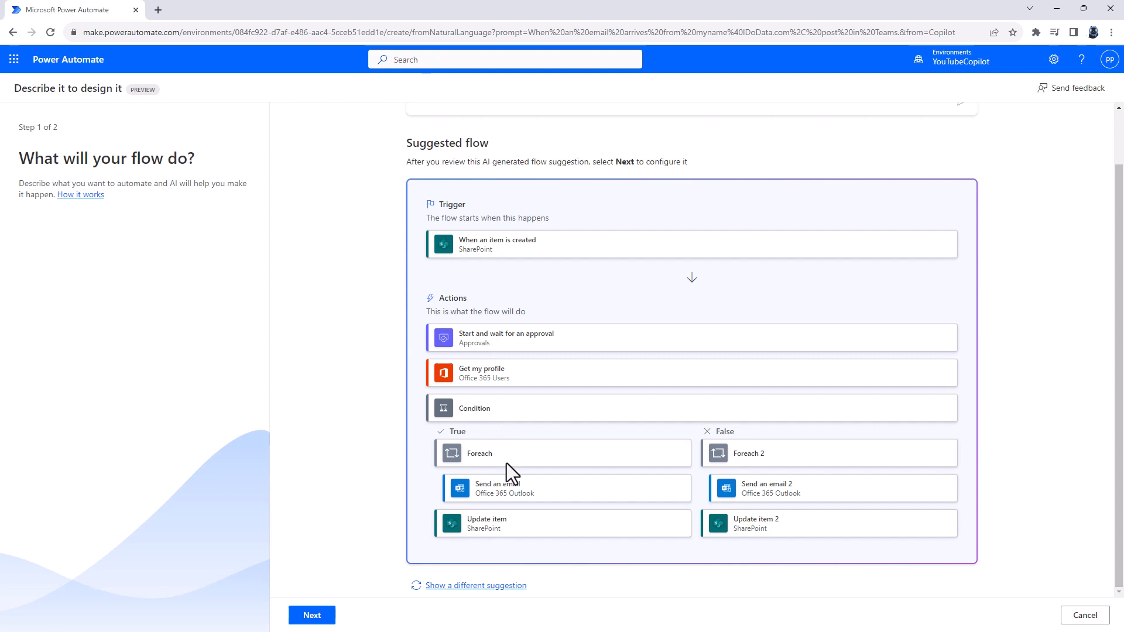
{"action": "mouse_move", "coordinate": [486, 487]}
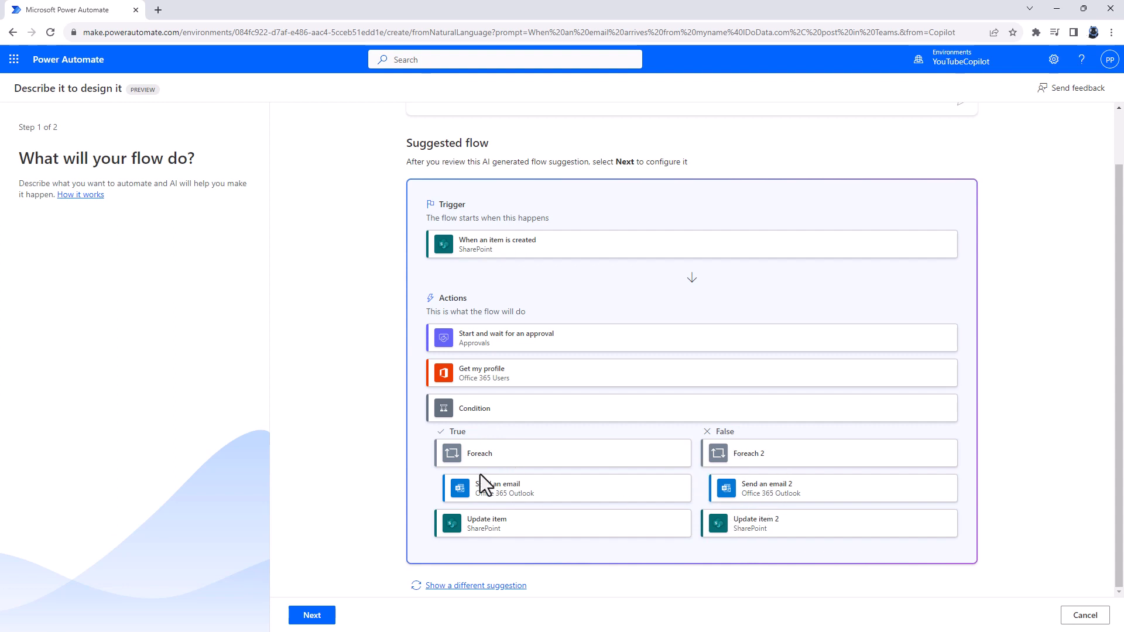
{"action": "mouse_move", "coordinate": [786, 537]}
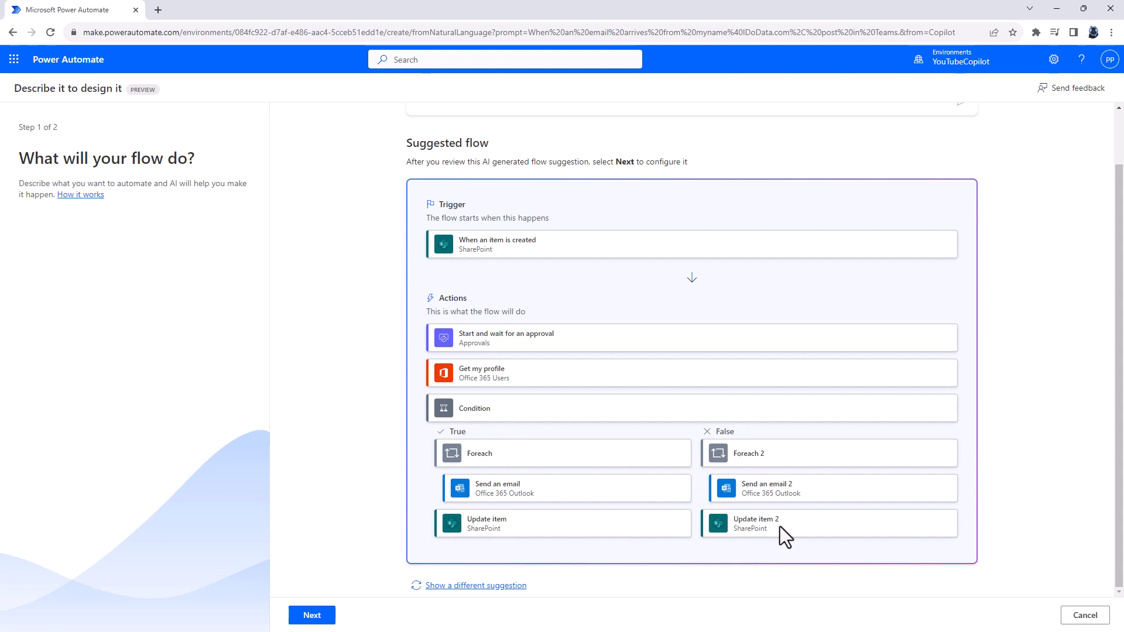
Step: Load the Forms new-leads suggestion, then the daily Dataverse rows-to-table email flow
{"action": "left_click", "coordinate": [475, 584]}
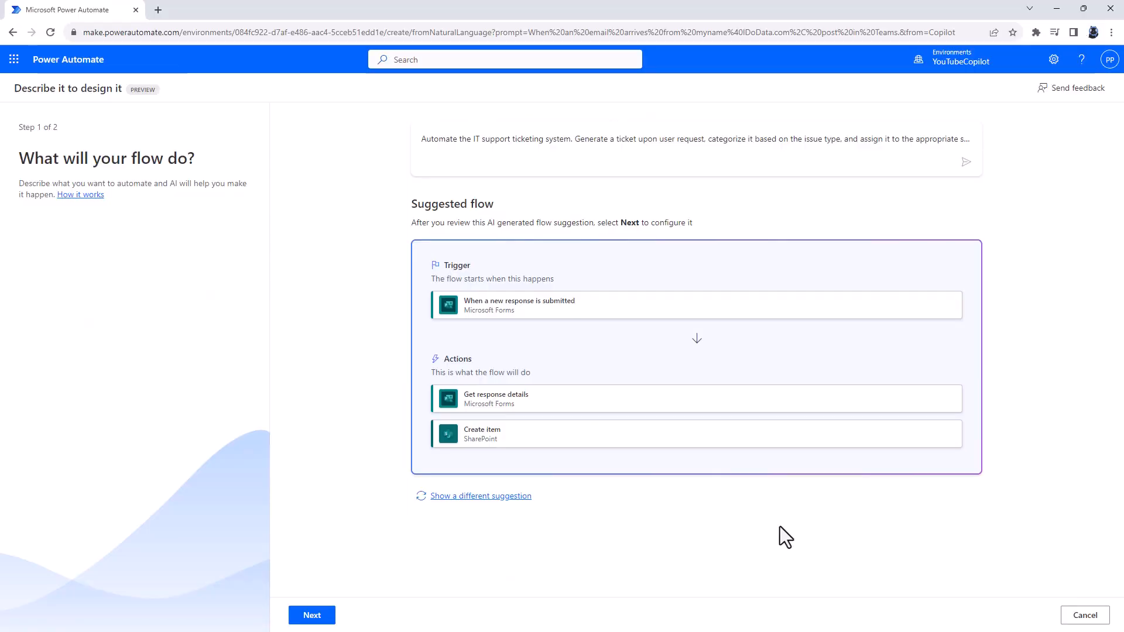
{"action": "mouse_move", "coordinate": [731, 503]}
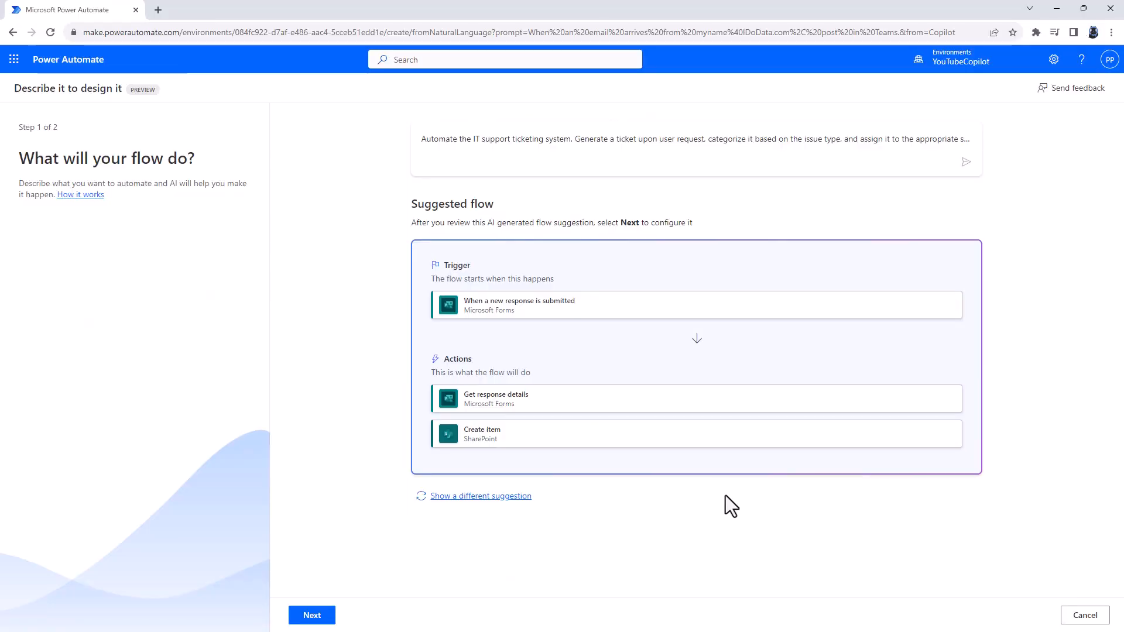
{"action": "mouse_move", "coordinate": [548, 346]}
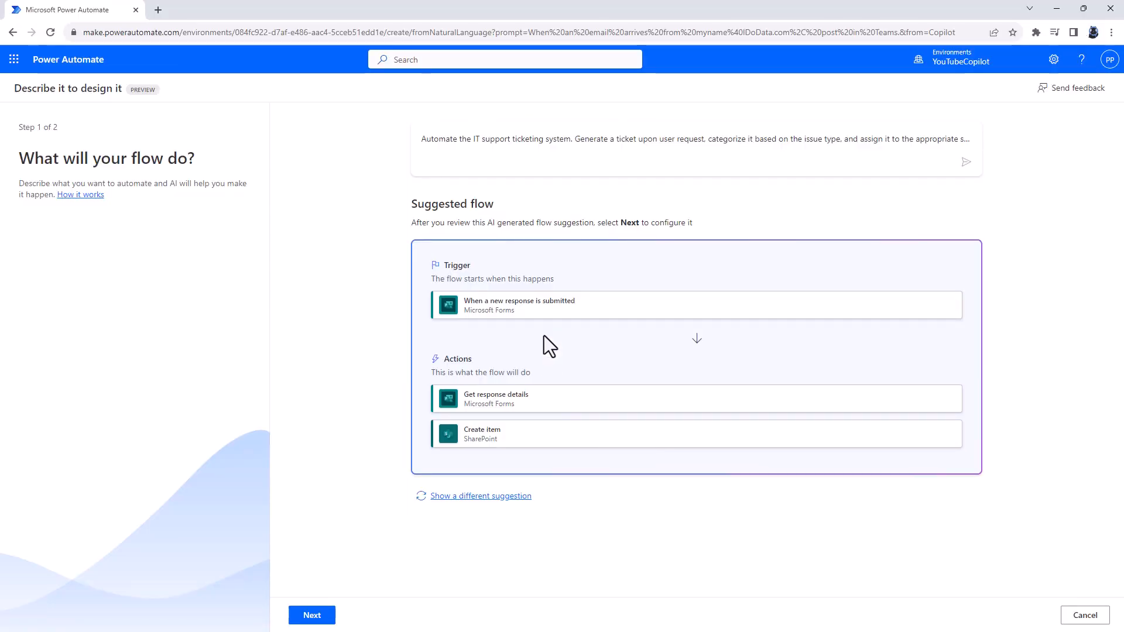
{"action": "mouse_move", "coordinate": [537, 410]}
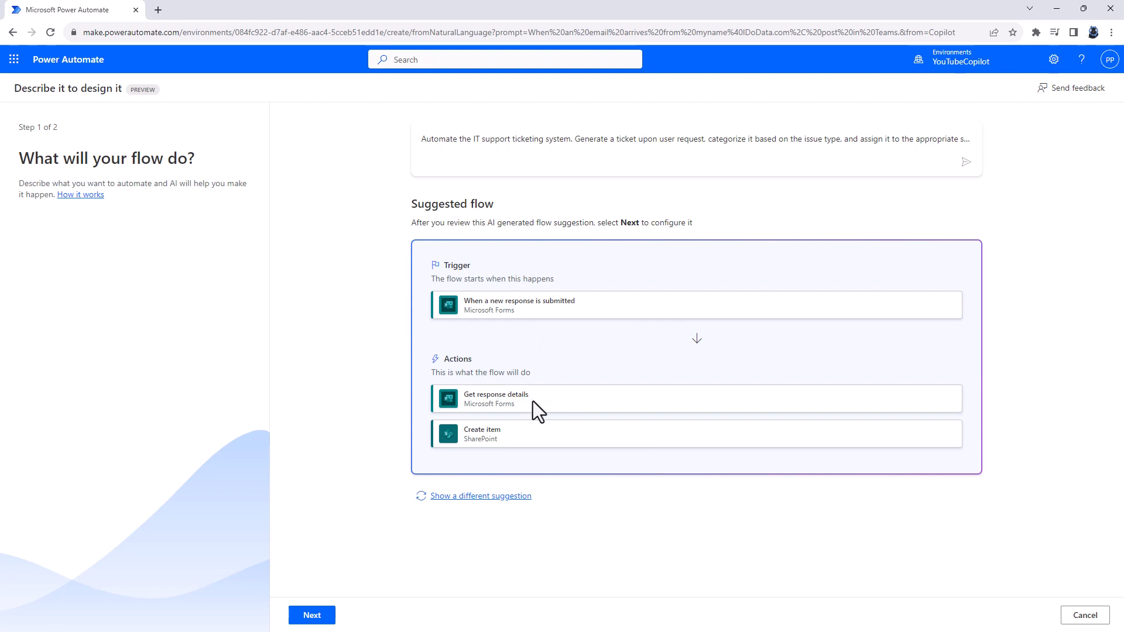
{"action": "mouse_move", "coordinate": [517, 454]}
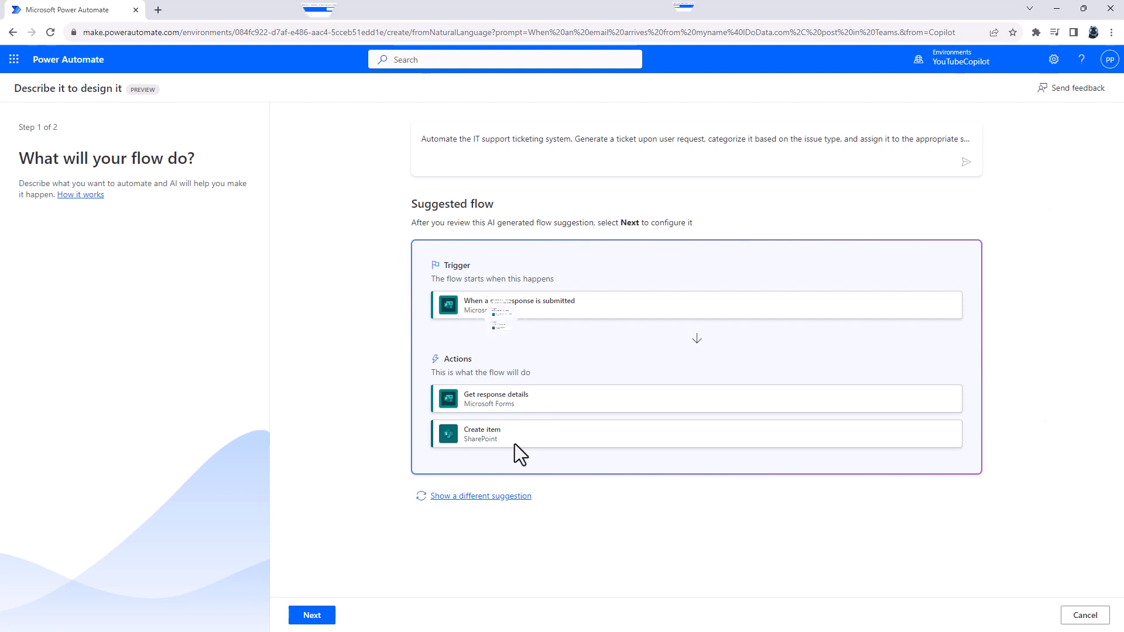
{"action": "left_click", "coordinate": [480, 495]}
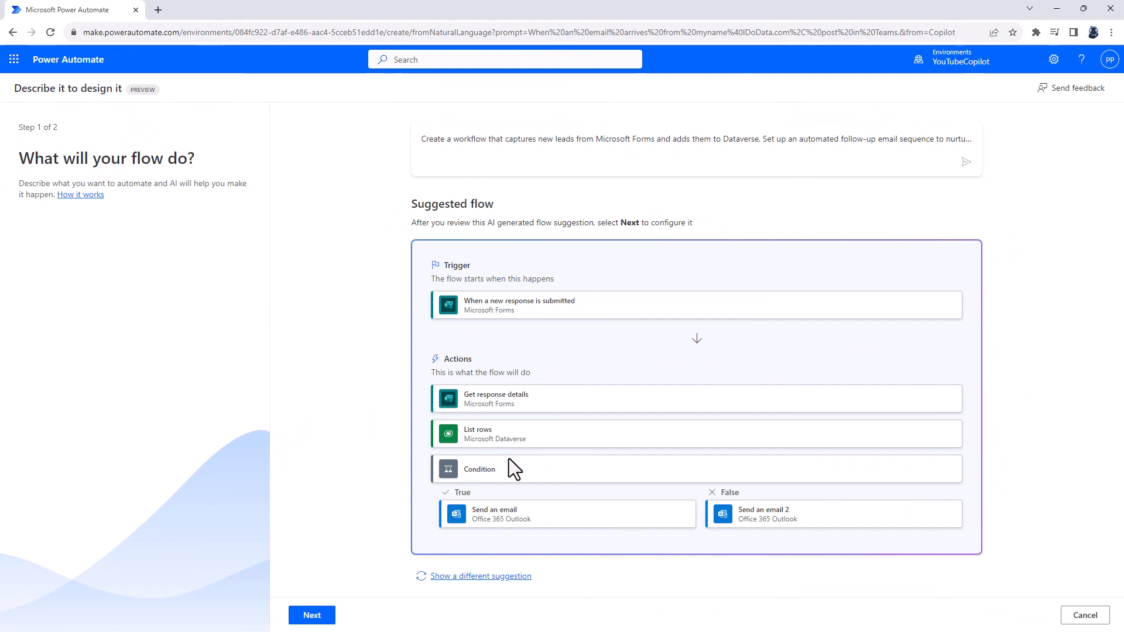
{"action": "mouse_move", "coordinate": [529, 335]}
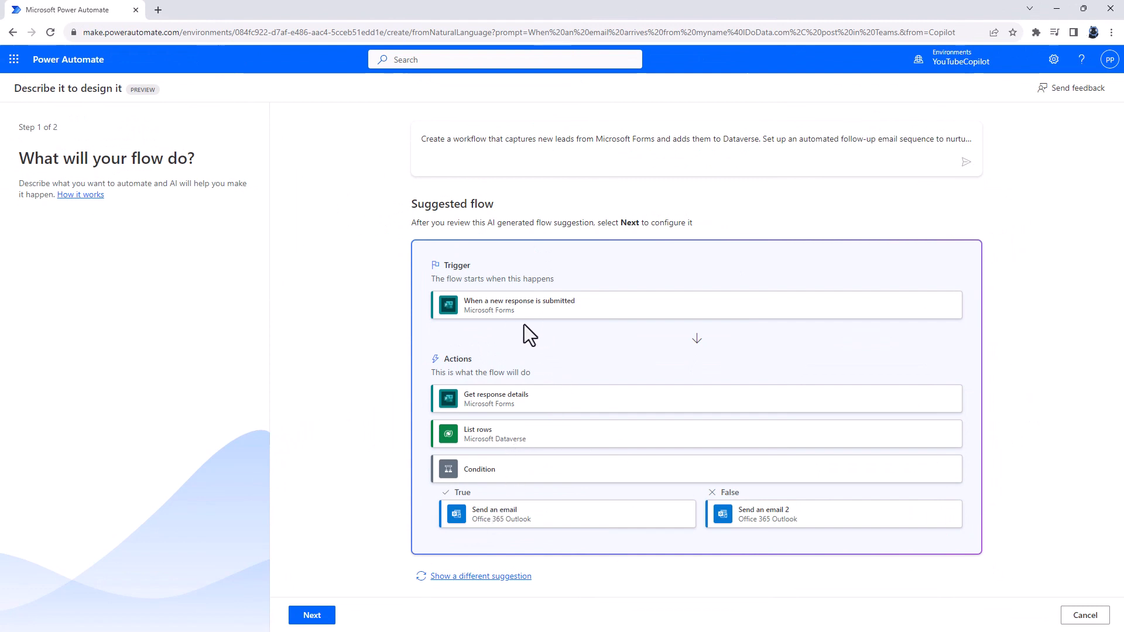
{"action": "mouse_move", "coordinate": [533, 450]}
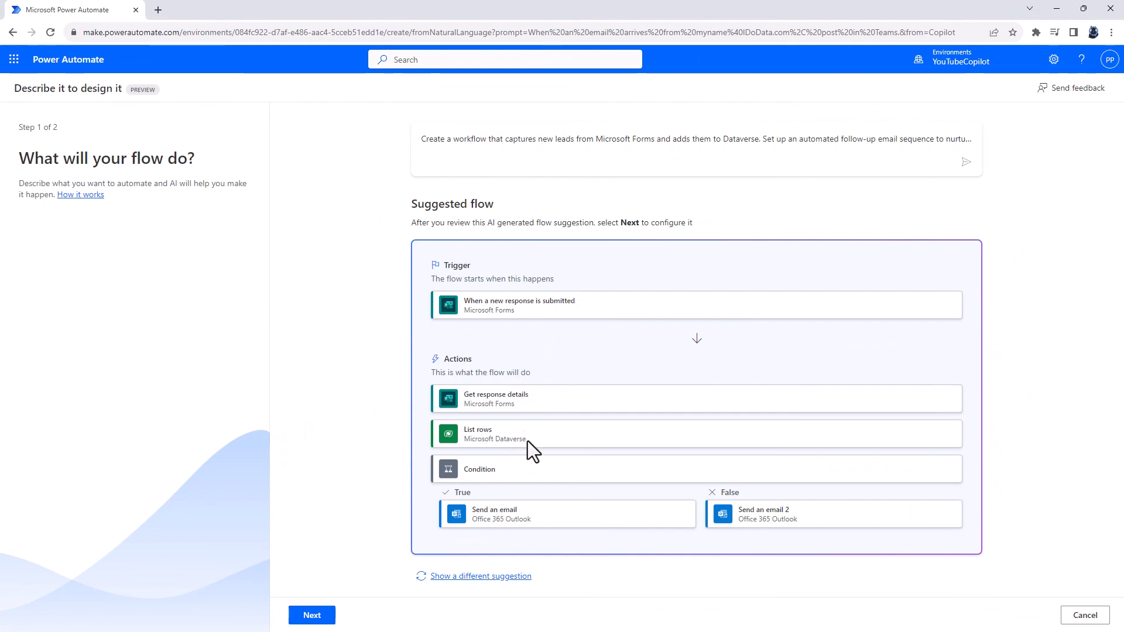
{"action": "mouse_move", "coordinate": [538, 462]}
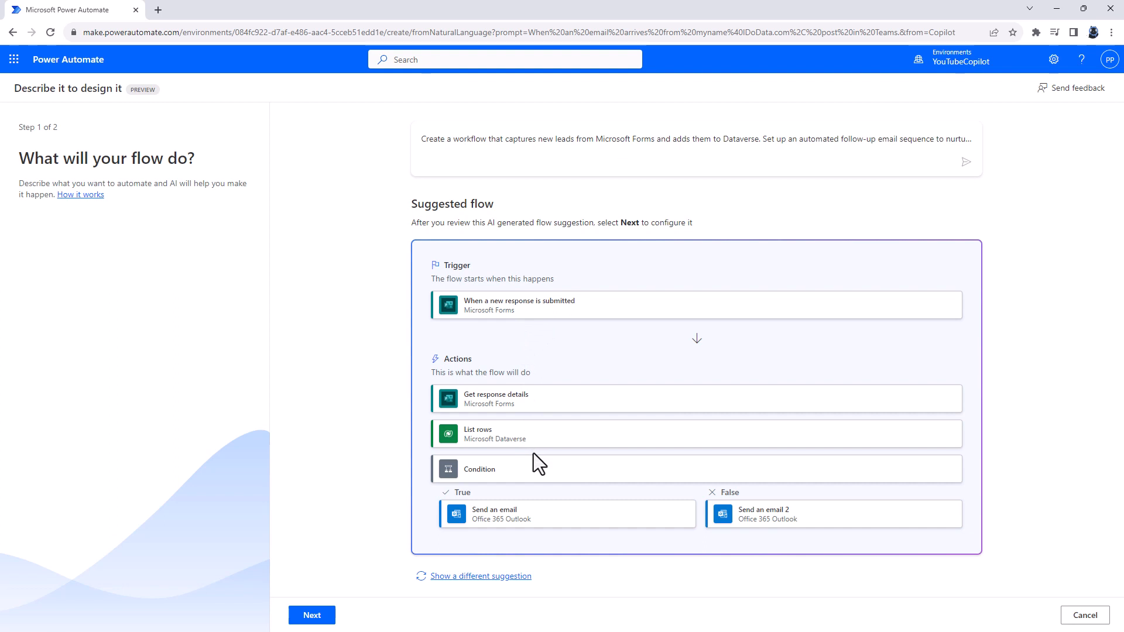
{"action": "mouse_move", "coordinate": [558, 514]}
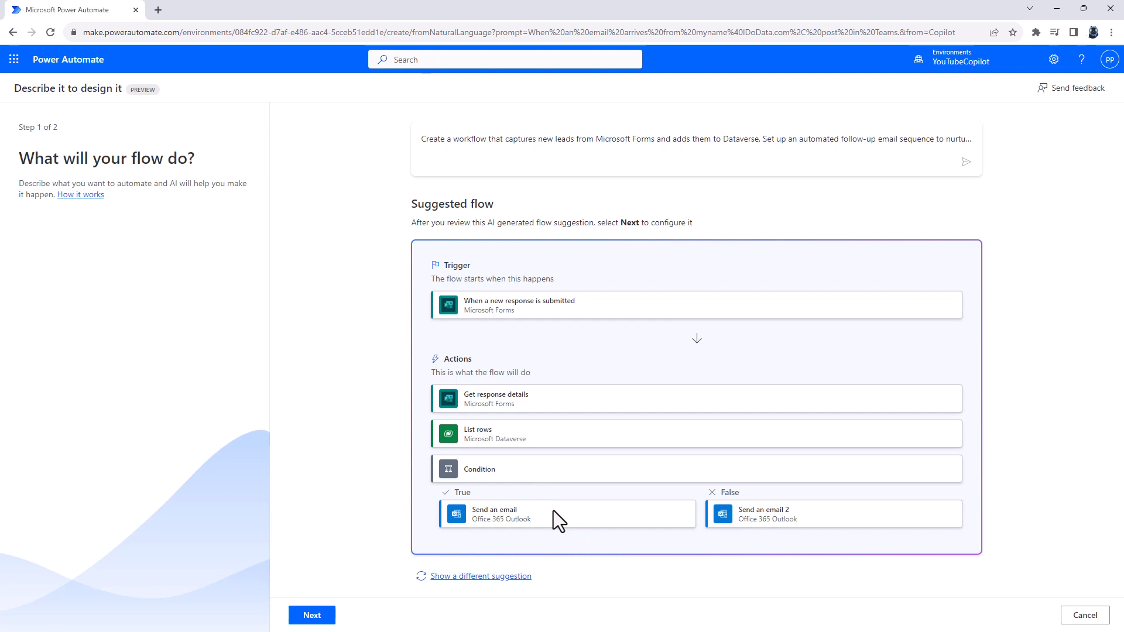
{"action": "left_click", "coordinate": [480, 575]}
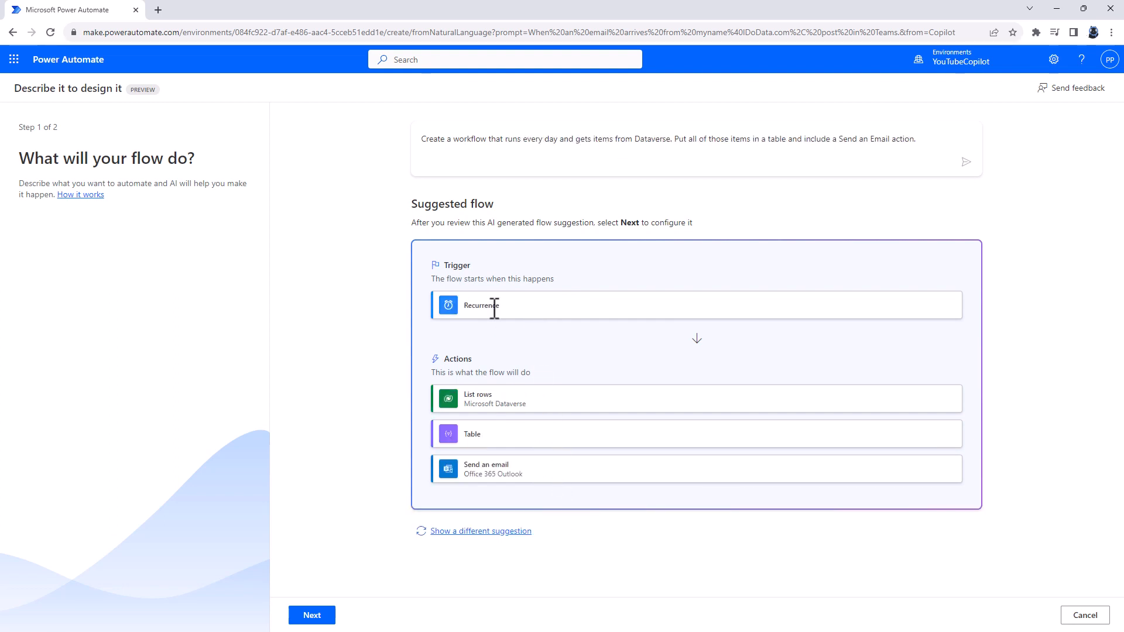
{"action": "mouse_move", "coordinate": [541, 411]}
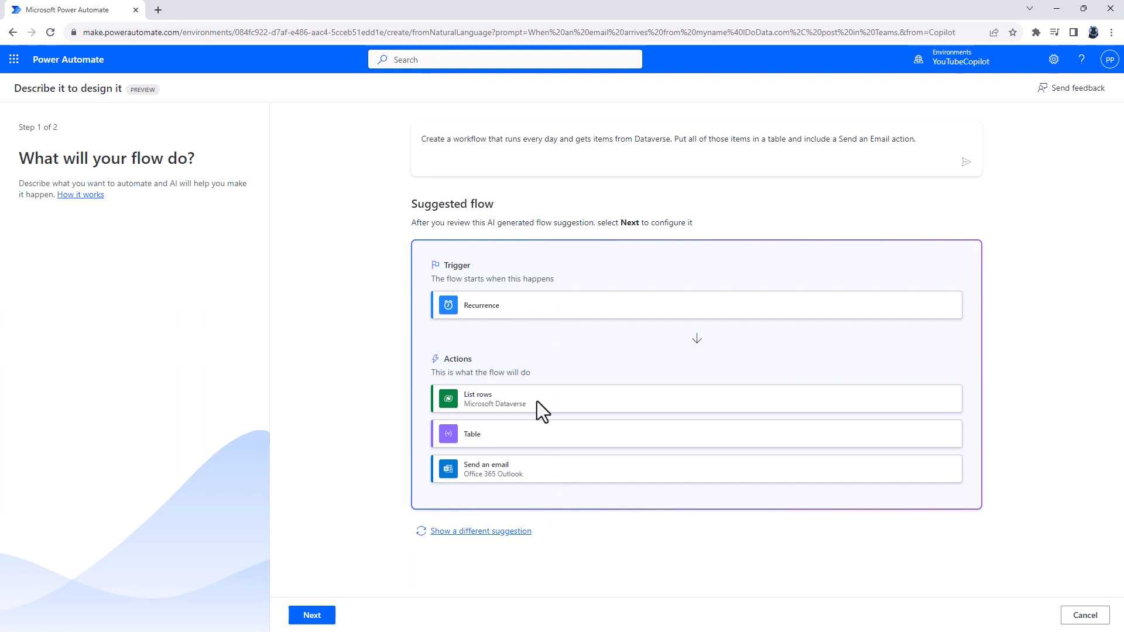
{"action": "mouse_move", "coordinate": [526, 448]}
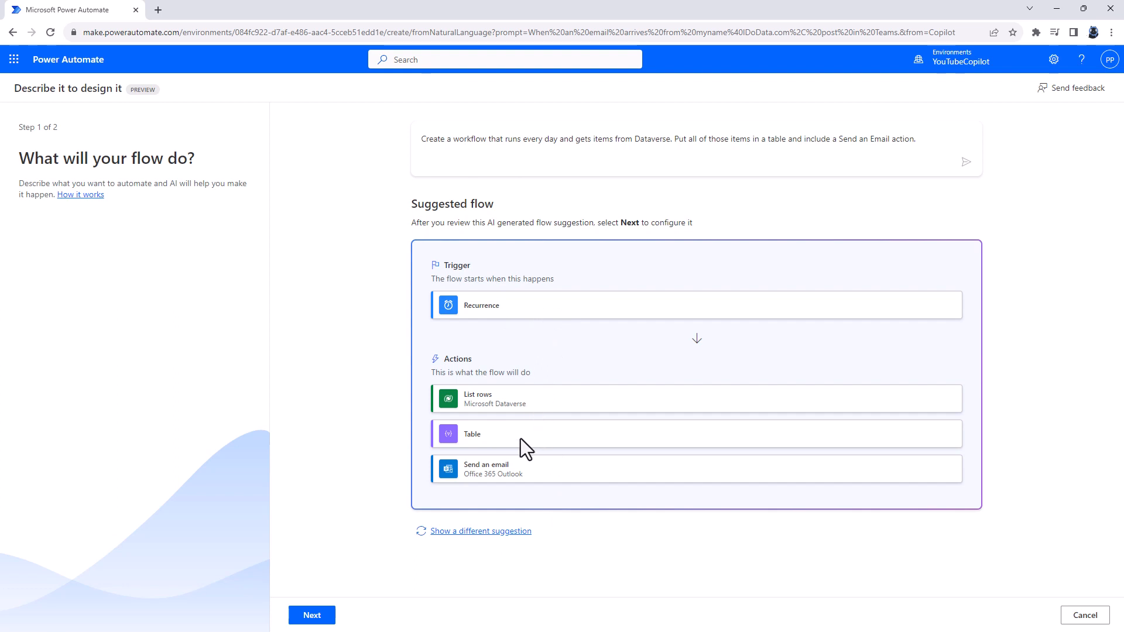
{"action": "mouse_move", "coordinate": [539, 499]}
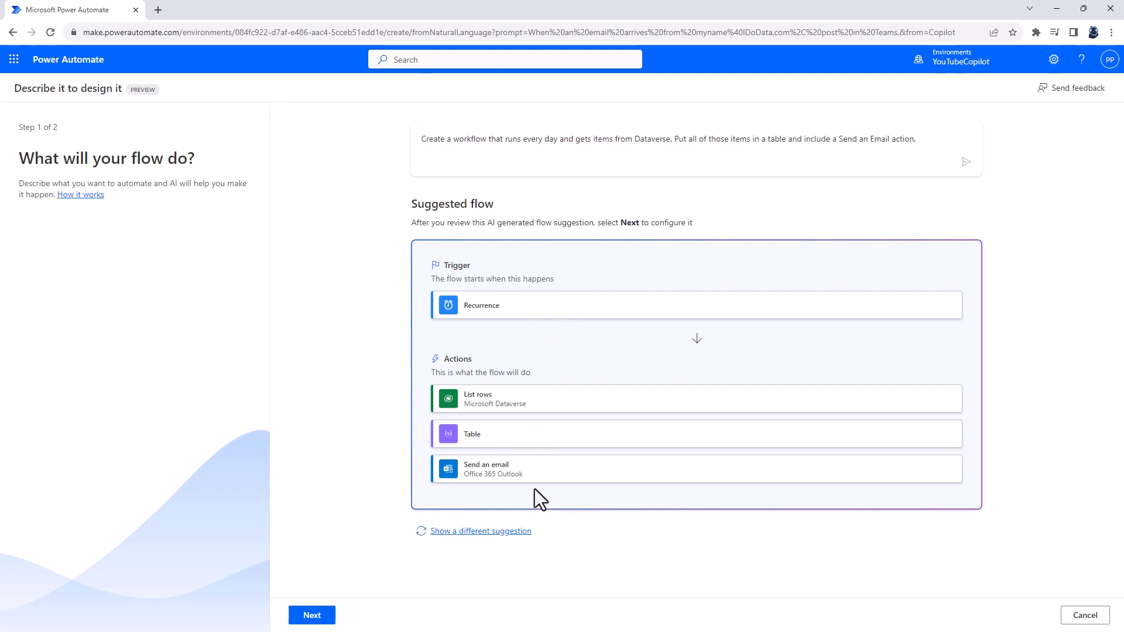
{"action": "mouse_move", "coordinate": [555, 480]}
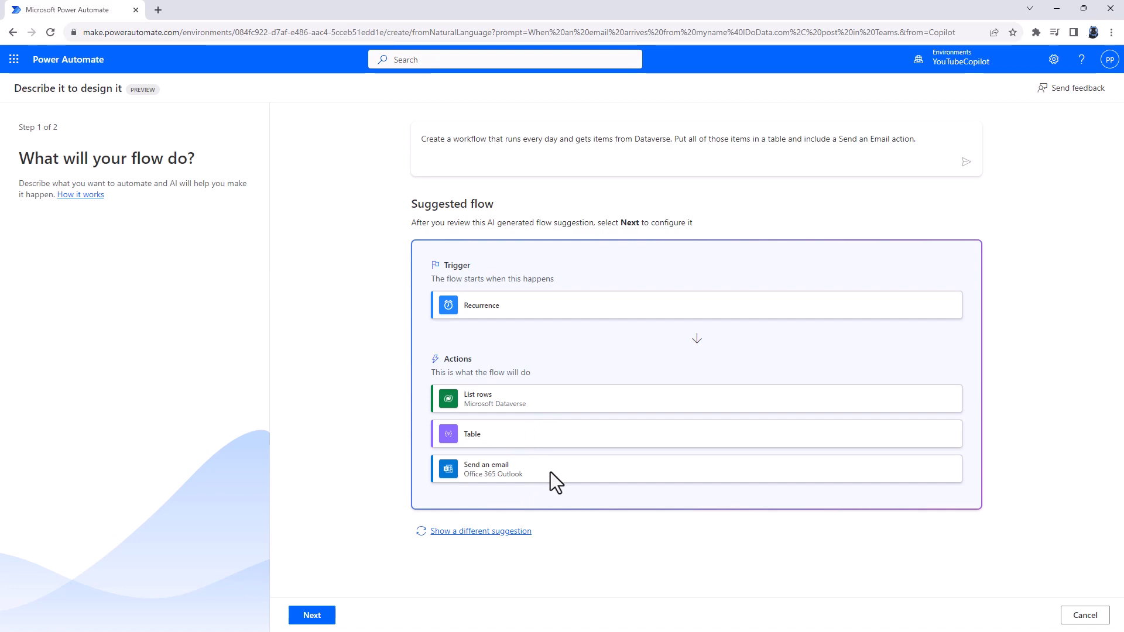
Step: Load the SharePoint 'When an item is created' approval suggestion with nested conditions and emails
{"action": "left_click", "coordinate": [480, 531]}
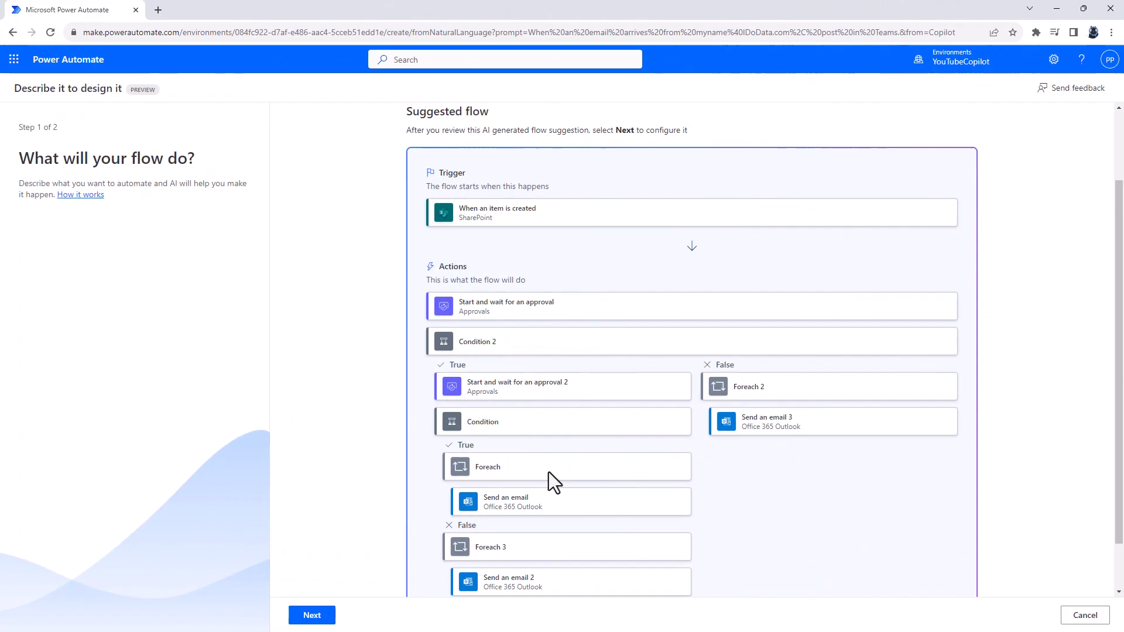
{"action": "mouse_move", "coordinate": [576, 343]}
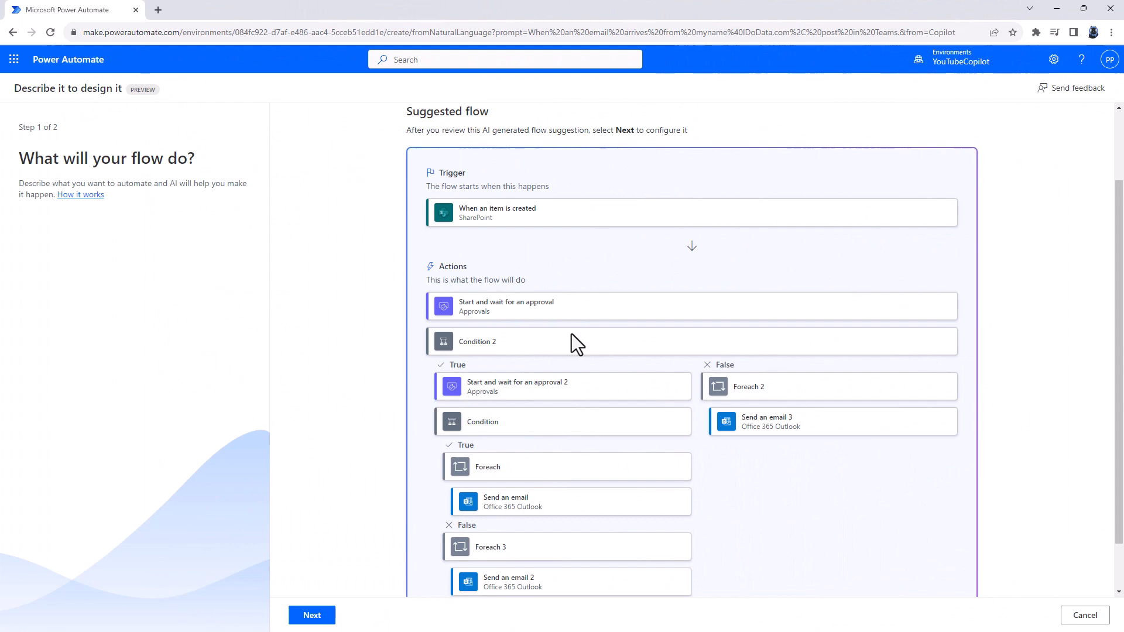
{"action": "mouse_move", "coordinate": [584, 237]}
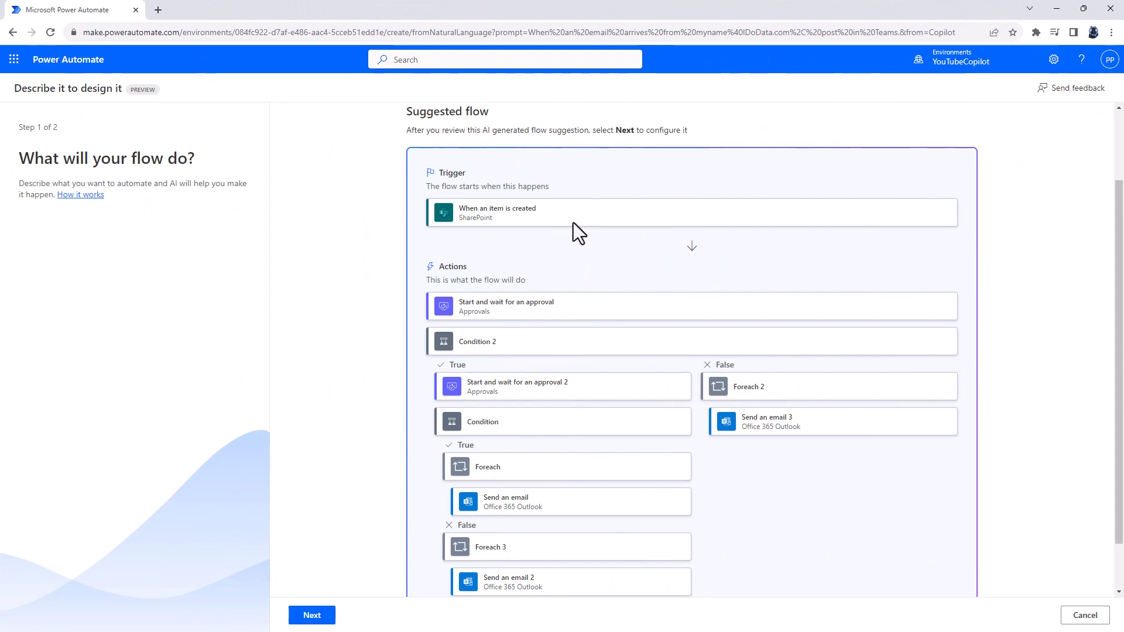
{"action": "mouse_move", "coordinate": [589, 319]}
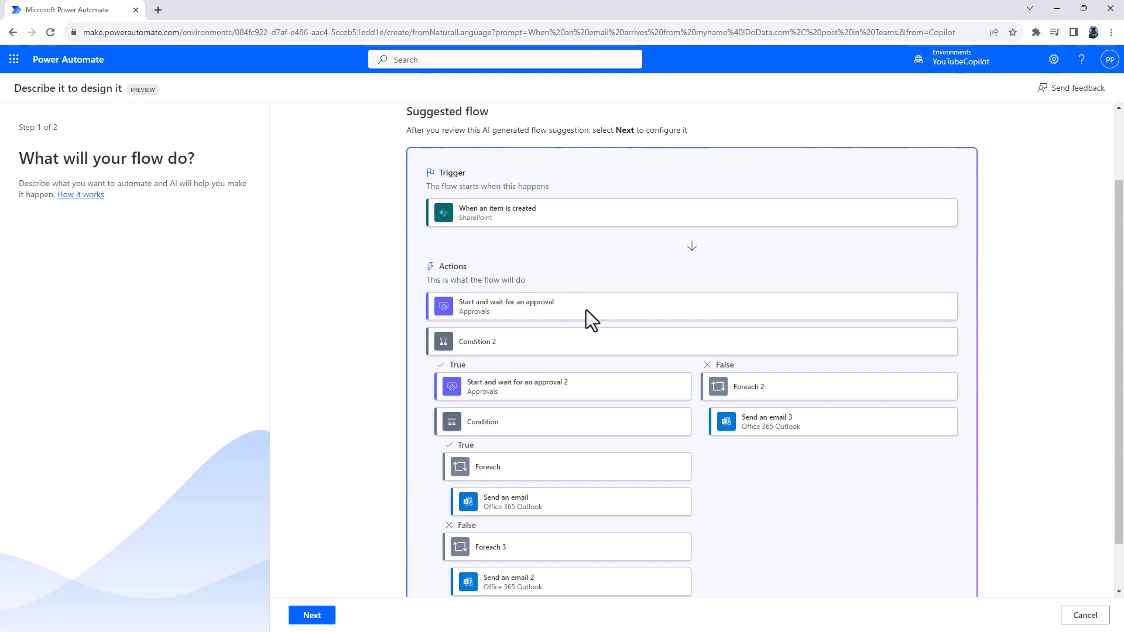
{"action": "mouse_move", "coordinate": [542, 361]}
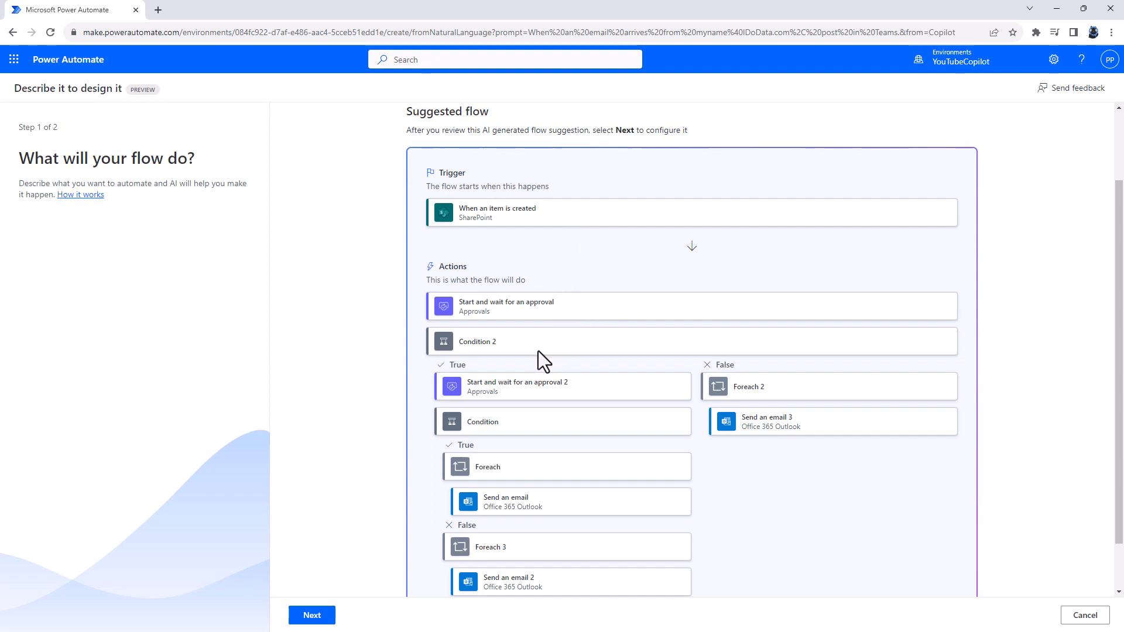
{"action": "mouse_move", "coordinate": [556, 418]}
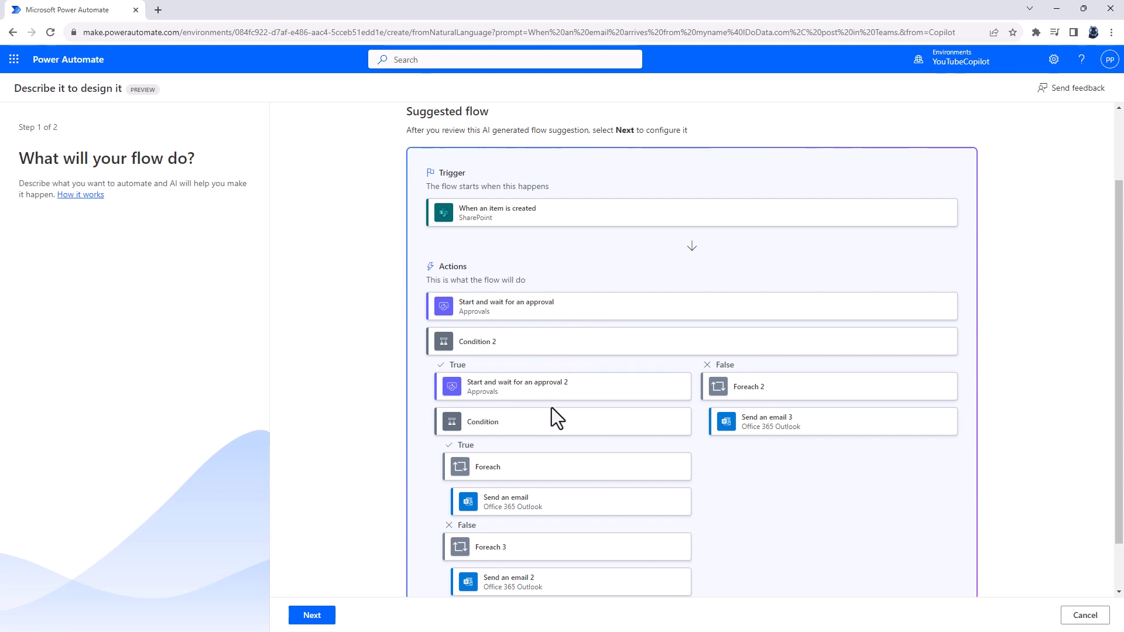
{"action": "mouse_move", "coordinate": [734, 385]}
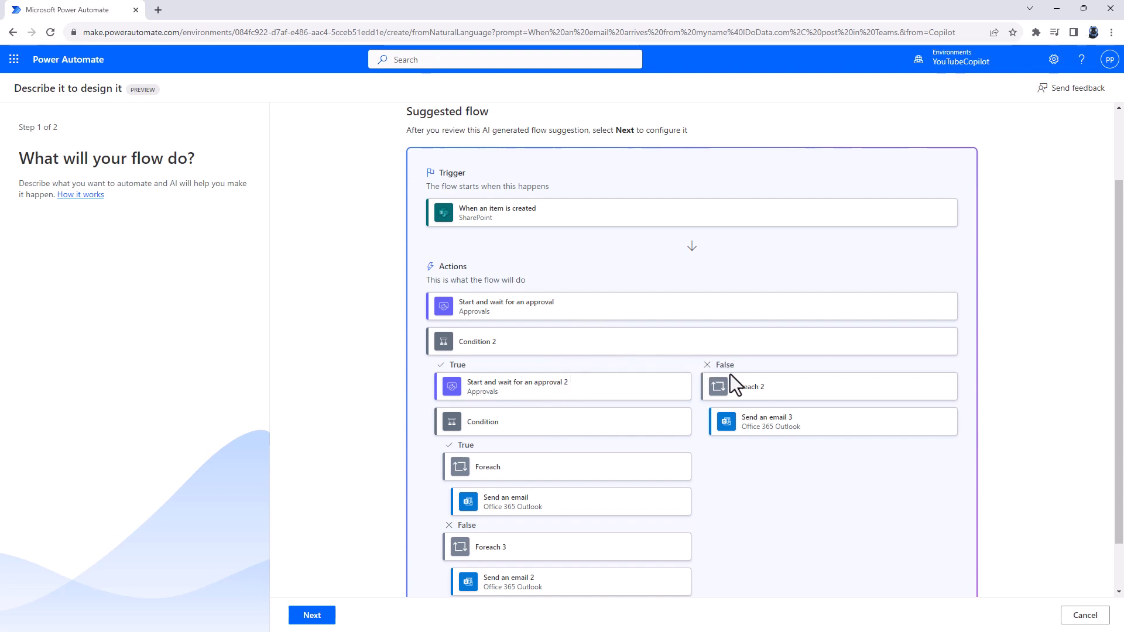
{"action": "mouse_move", "coordinate": [801, 428]}
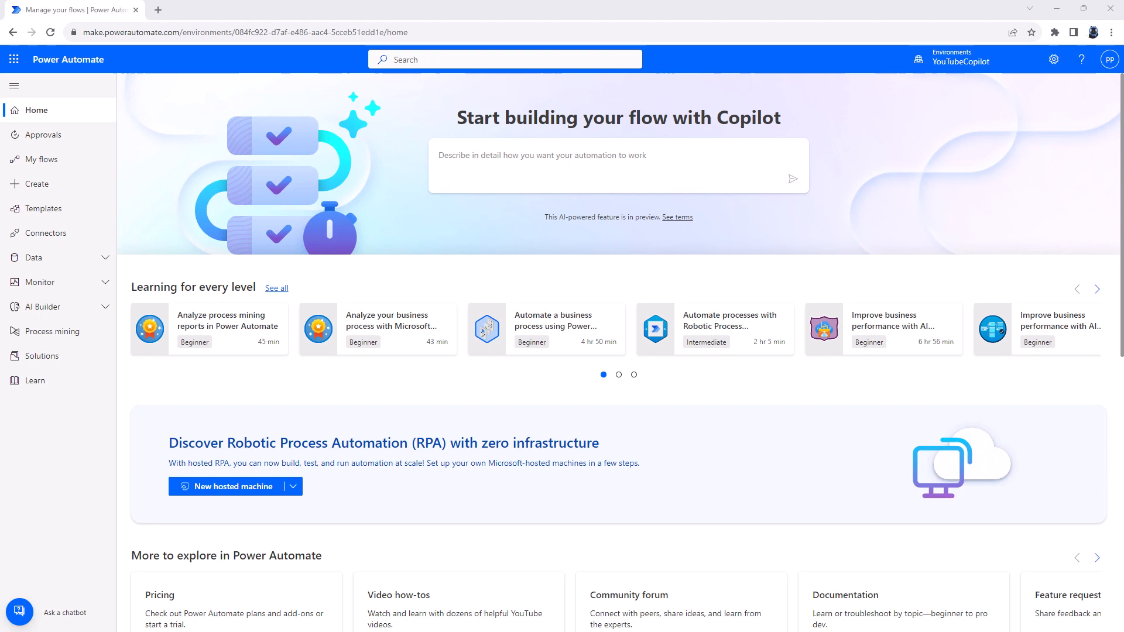
{"action": "mouse_move", "coordinate": [336, 588]}
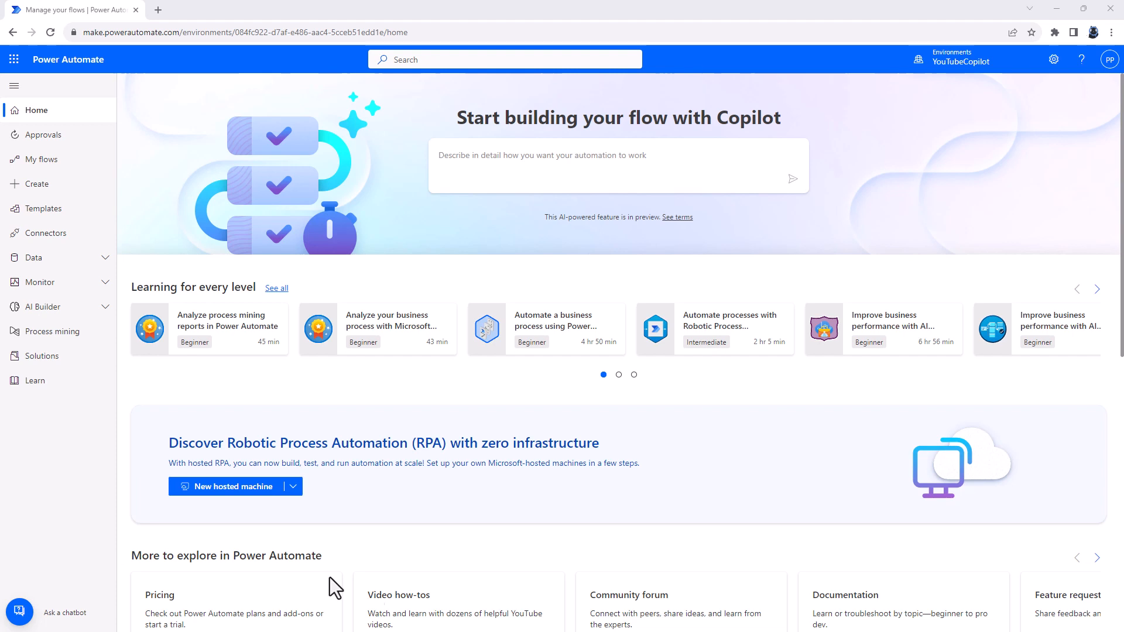
Step: Build the modified-Dataverse-record approval flow from Copilot's suggestion and advance to Finalize the flow
{"action": "type", "text": "a"}
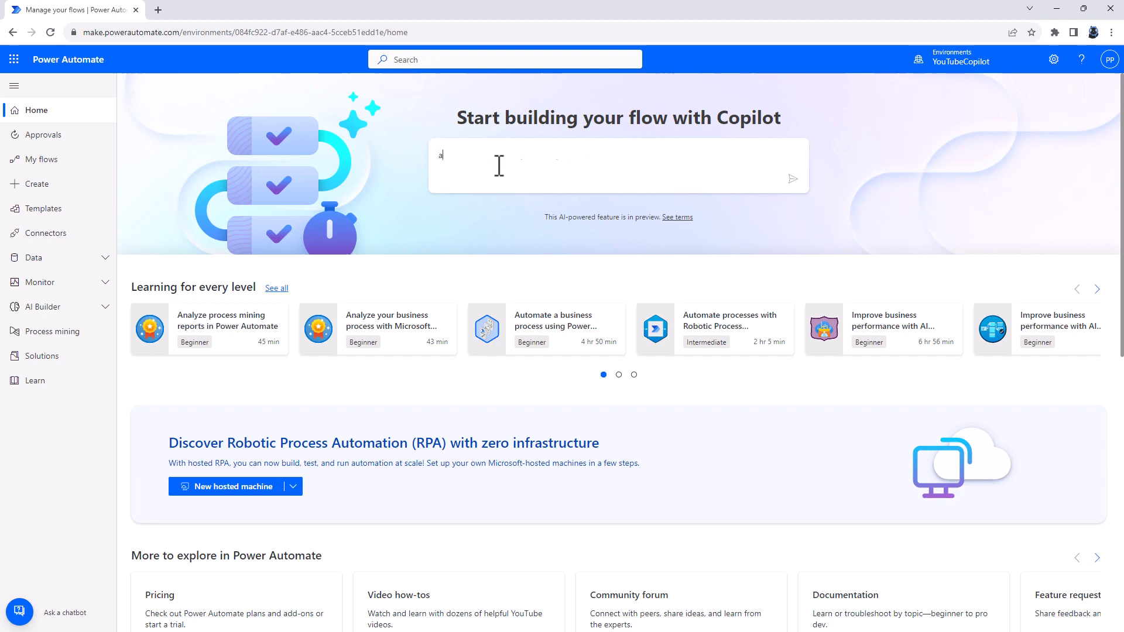
{"action": "left_click", "coordinate": [616, 165]}
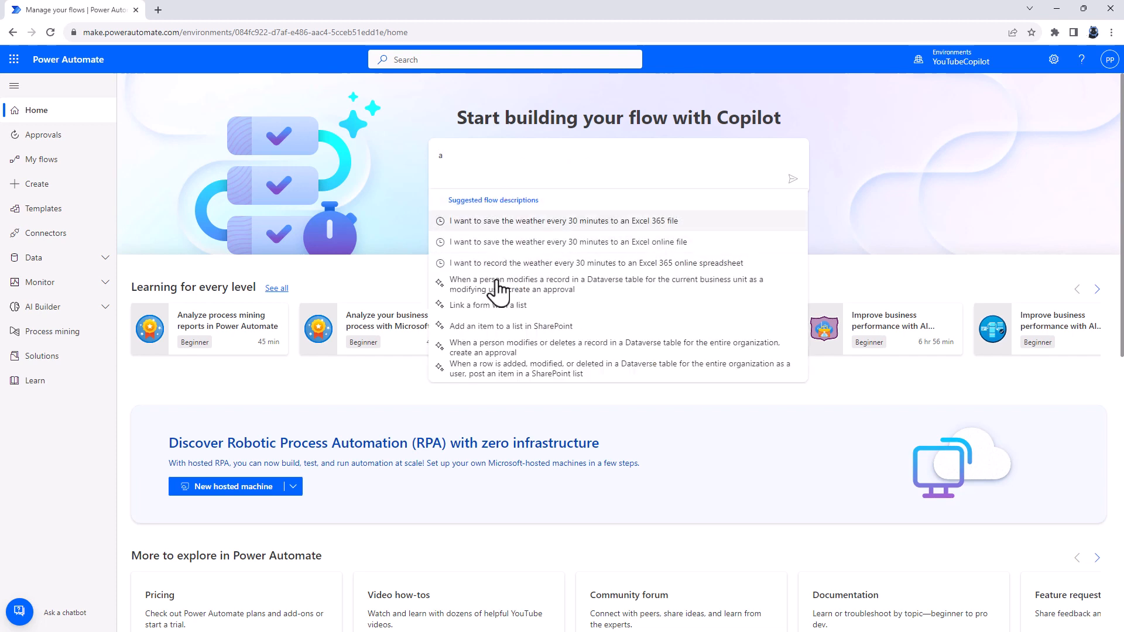
{"action": "left_click", "coordinate": [604, 284]}
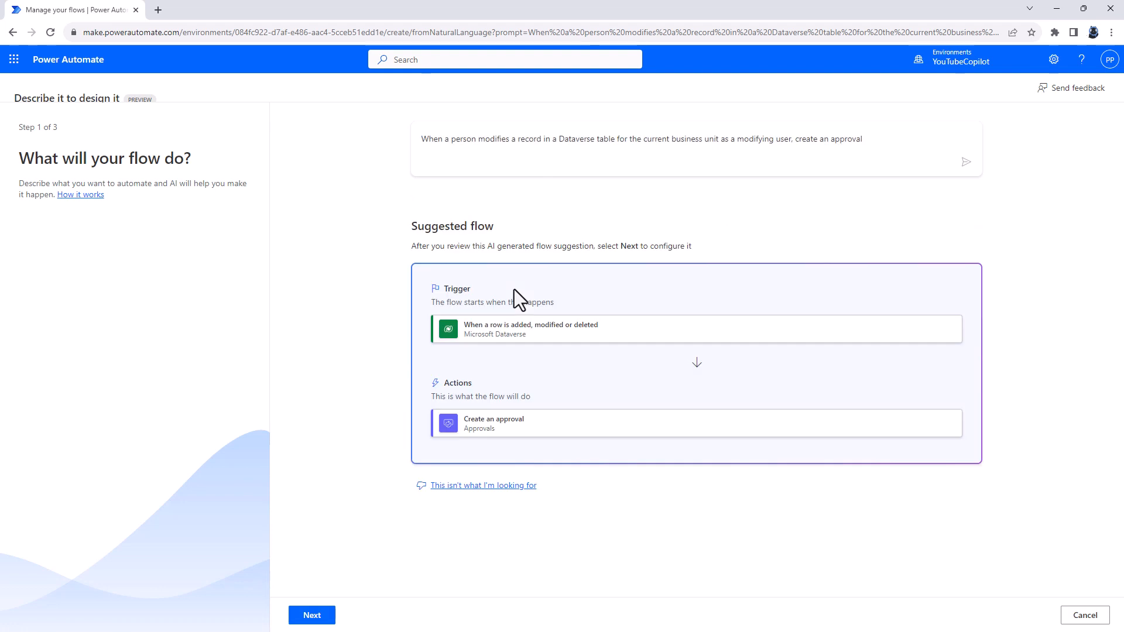
{"action": "mouse_move", "coordinate": [357, 618]}
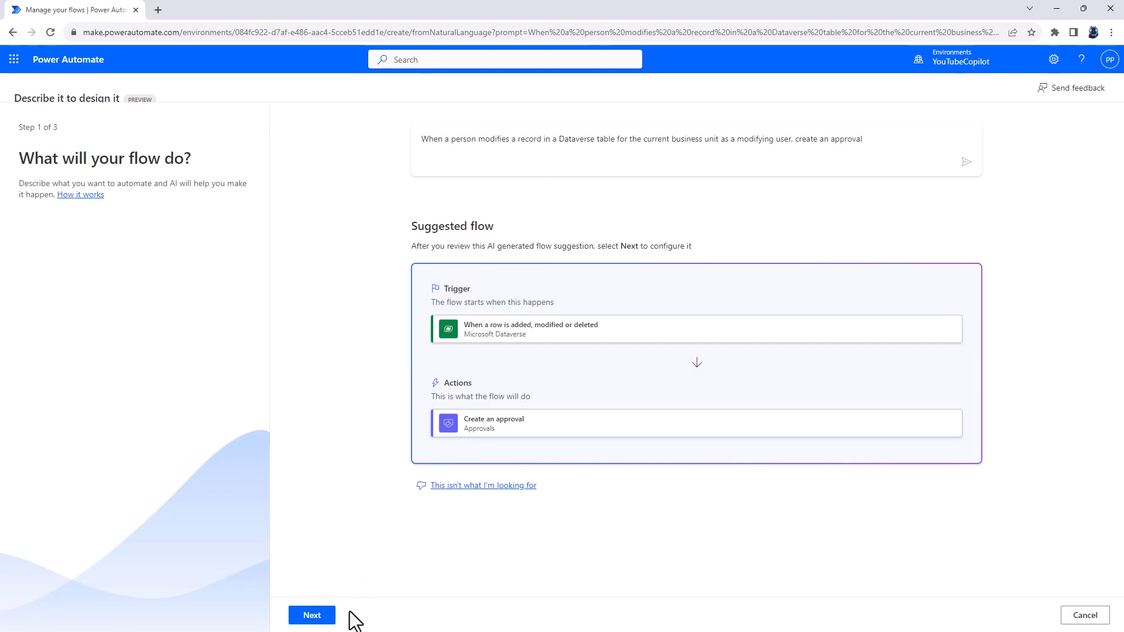
{"action": "left_click", "coordinate": [311, 615]}
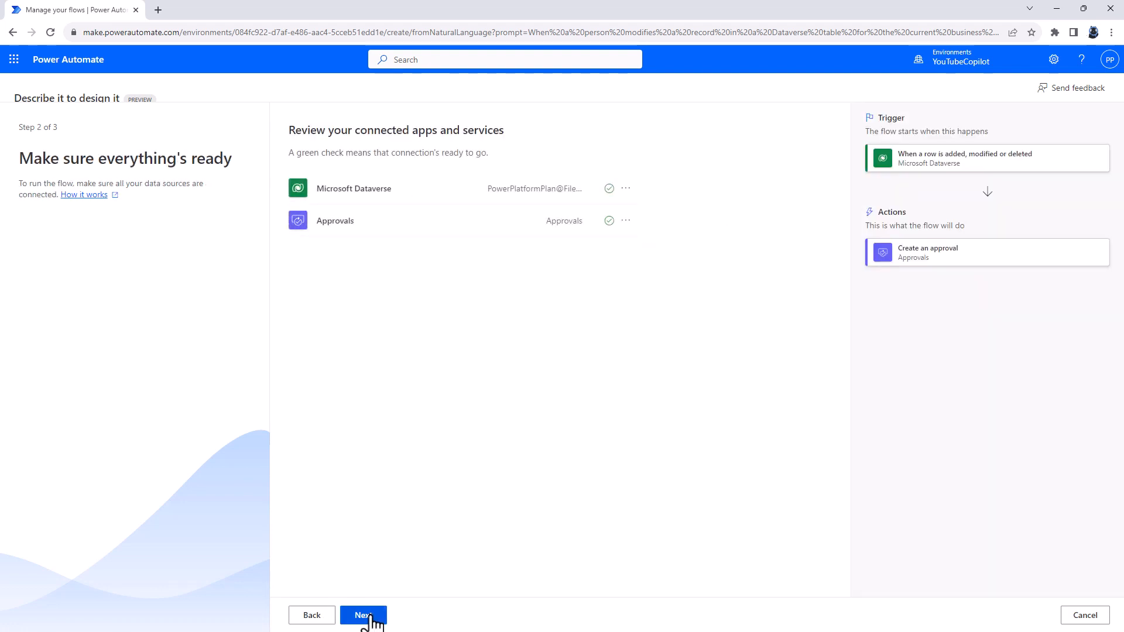
{"action": "left_click", "coordinate": [363, 615]}
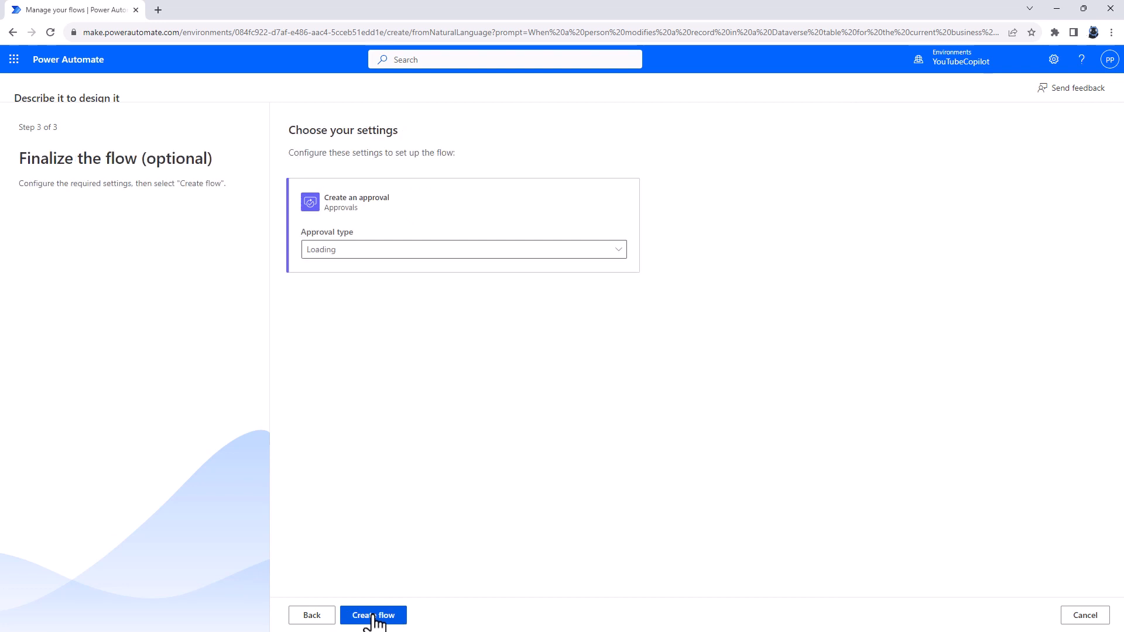